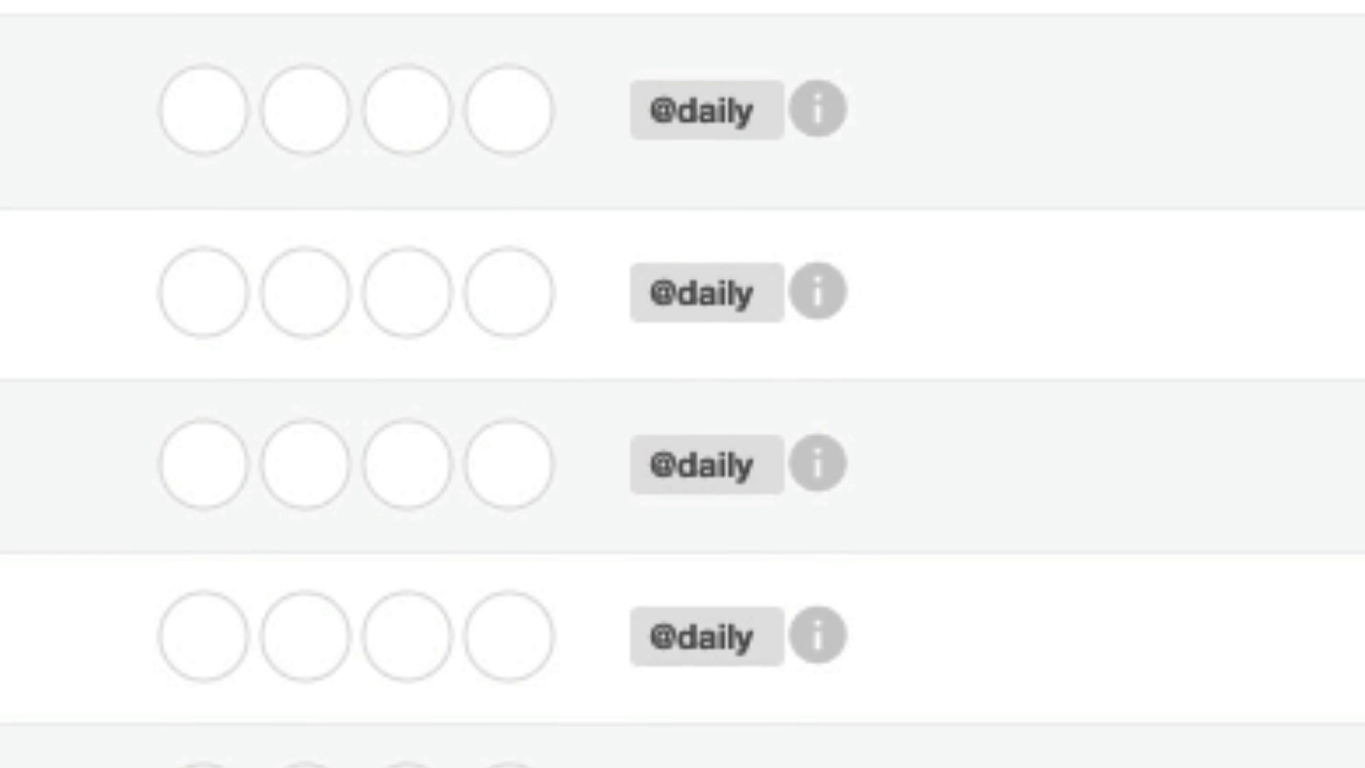
Step: Create a new producer.py file inside the dags folder
scroll("down", 3)
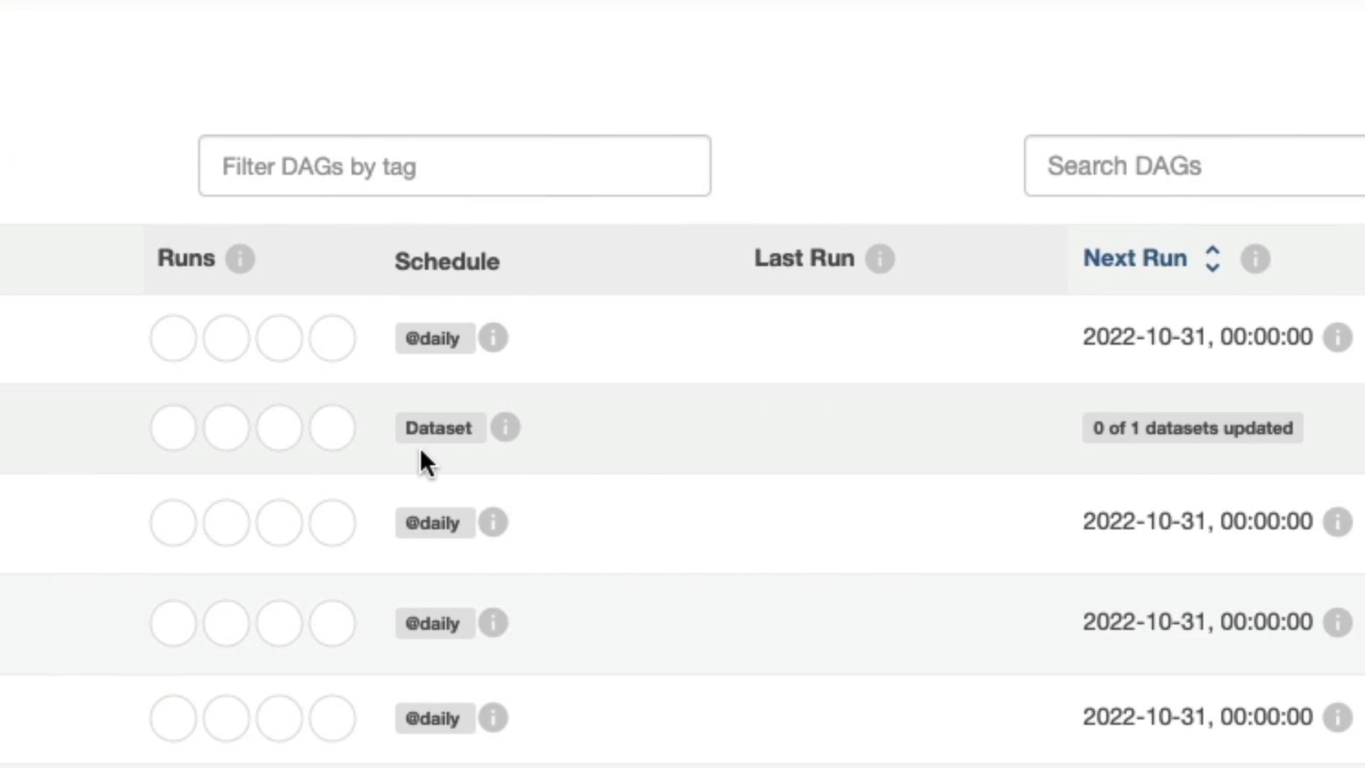
mouse_move(447, 456)
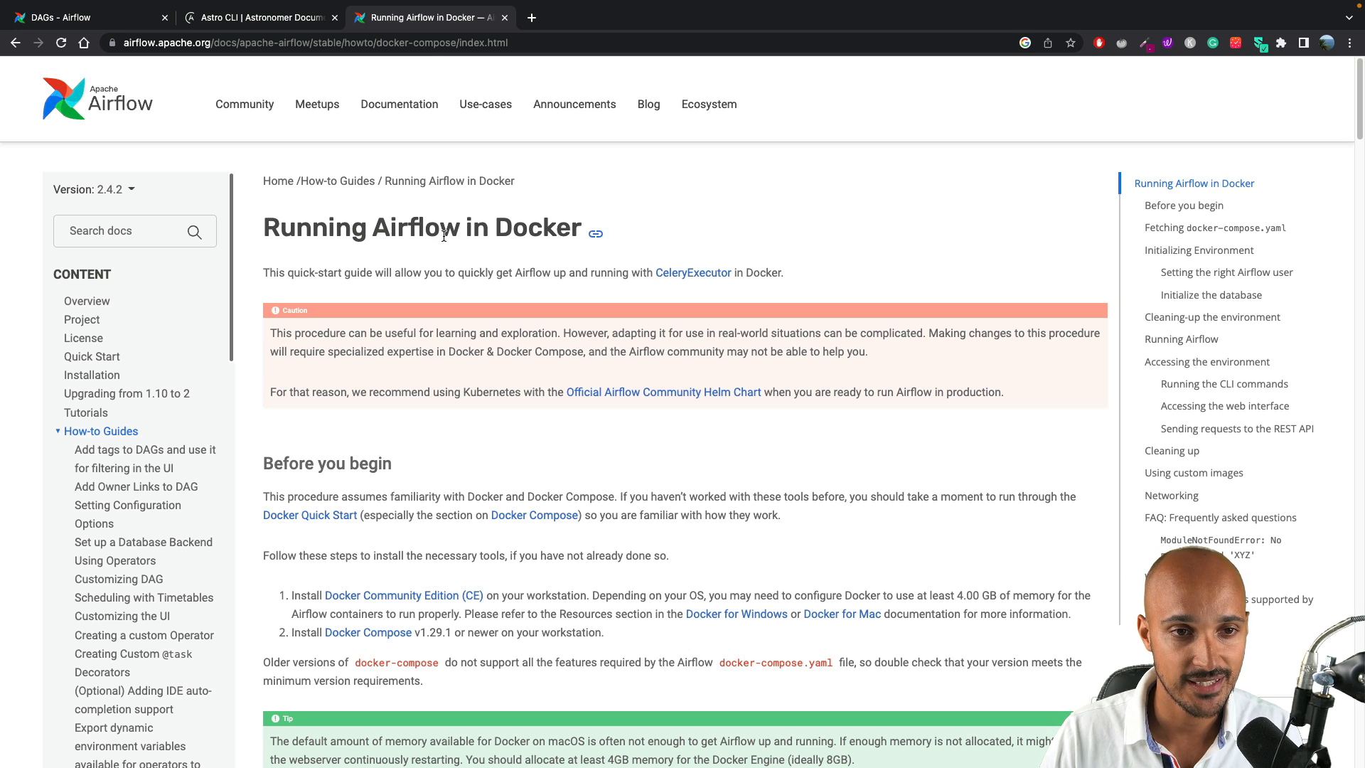
scroll("down", 3)
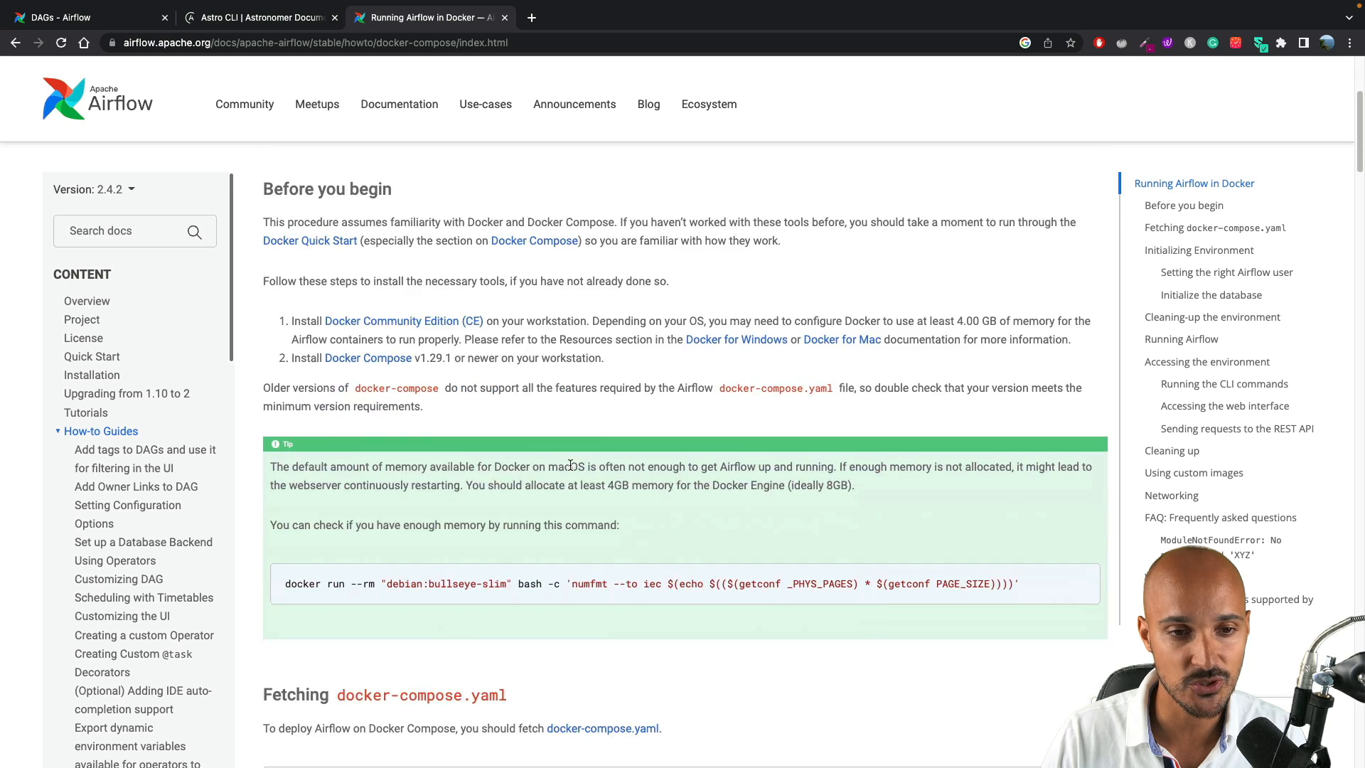
scroll("down", 3)
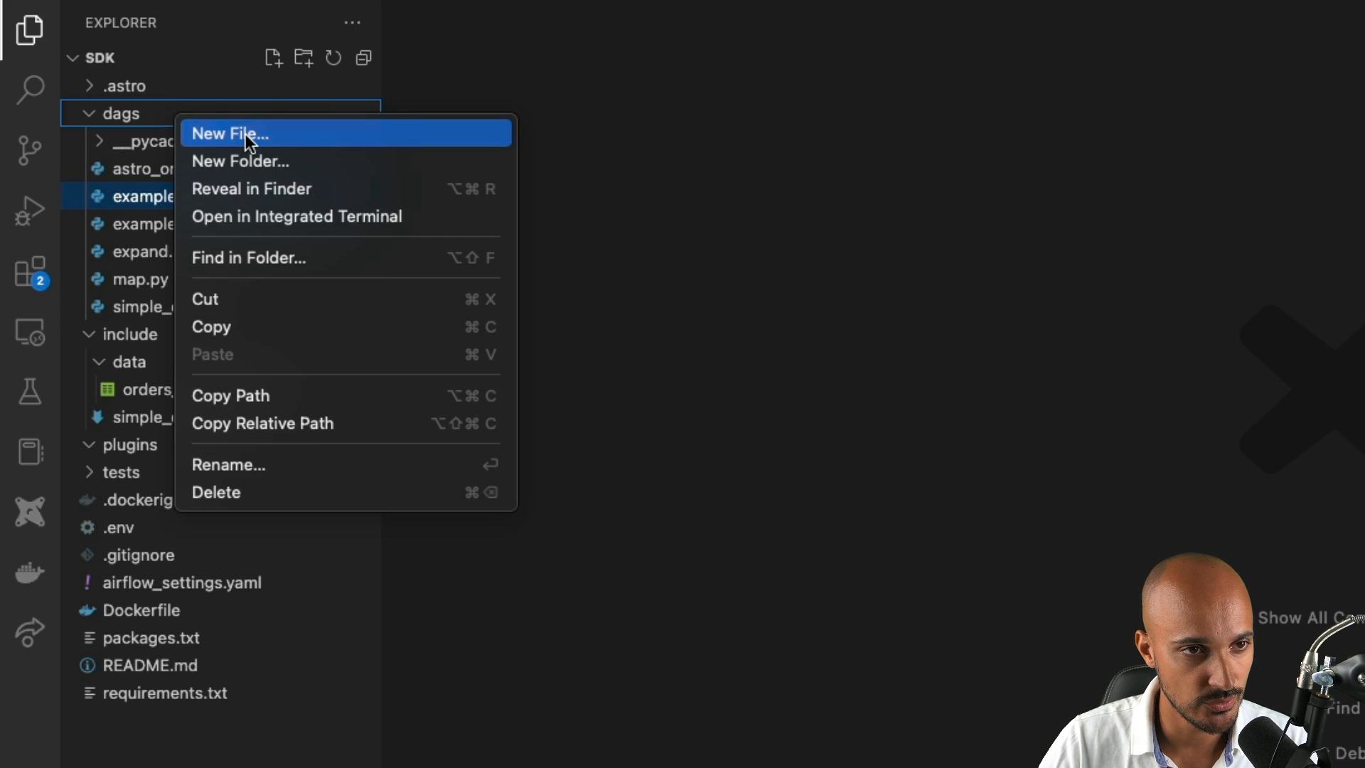
left_click(230, 134)
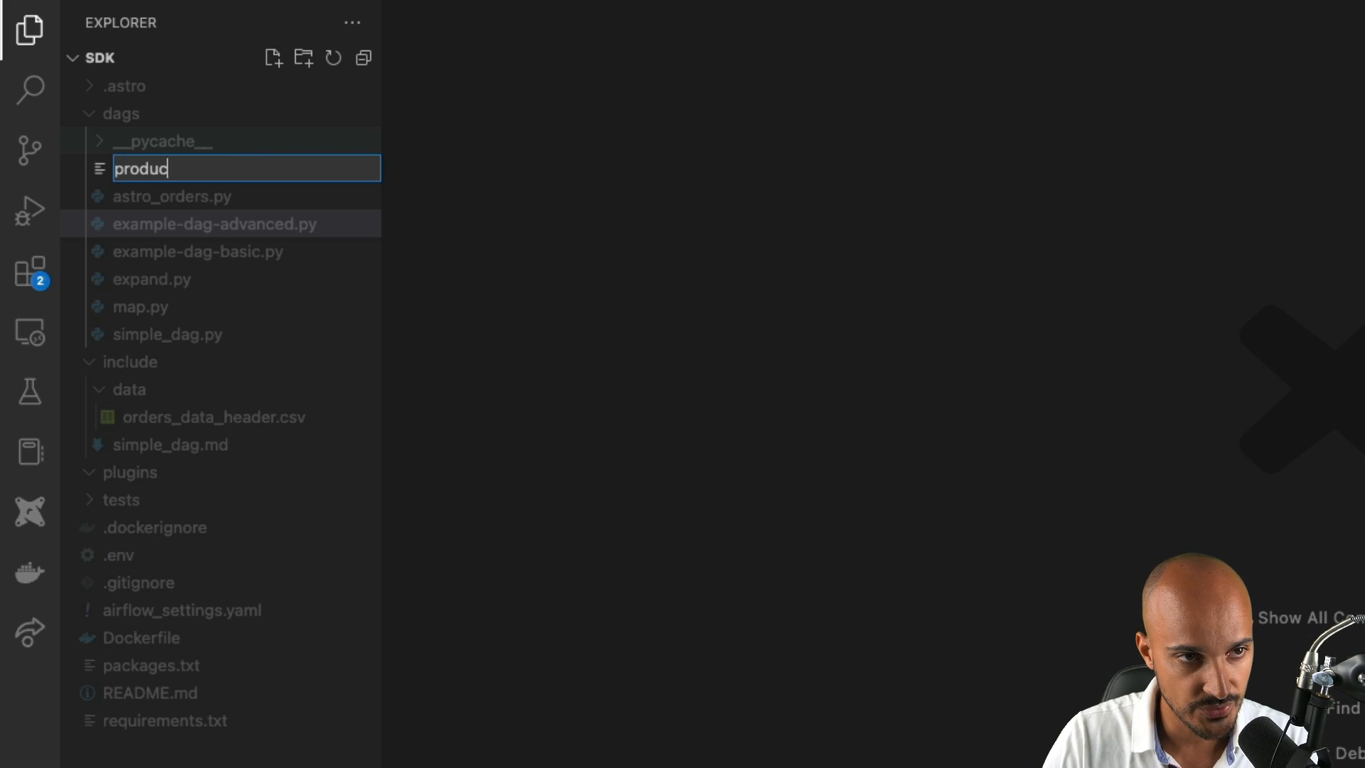
key("Enter")
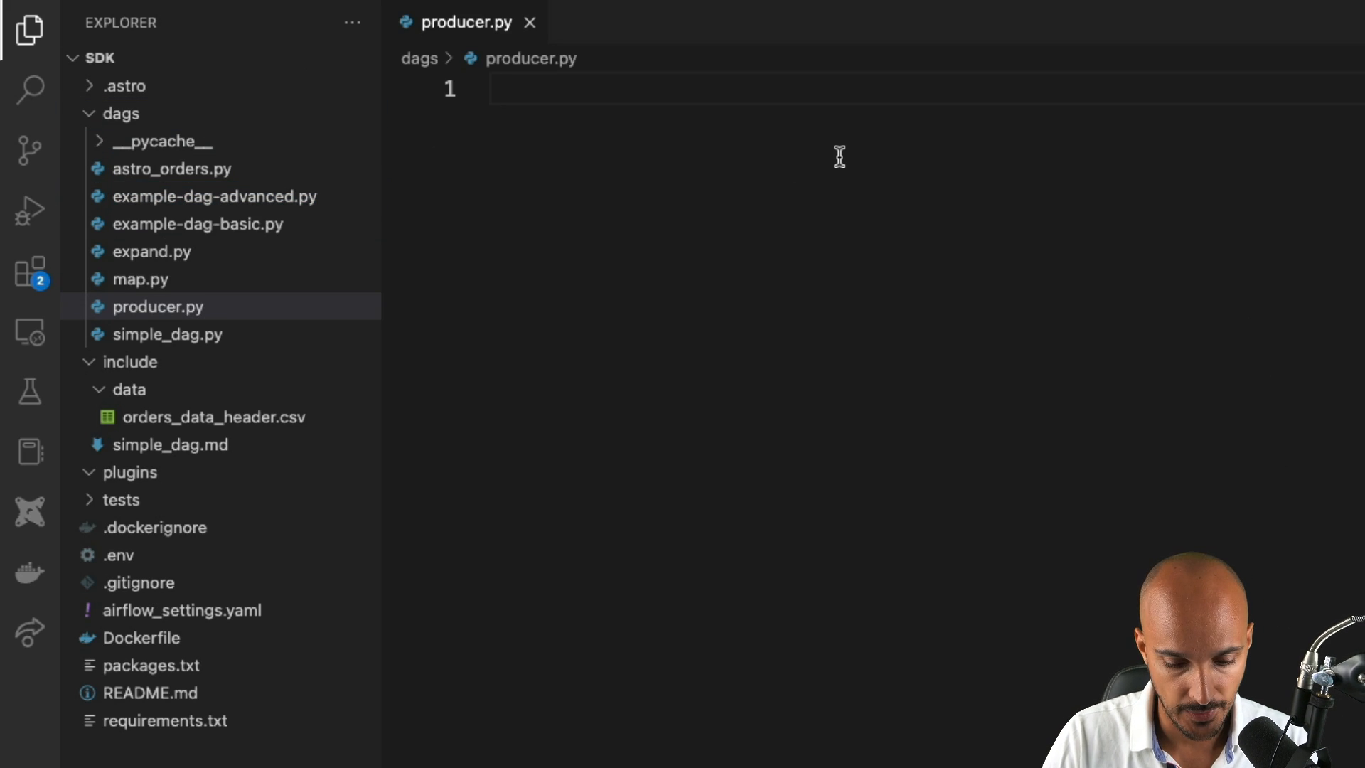
Step: Import DAG and Dataset from airflow, task from airflow.decorators, and datetime
type("from")
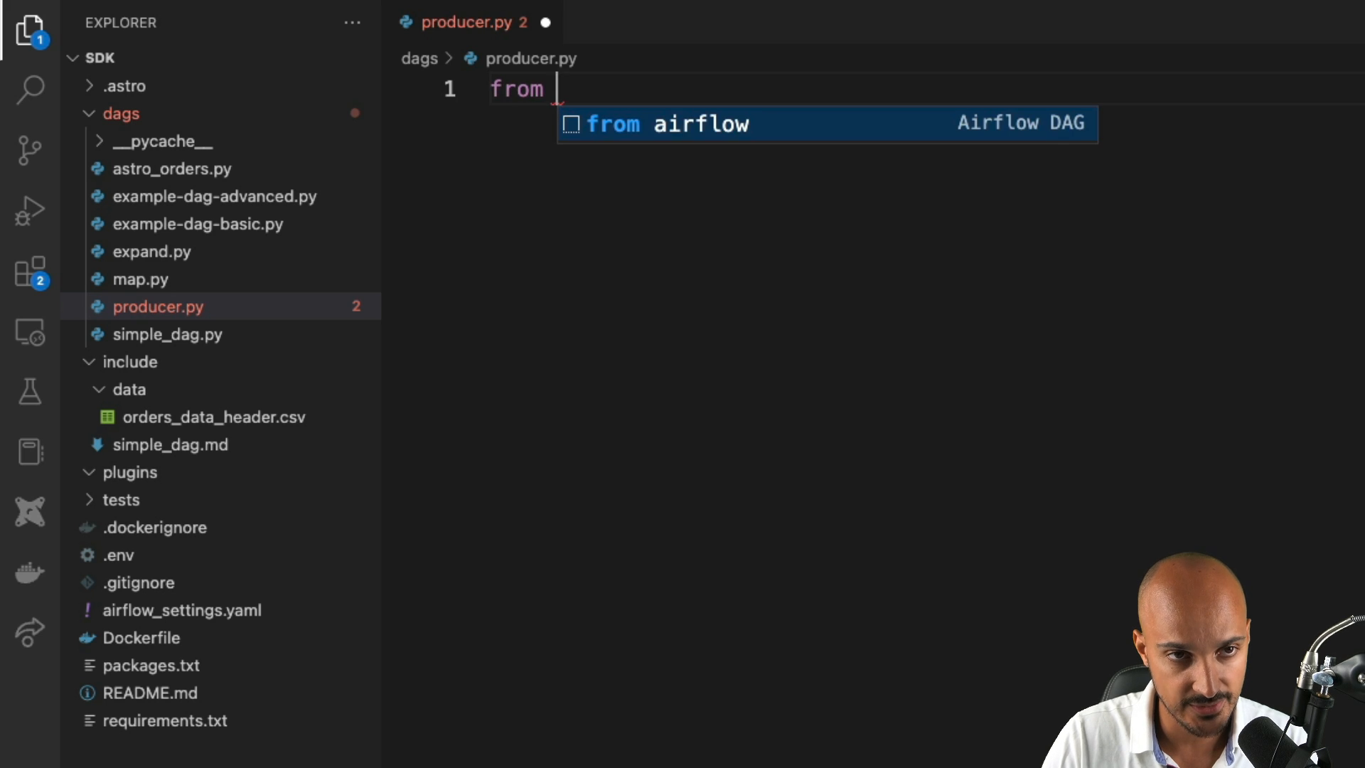
type("airflow import DAG, Da")
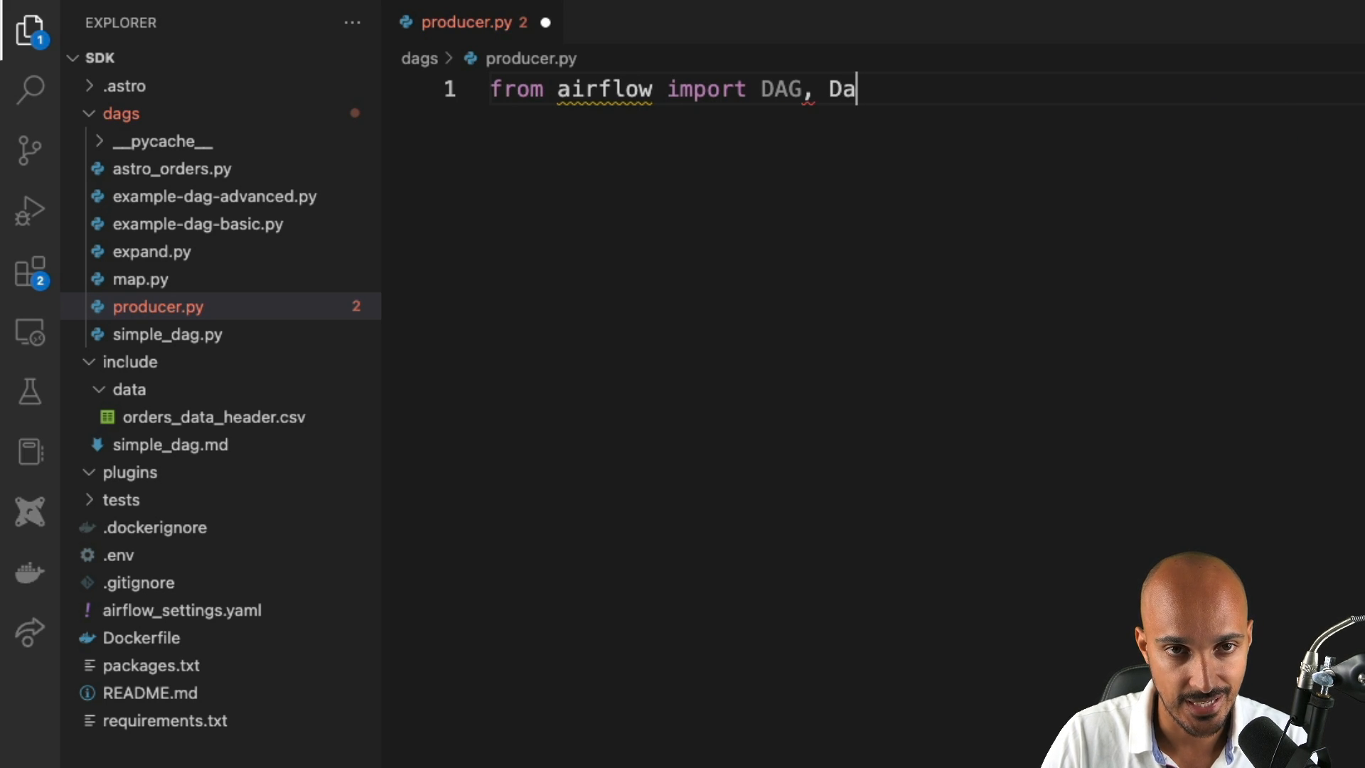
type("taset")
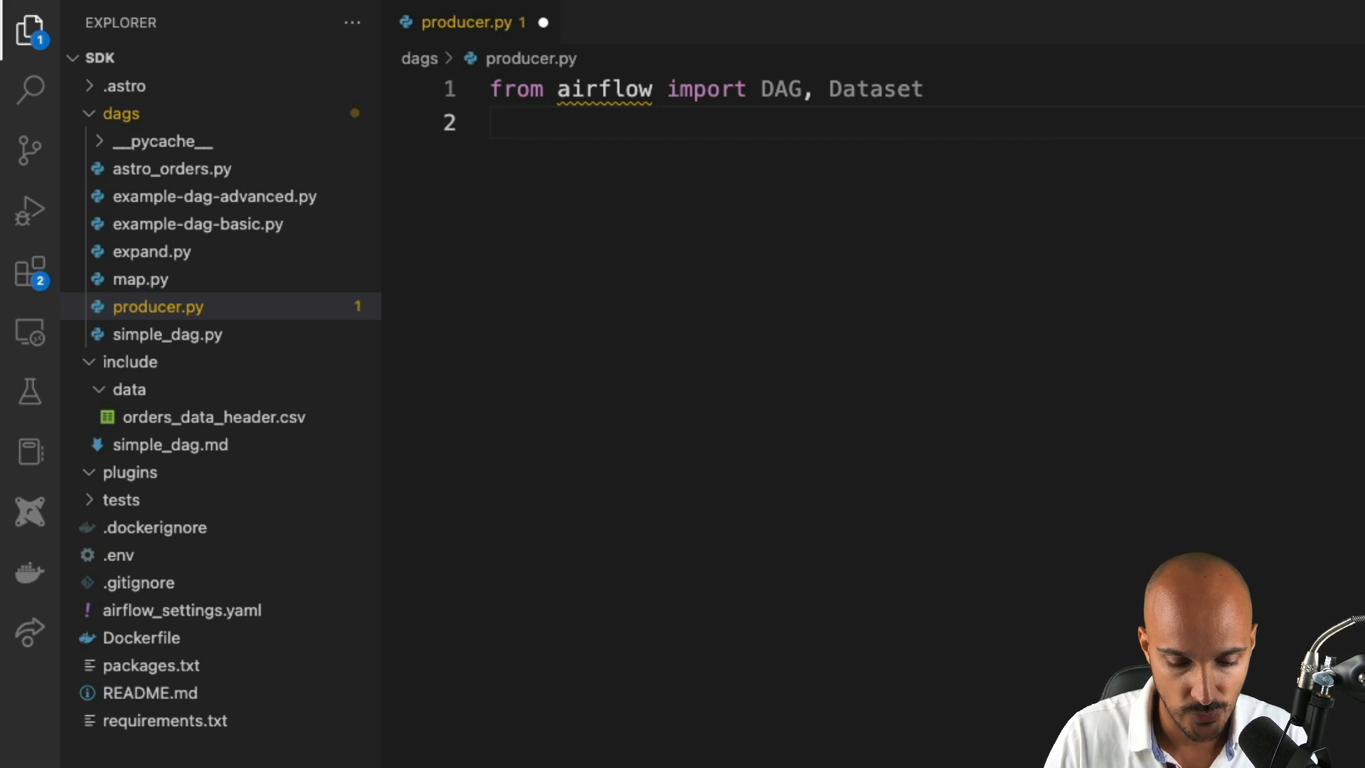
type("from airflow.de")
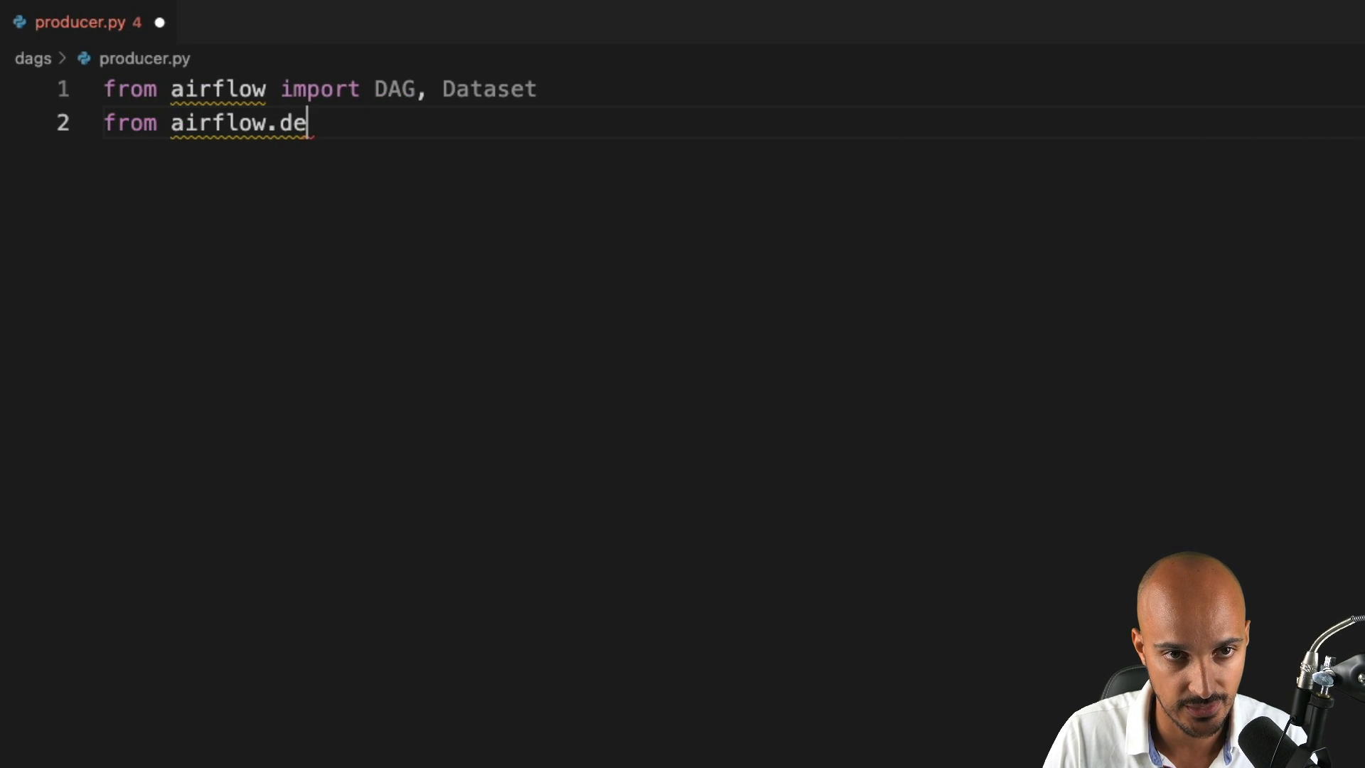
type("corators import")
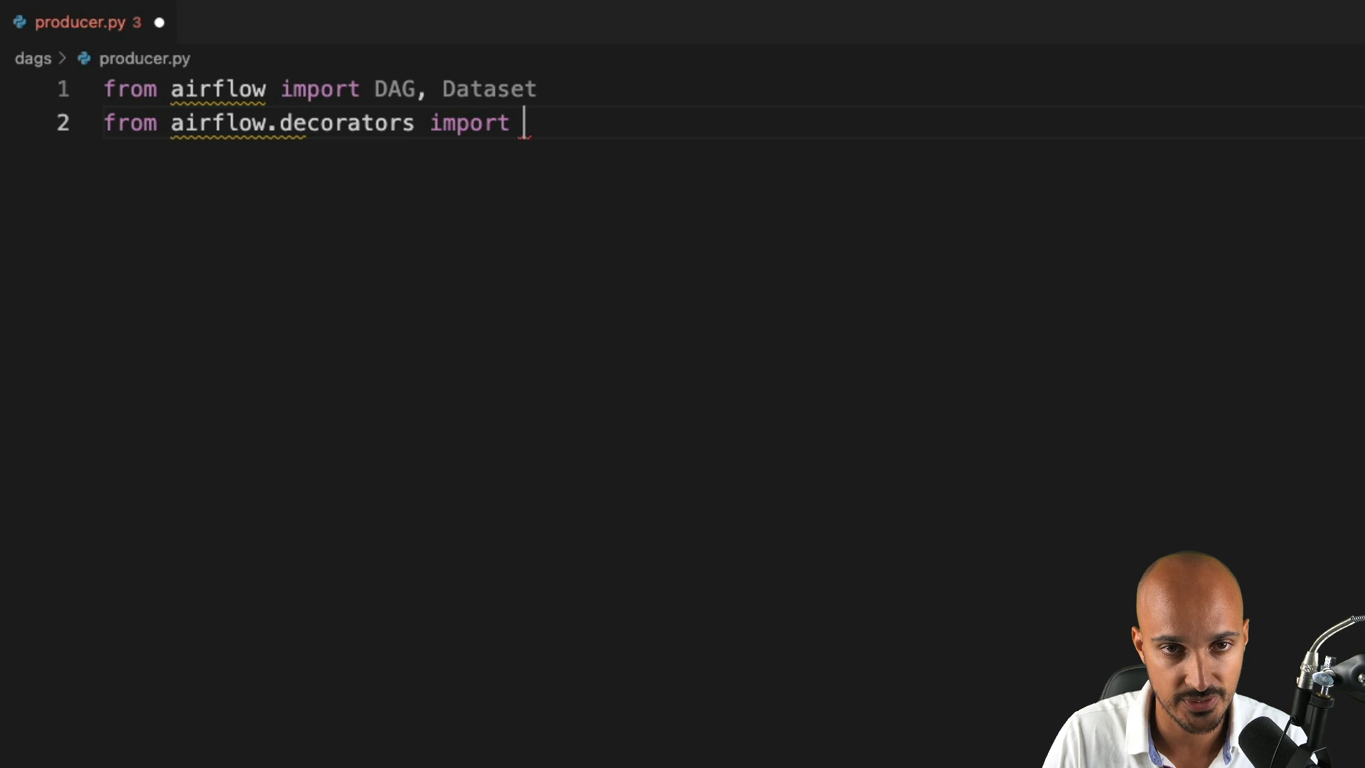
type("task")
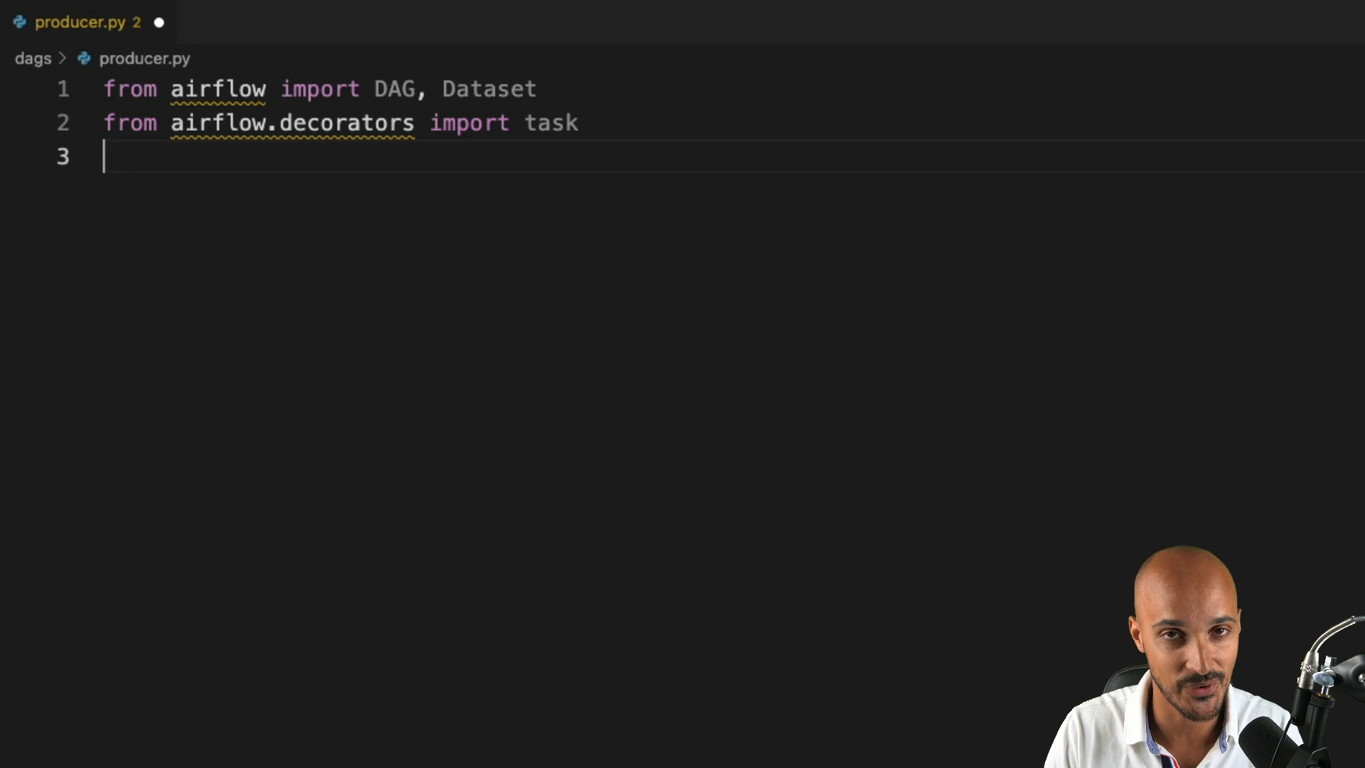
type("fr")
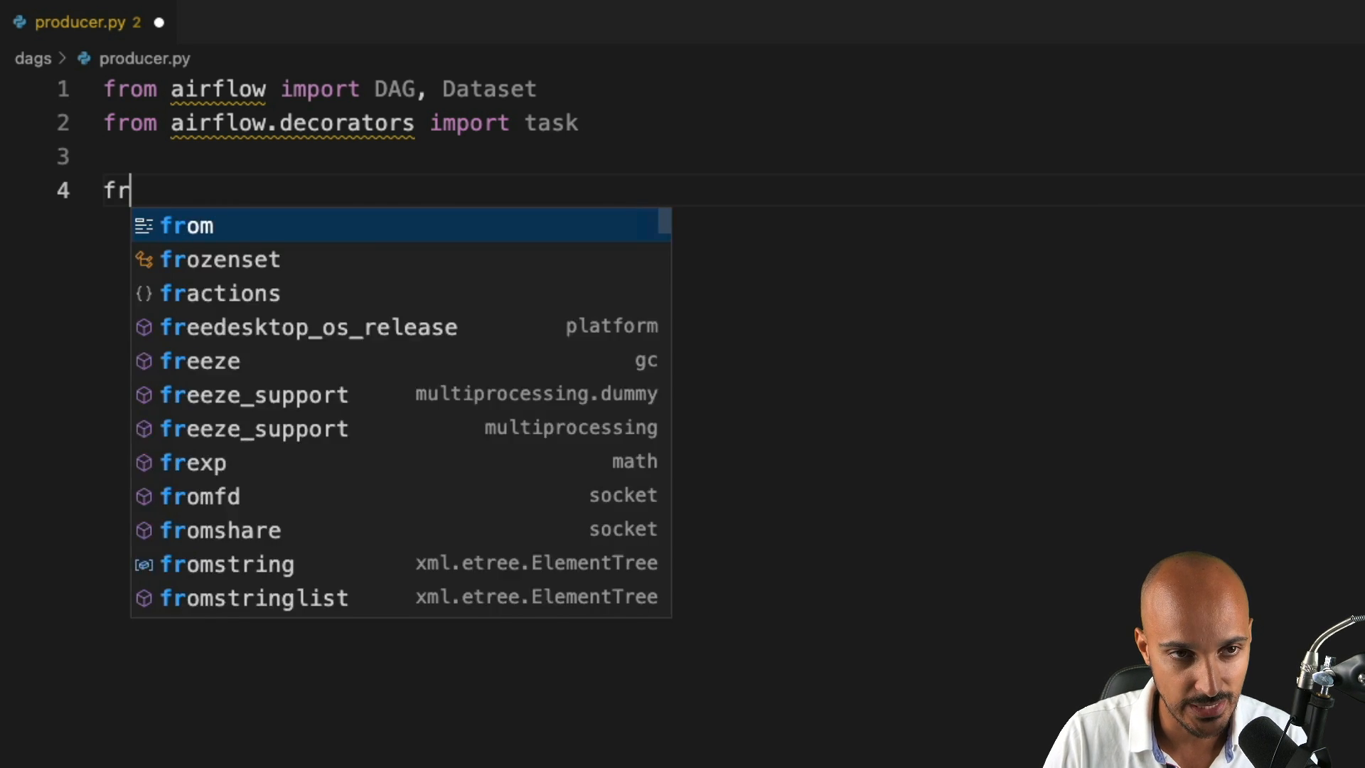
type("om datetime import datetime")
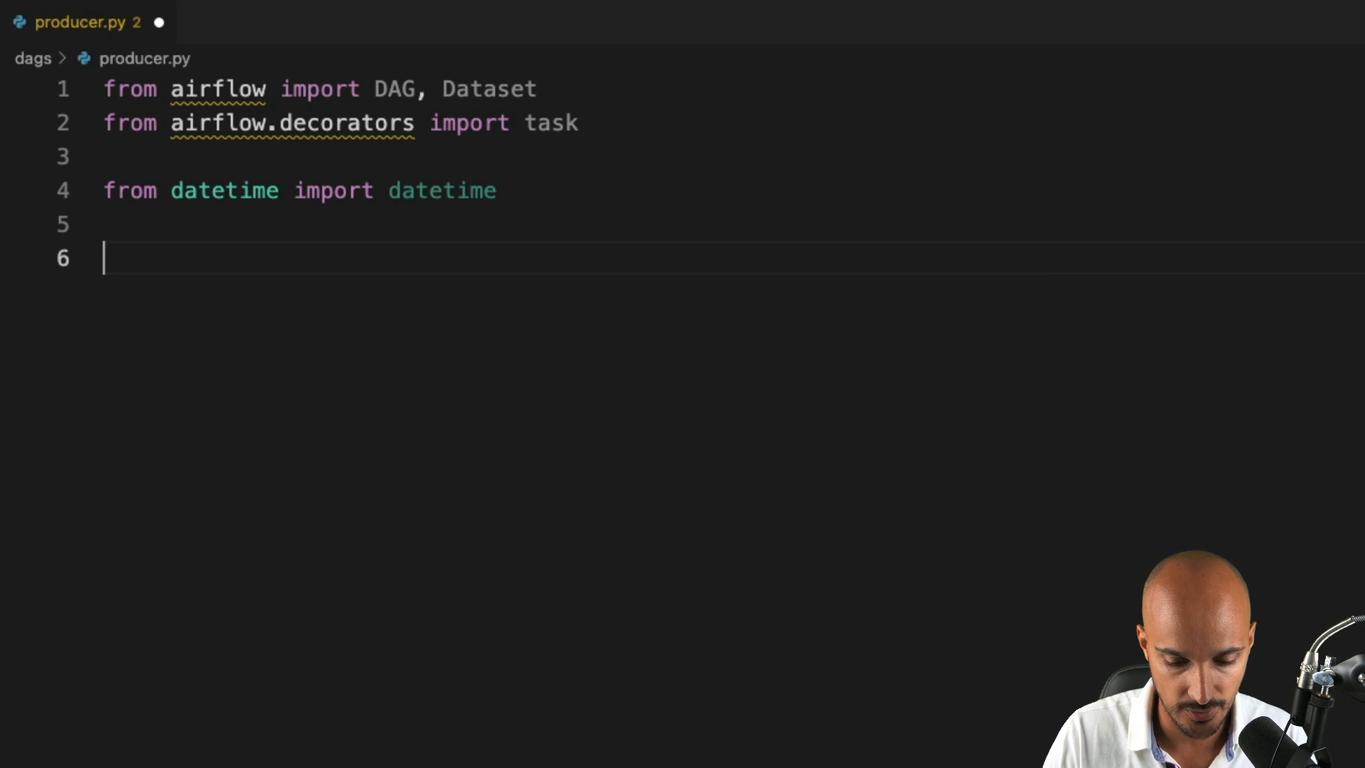
Step: Define my_file = Dataset("/tmp/my_file.txt")
type("my_file =")
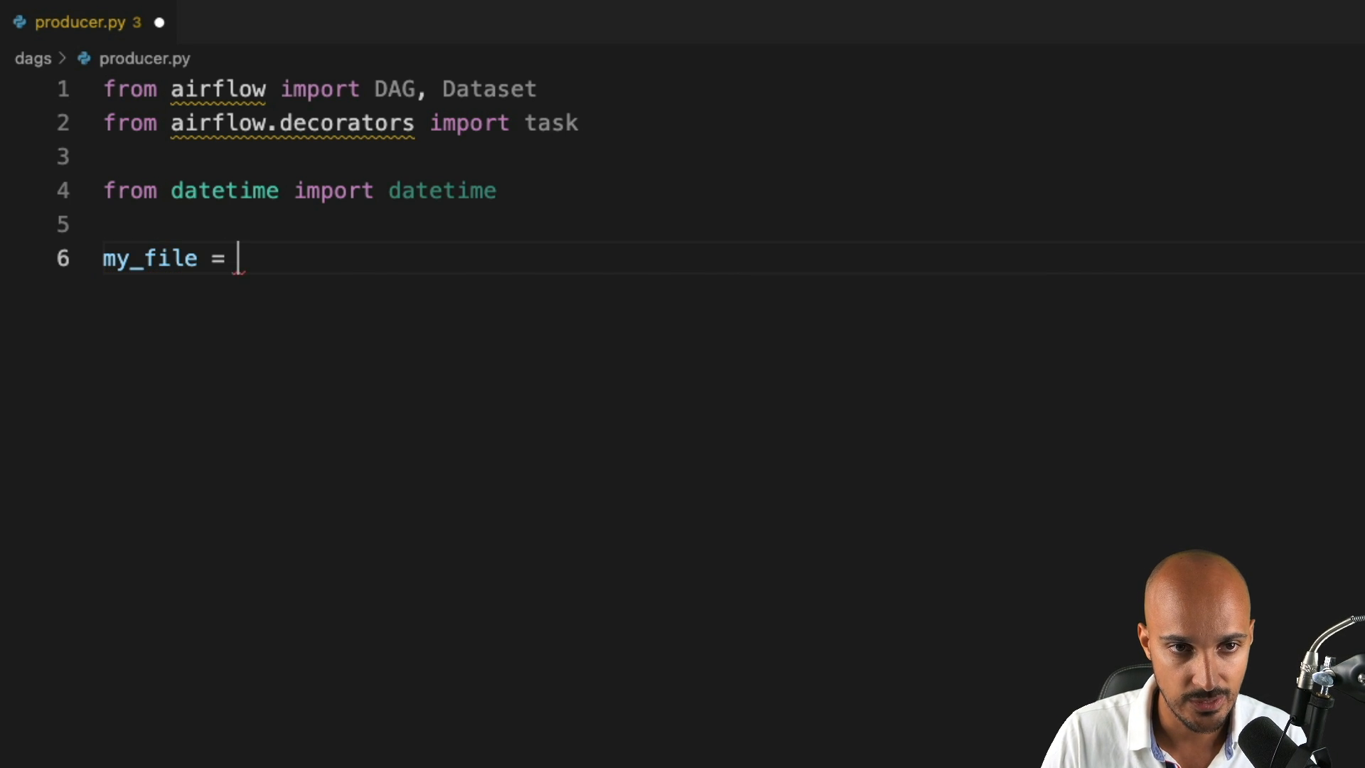
type("Dataset")
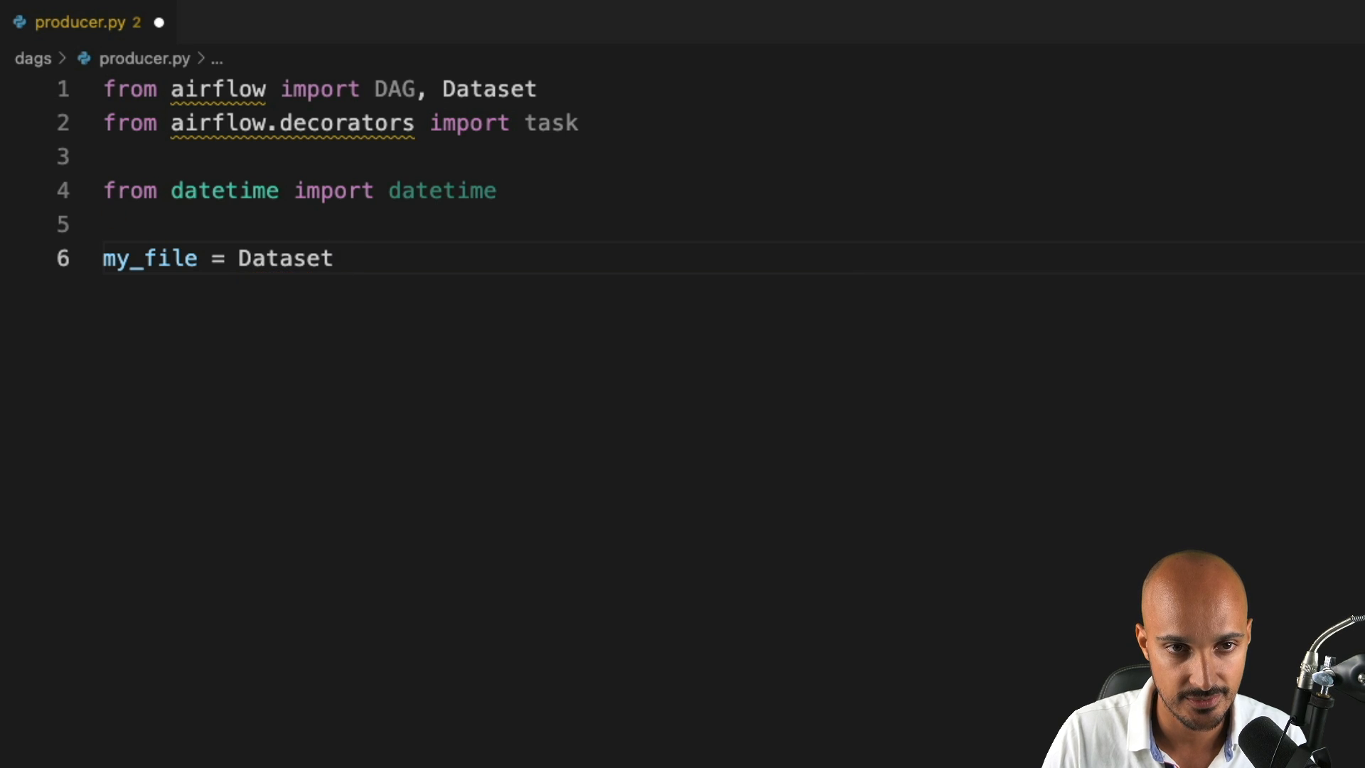
type("()")
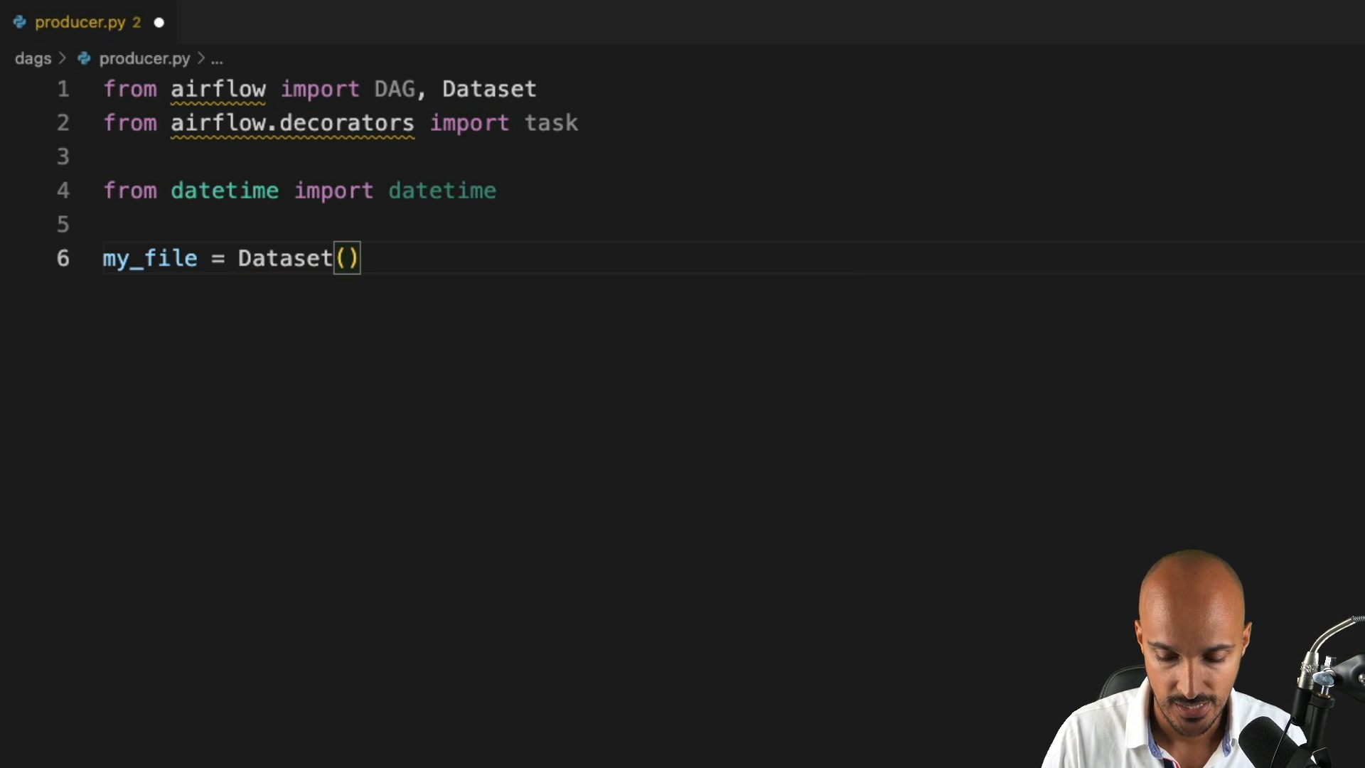
type("\"/tmp\"")
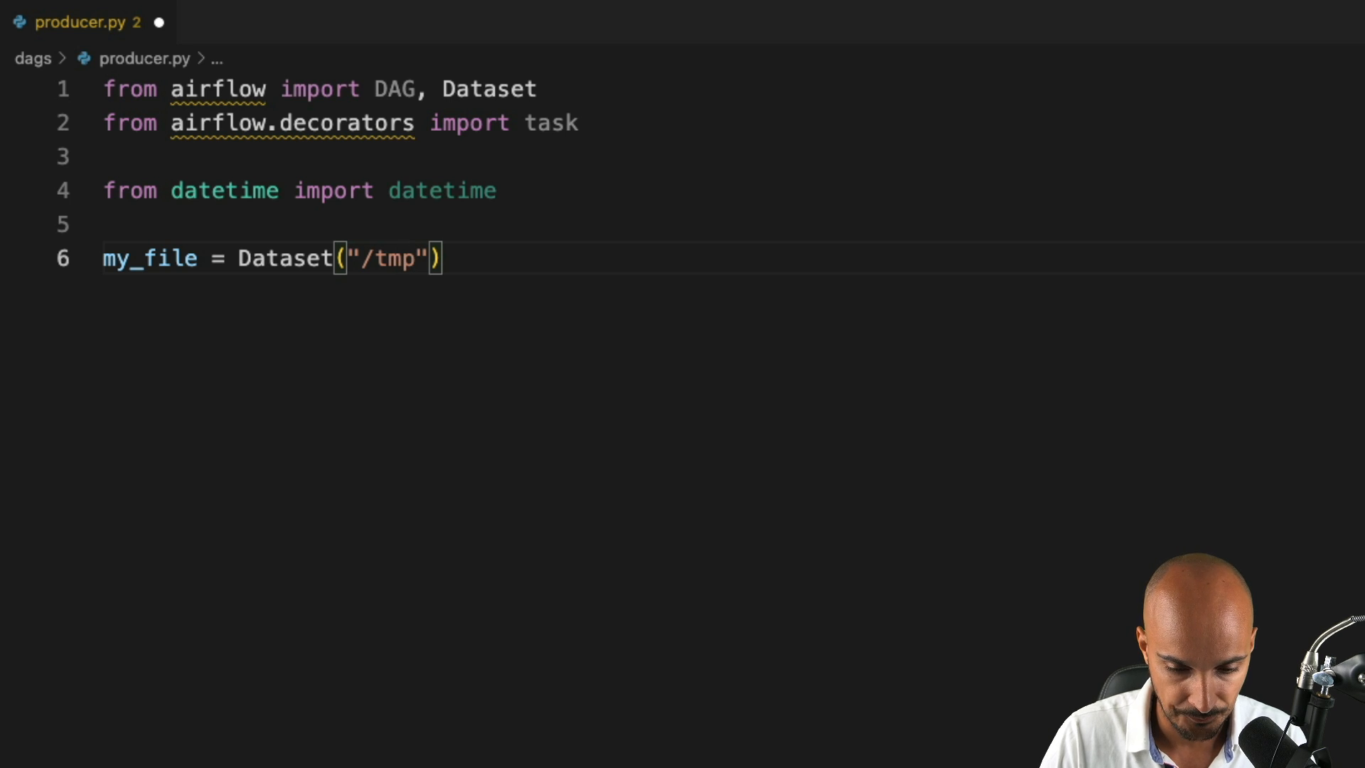
type("/my_file")
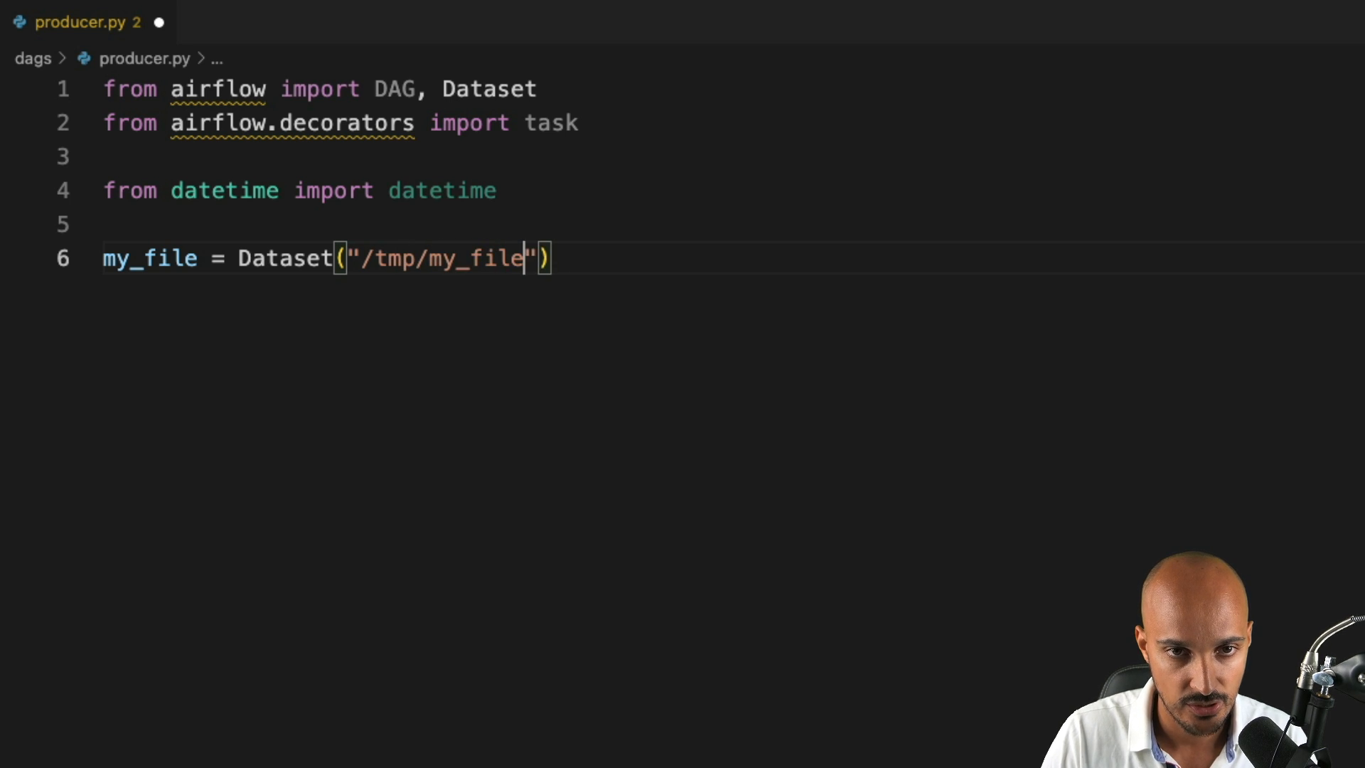
type(".txt")
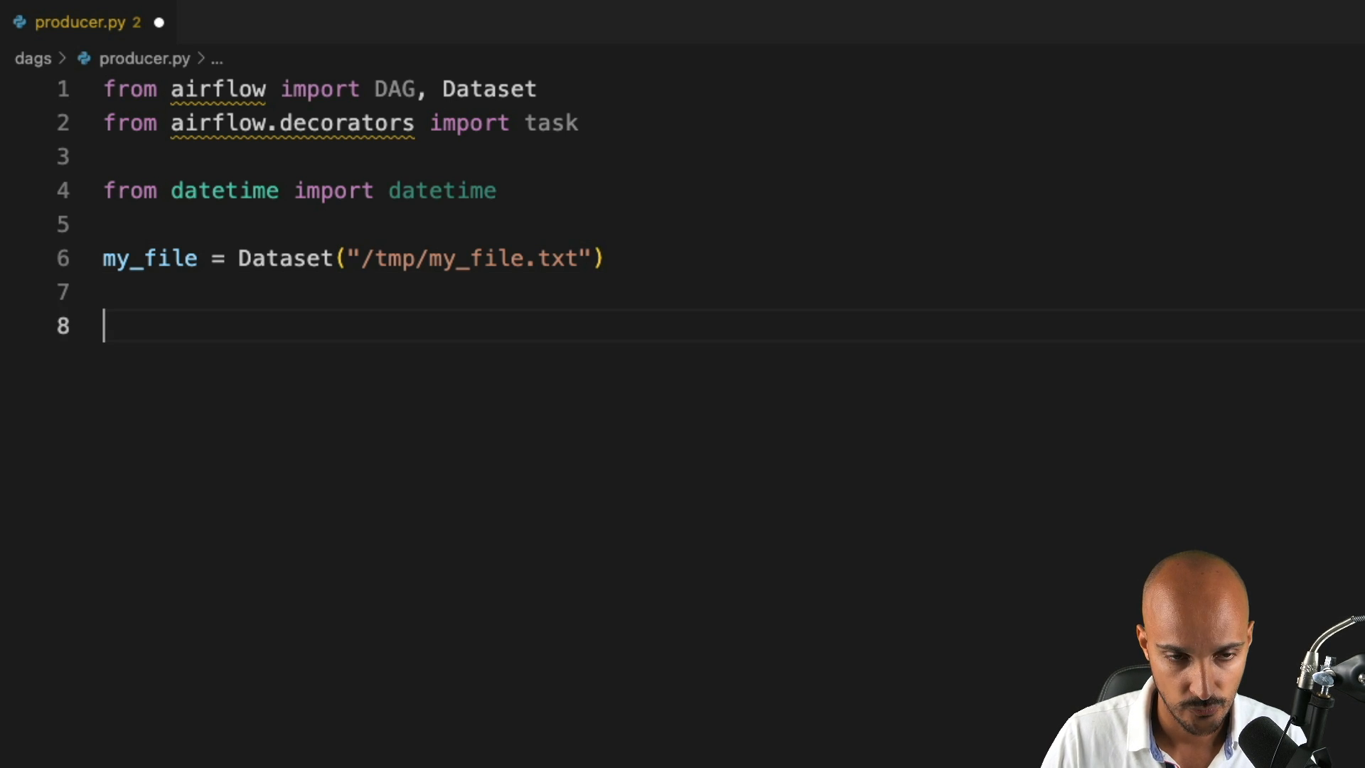
type("with")
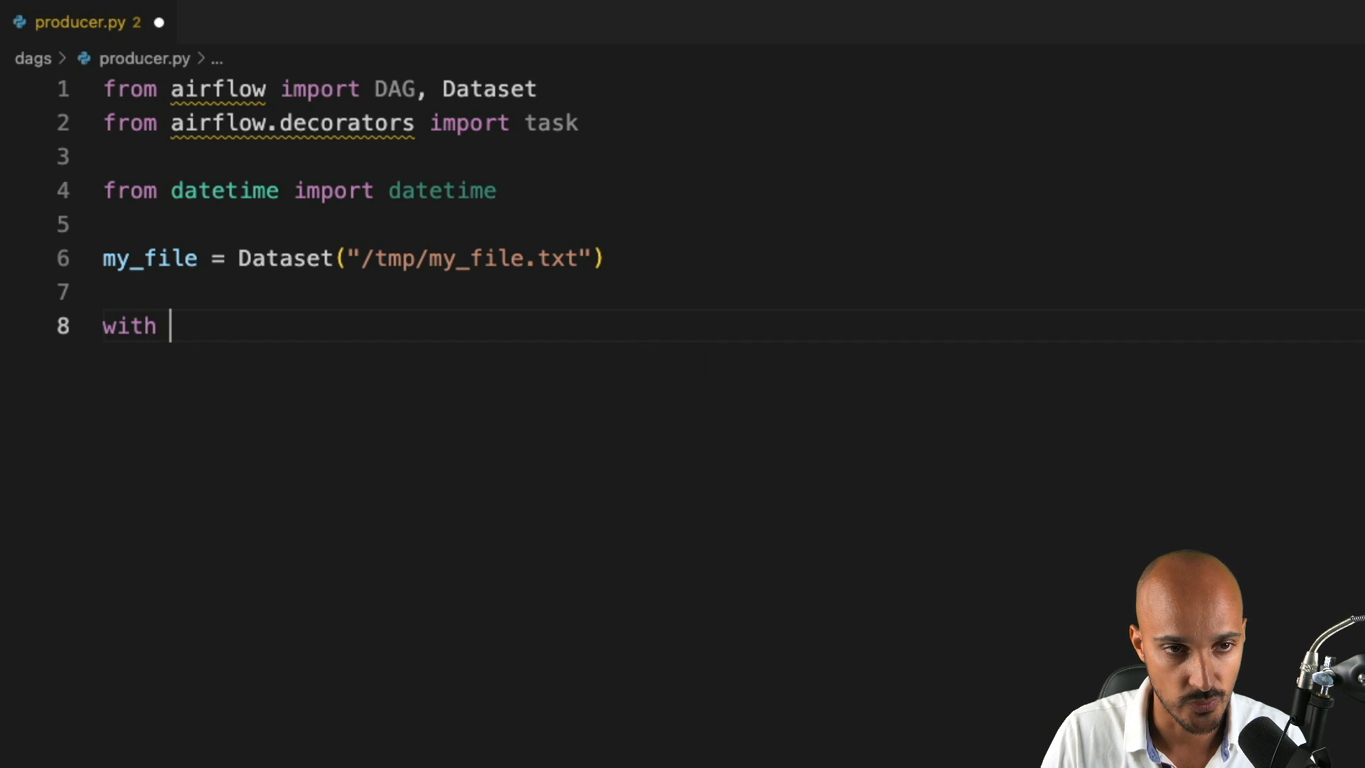
type("DAG(")
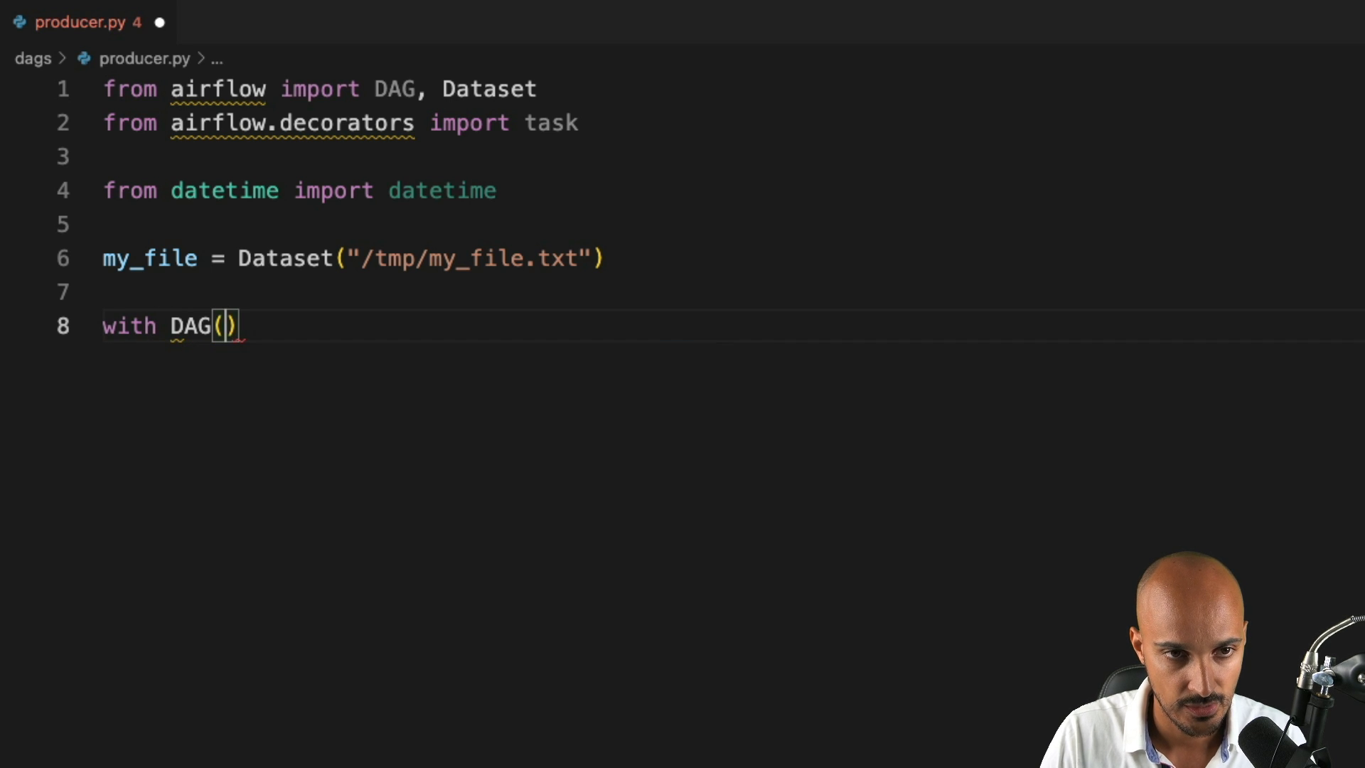
type("dag_id")
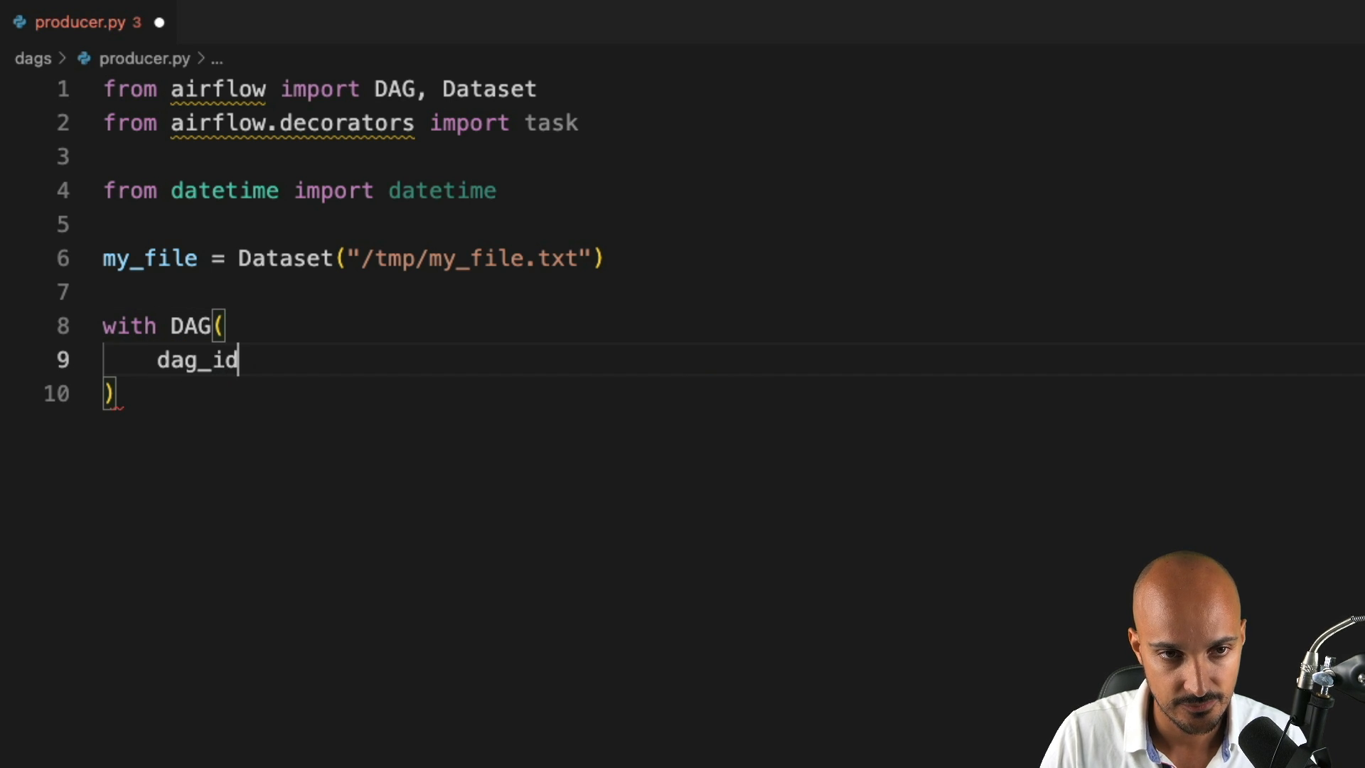
type("='produc'")
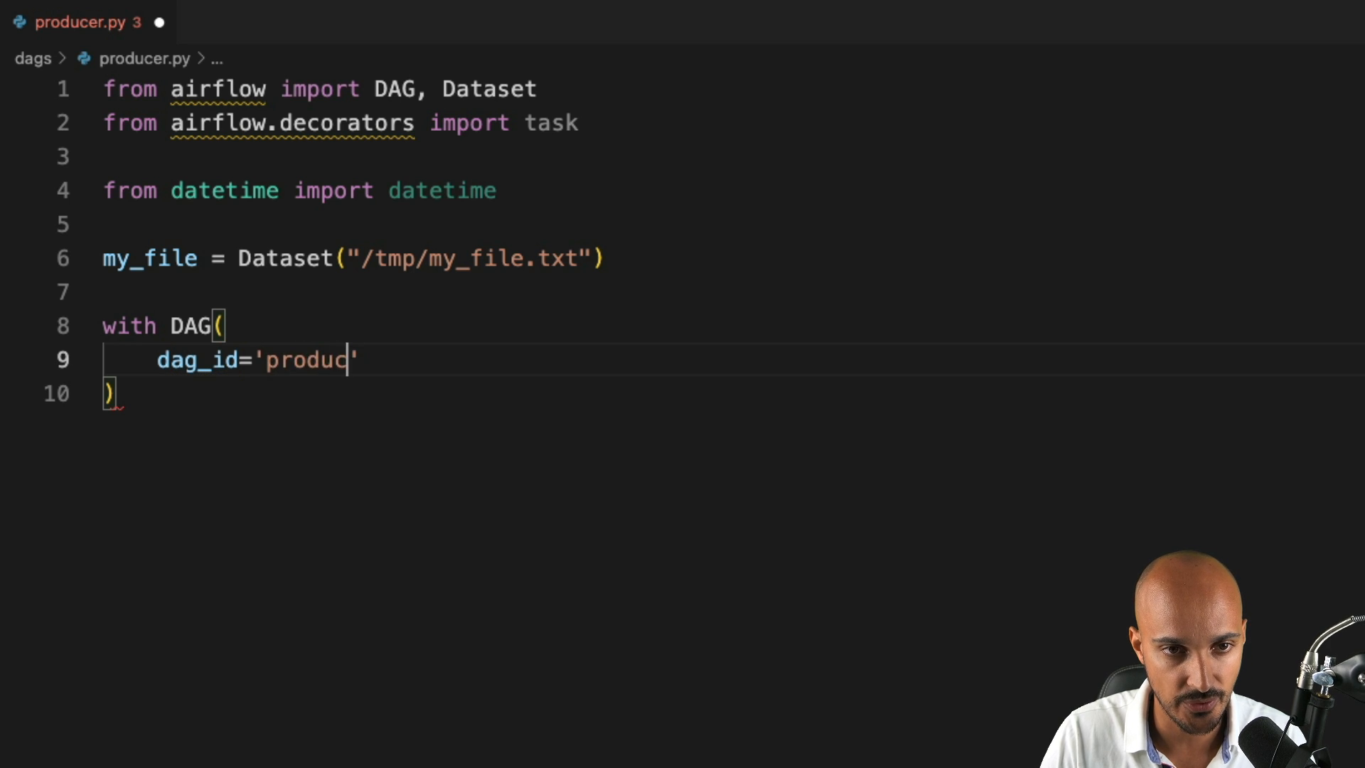
type("\"pro")
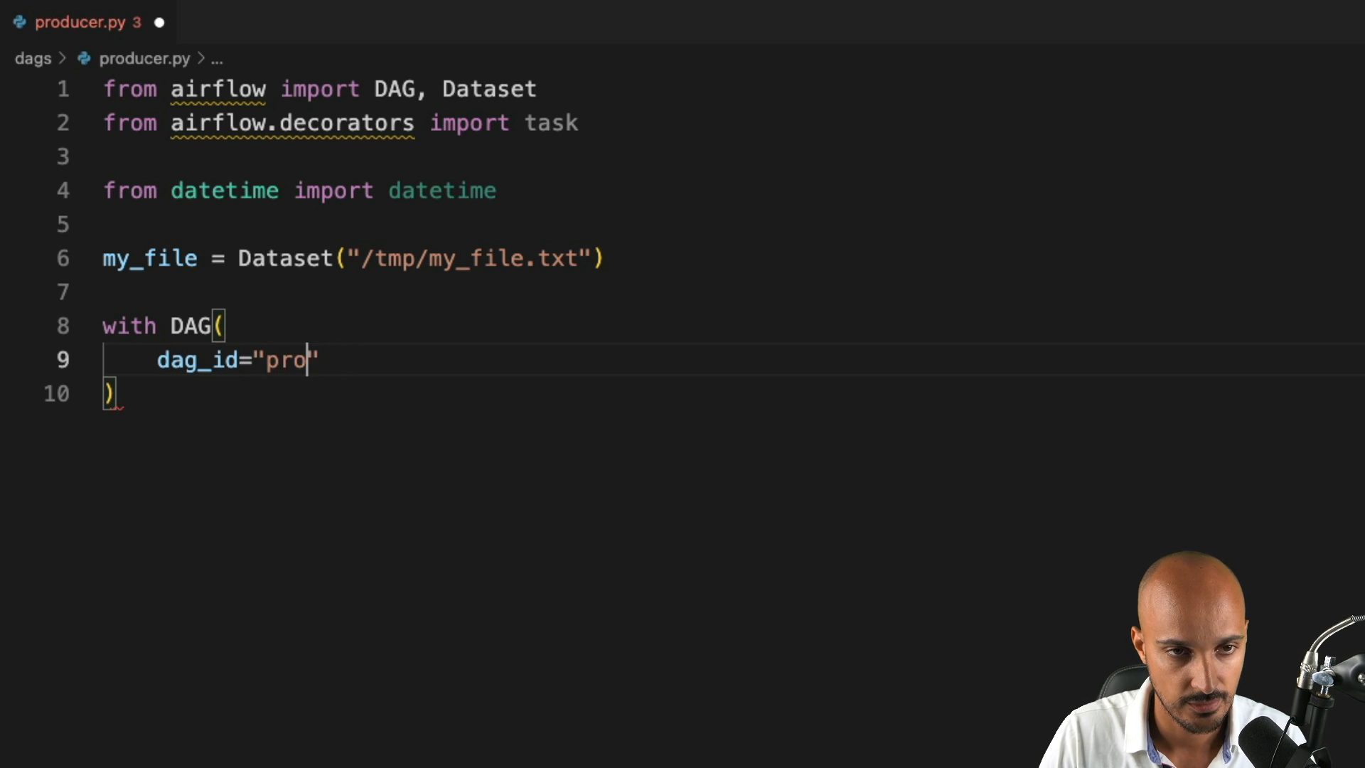
type("ducer")
type("schedul")
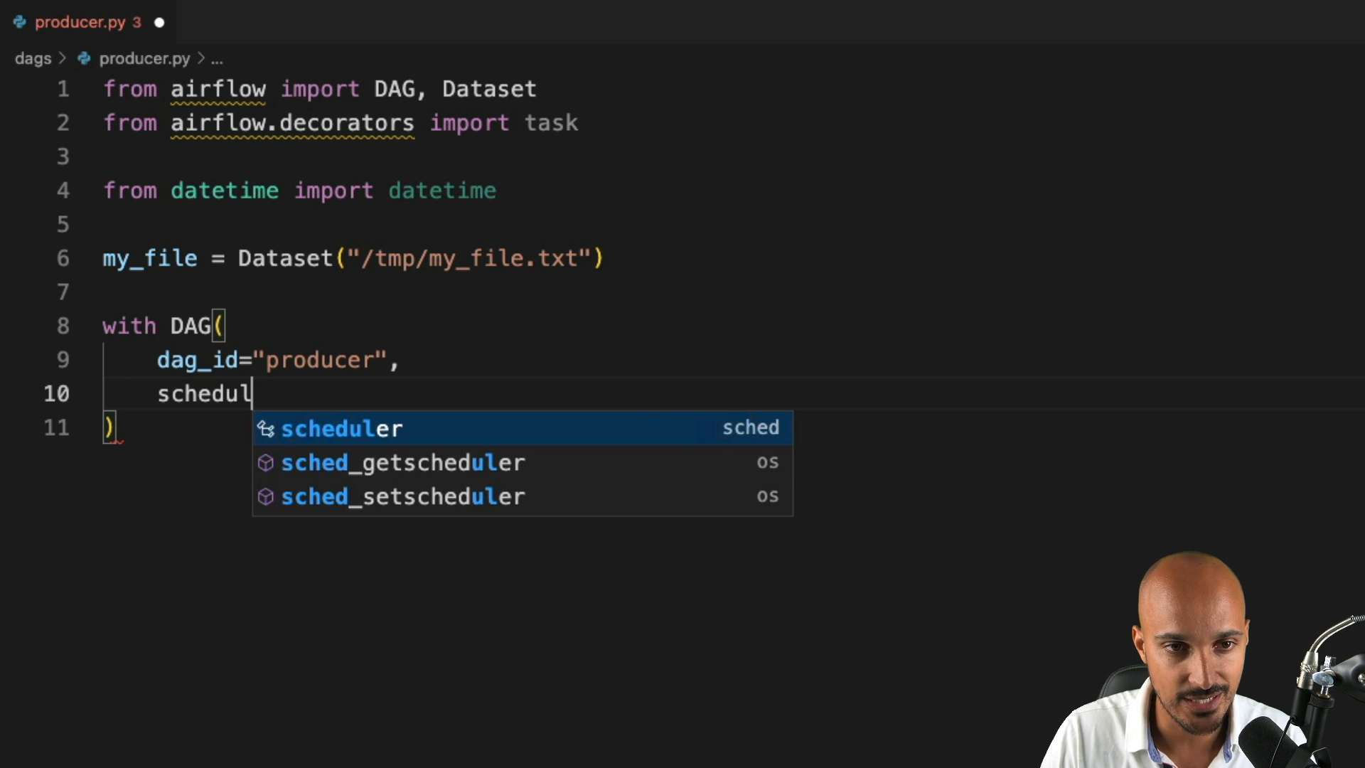
type("e=")
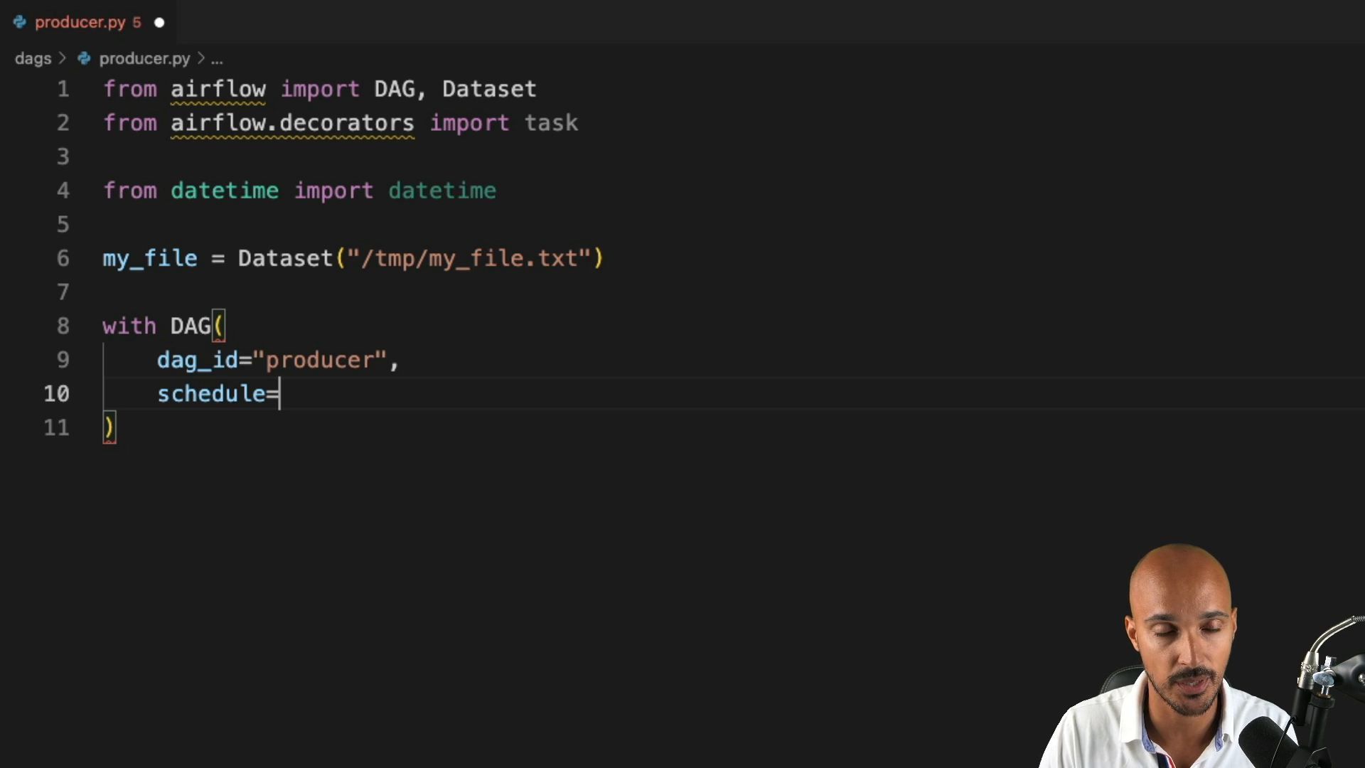
type("\"2\"")
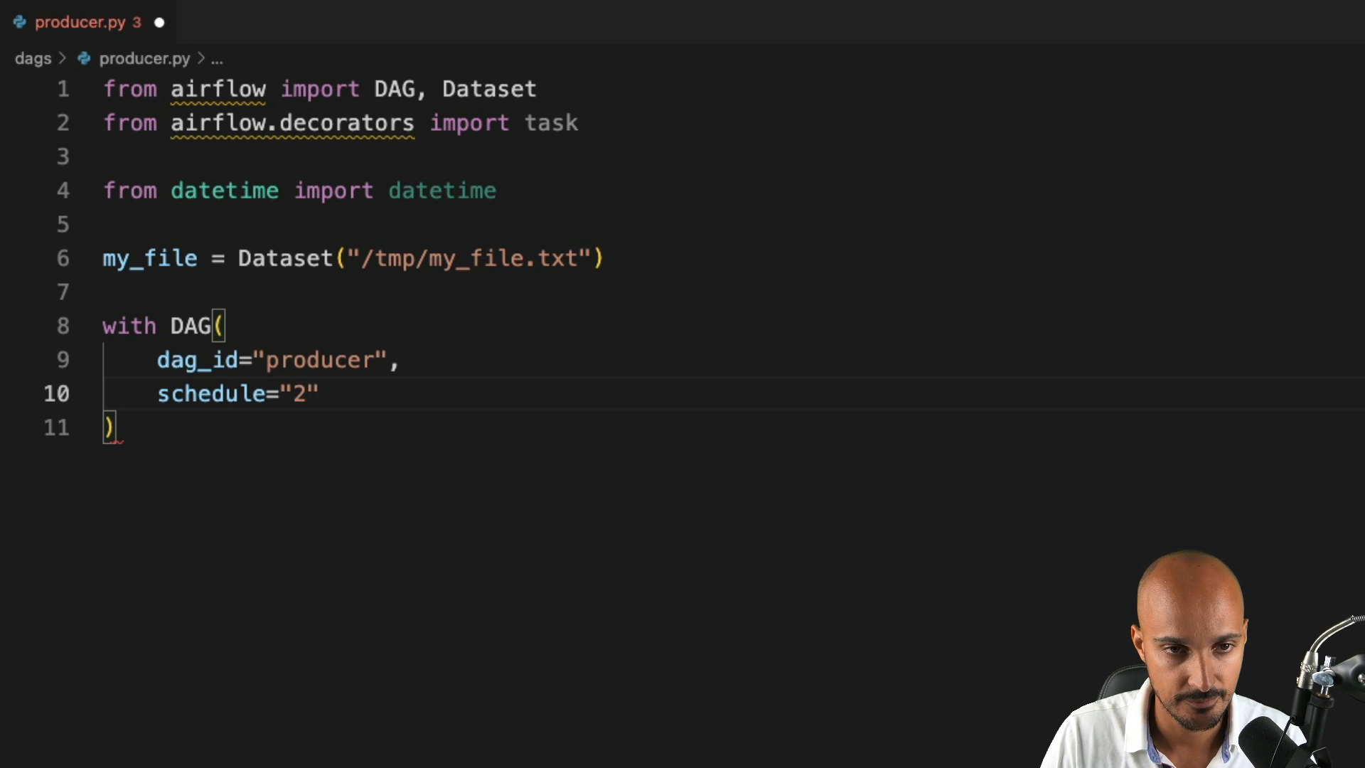
type("@daily")
type("st")
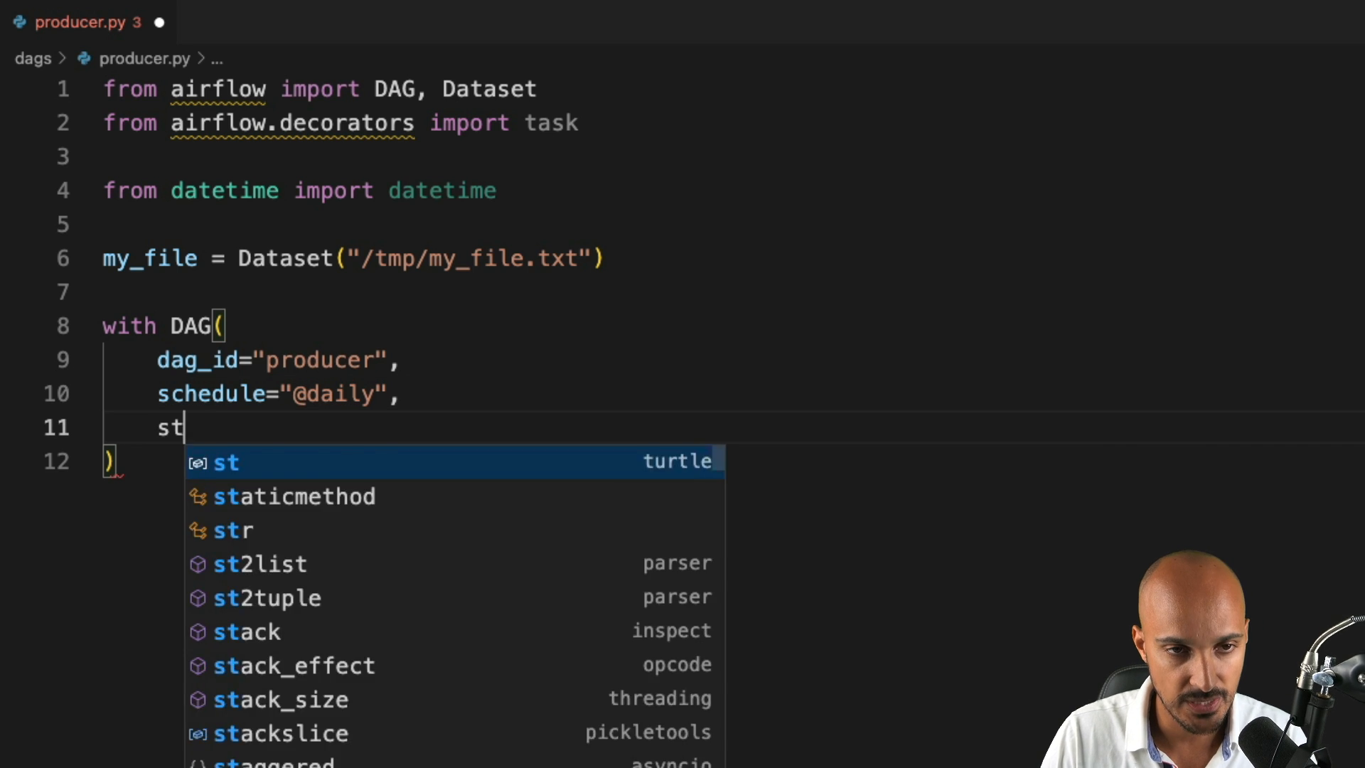
type("art_date=datetime(2022")
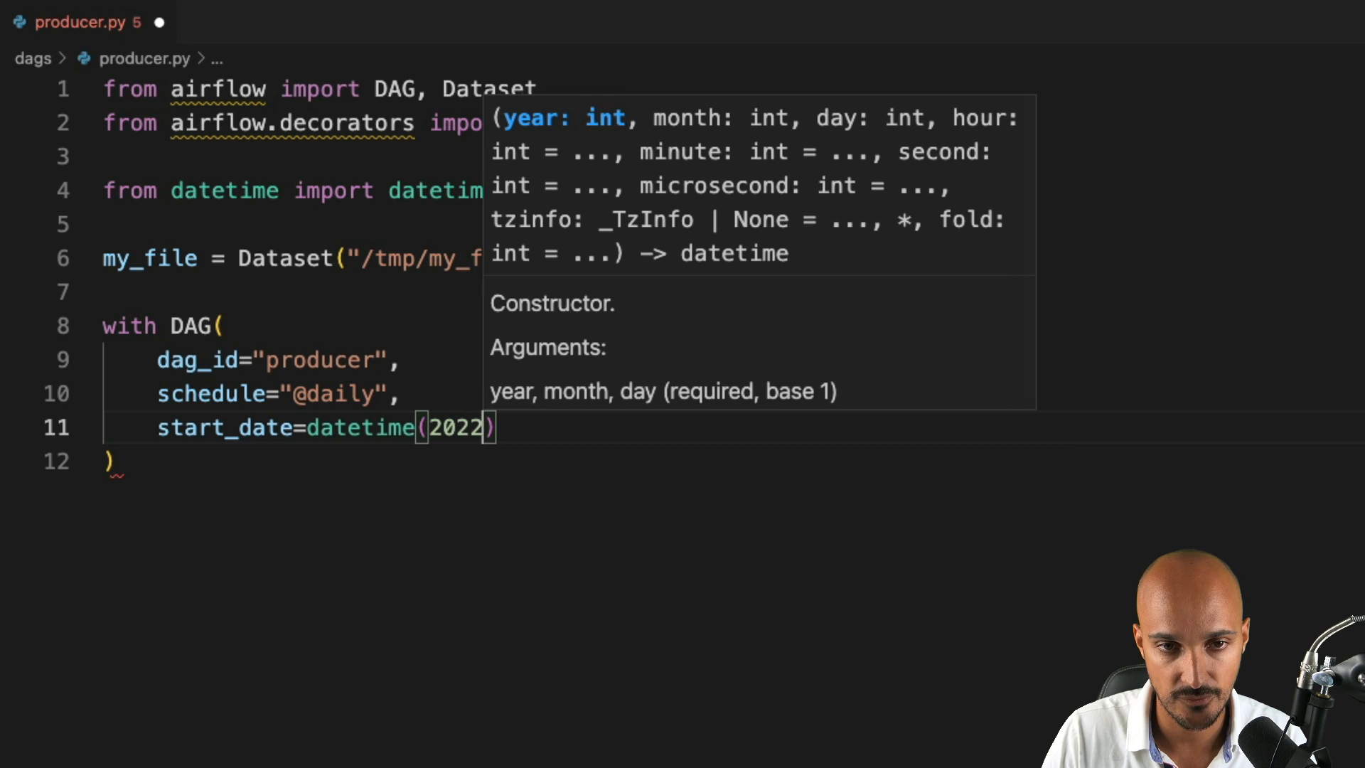
type(", 1, 1")
type("catchu")
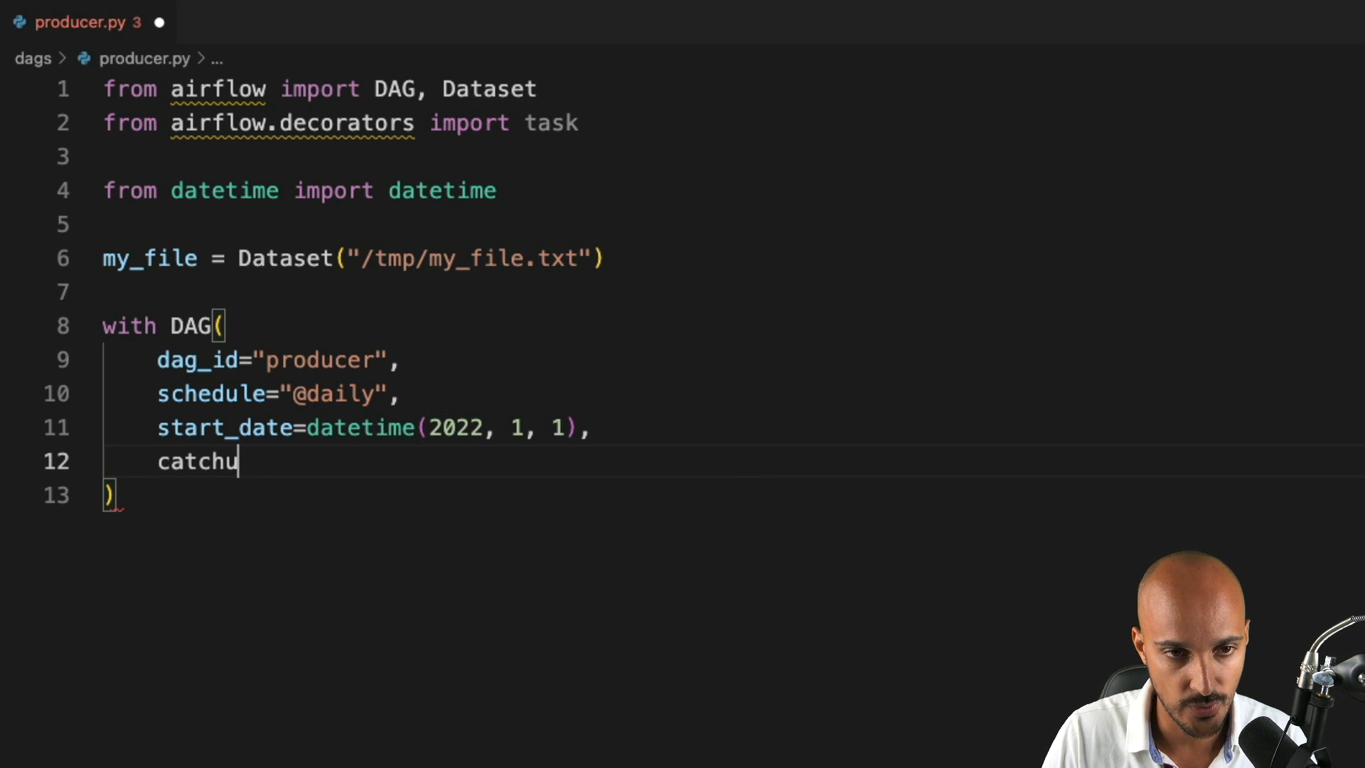
type("p=False")
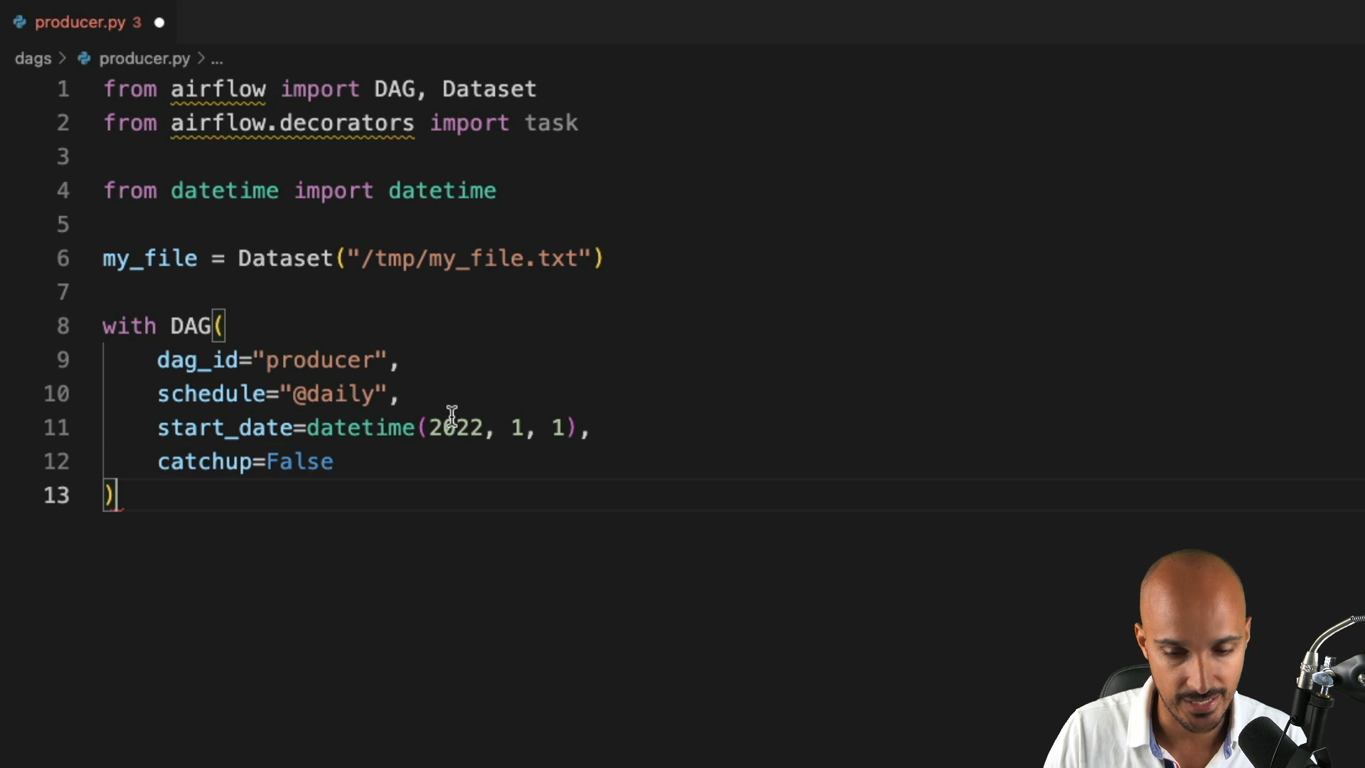
type(":")
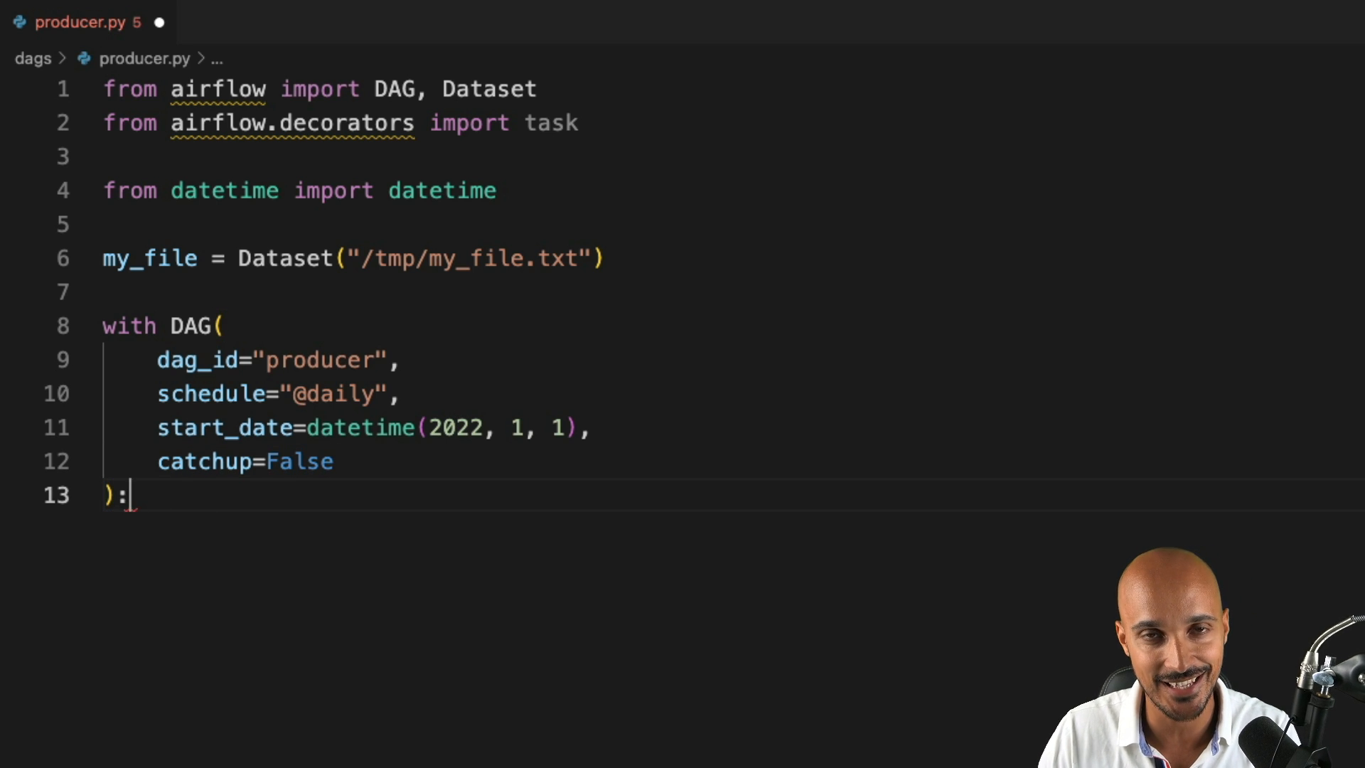
key("Enter")
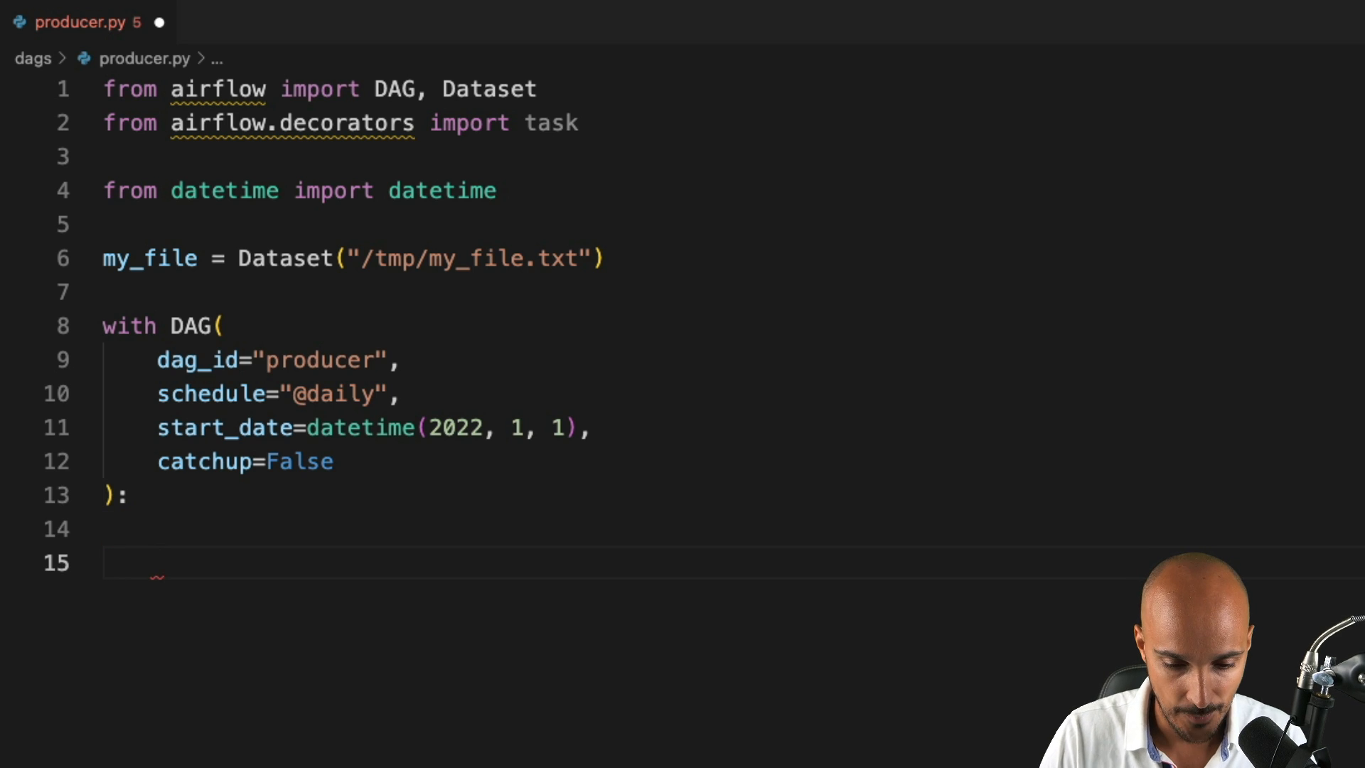
type("@")
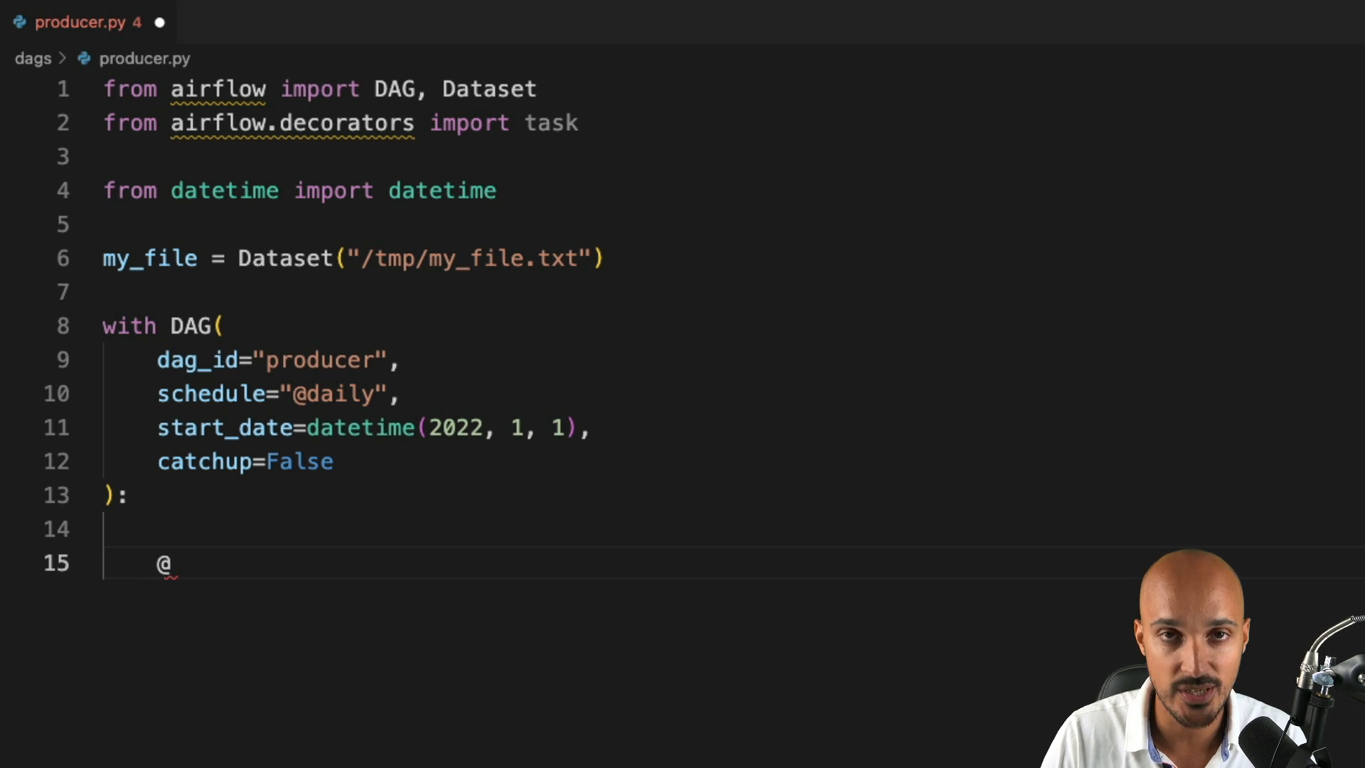
type("task(")
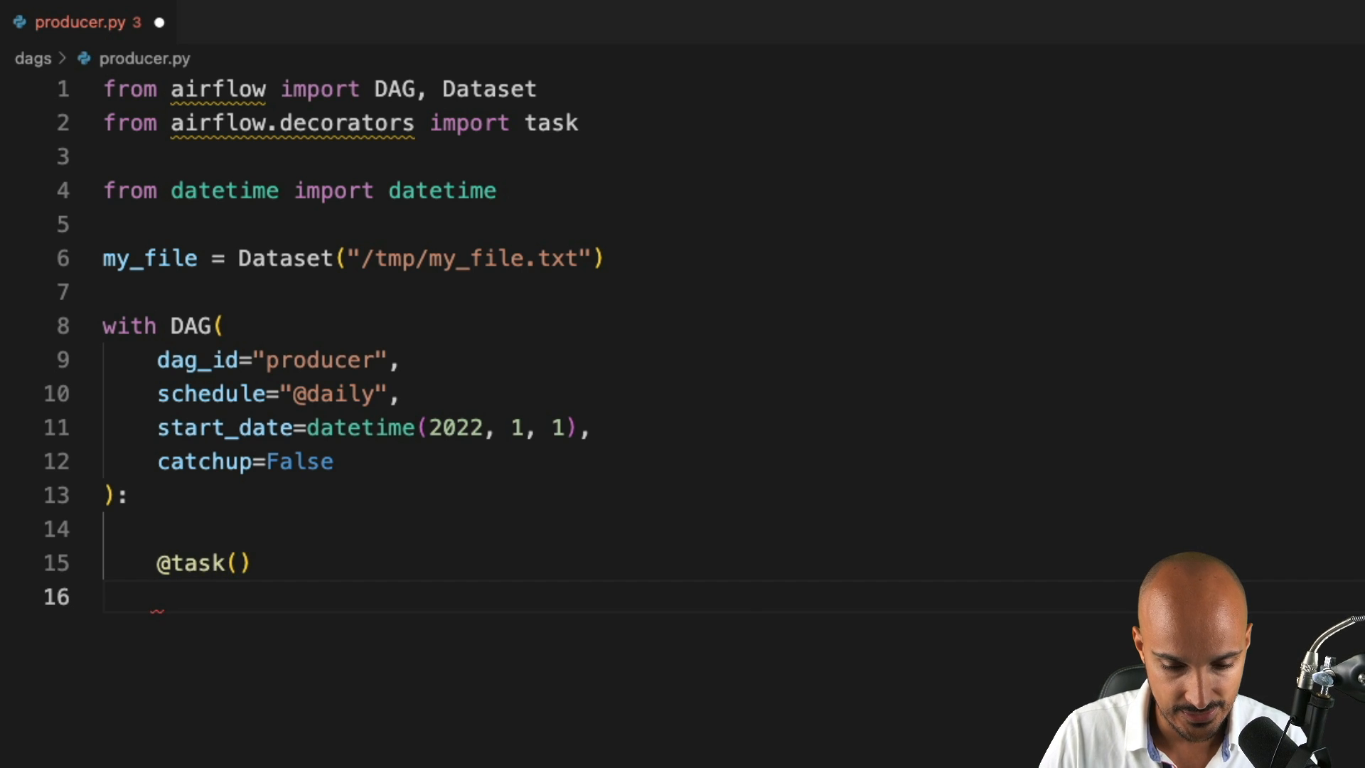
type("def")
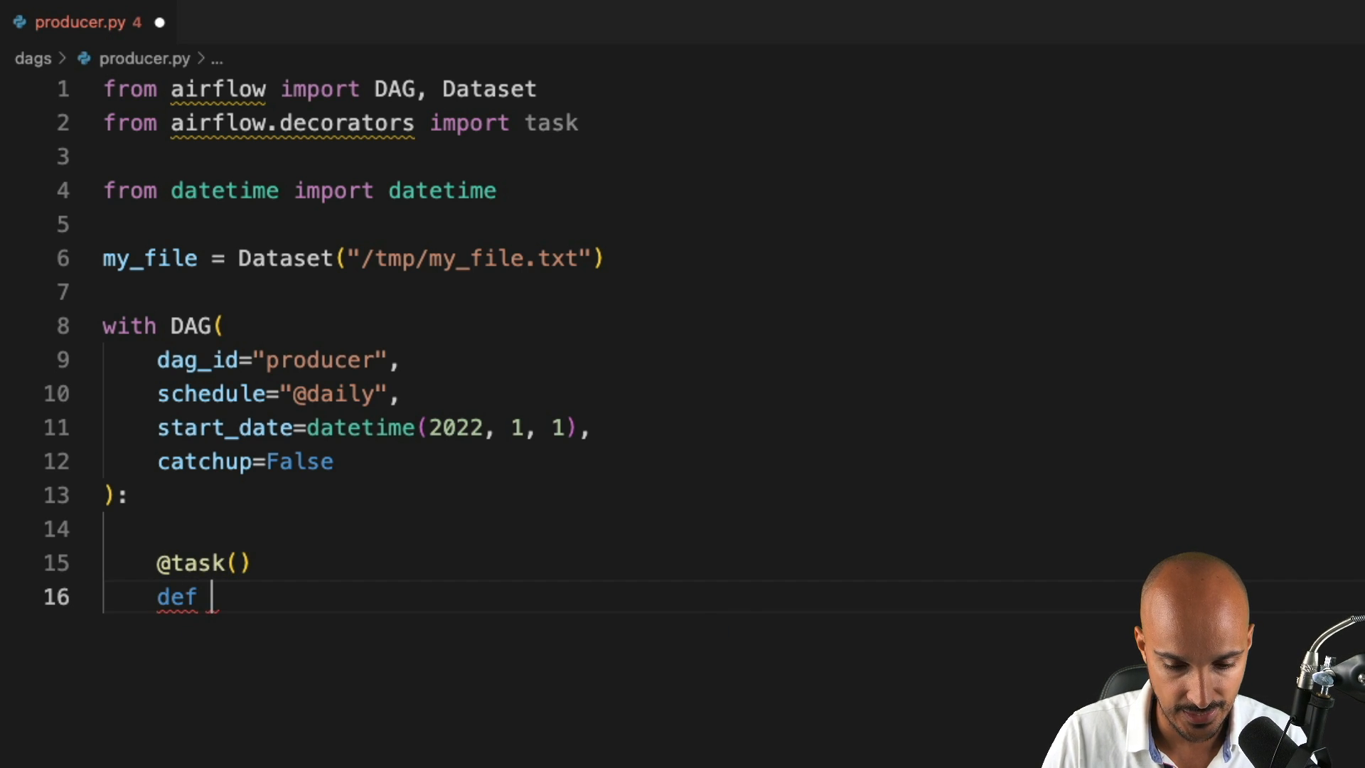
type("update_")
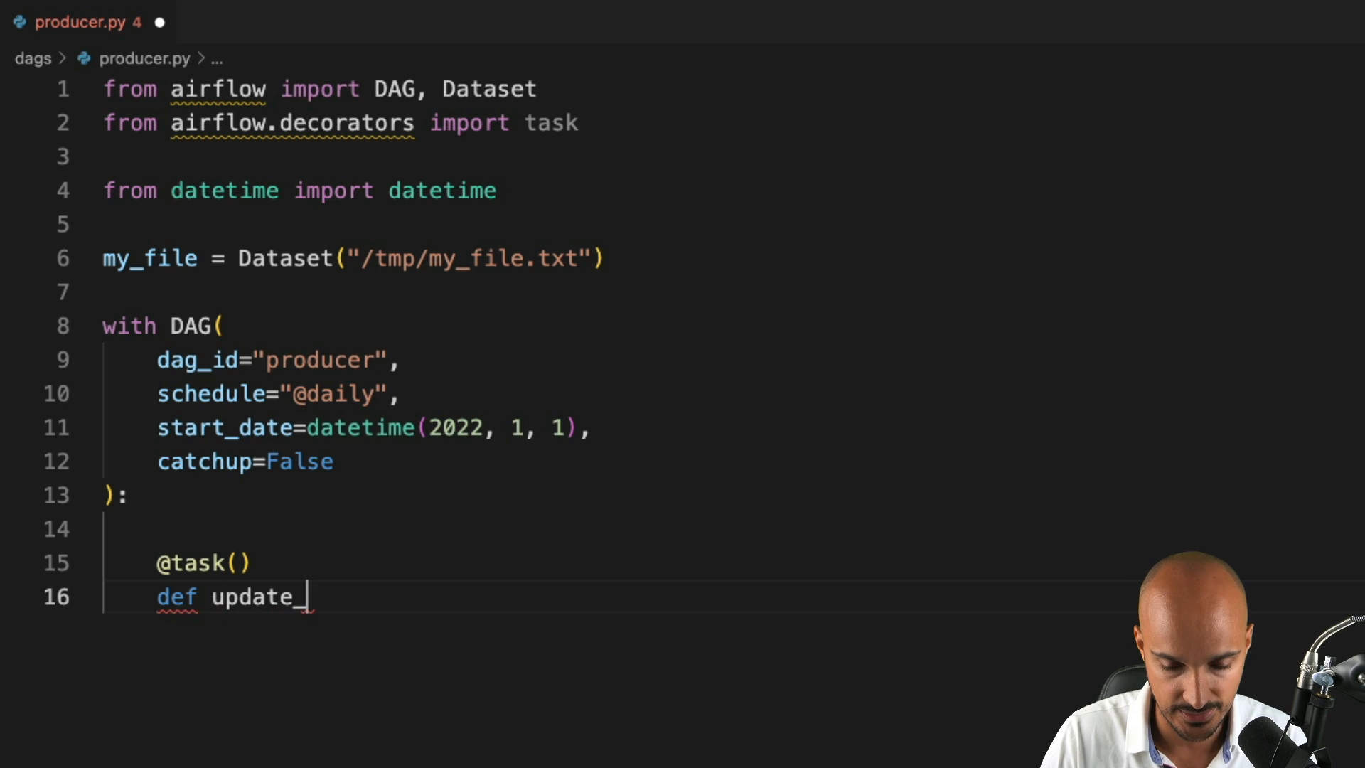
type("my_fi")
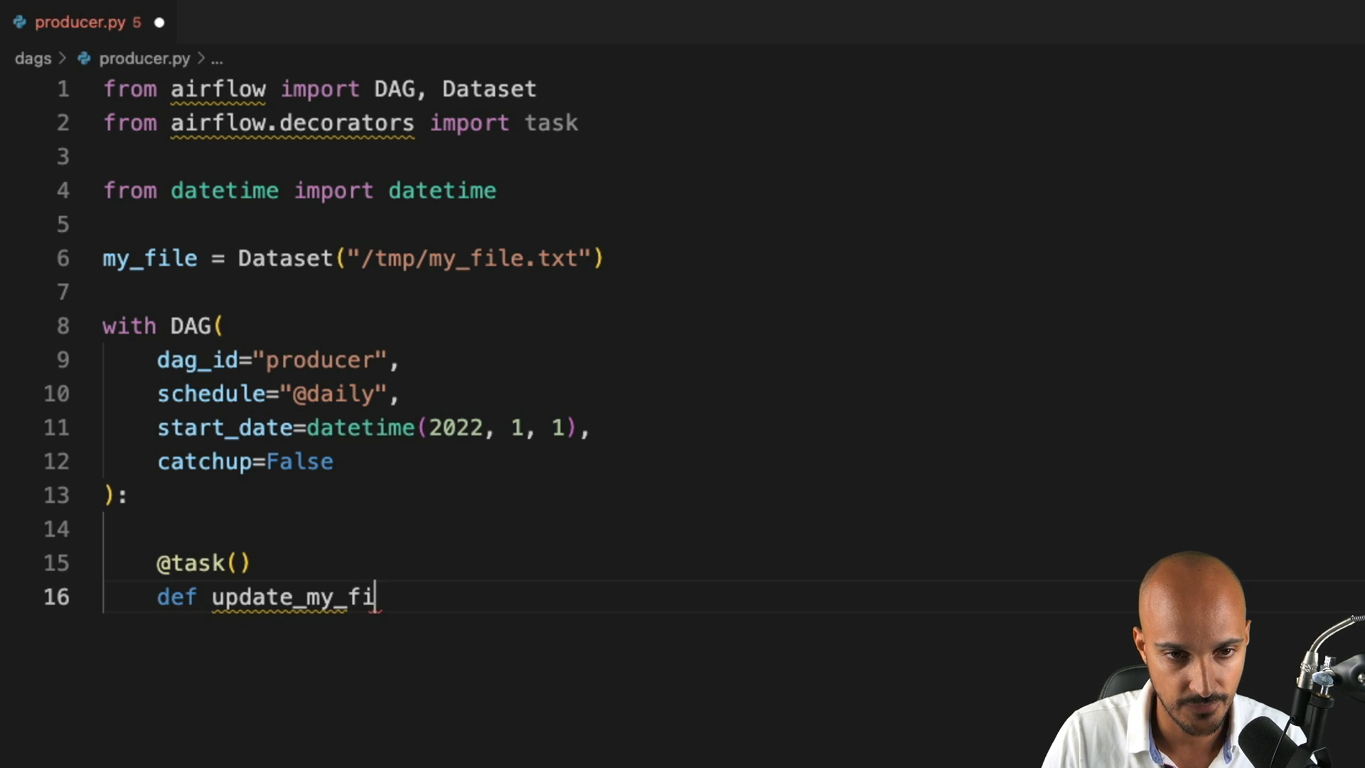
type("le():")
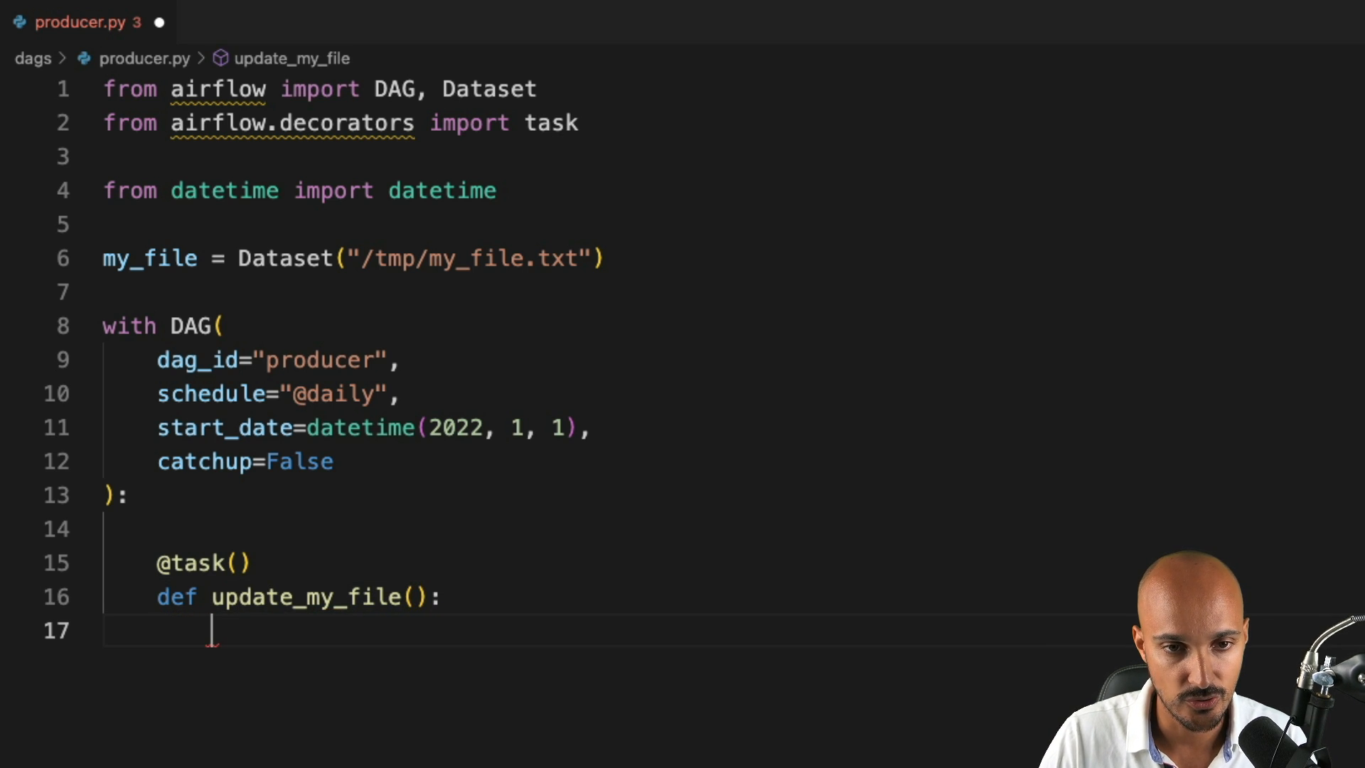
type("with open(")
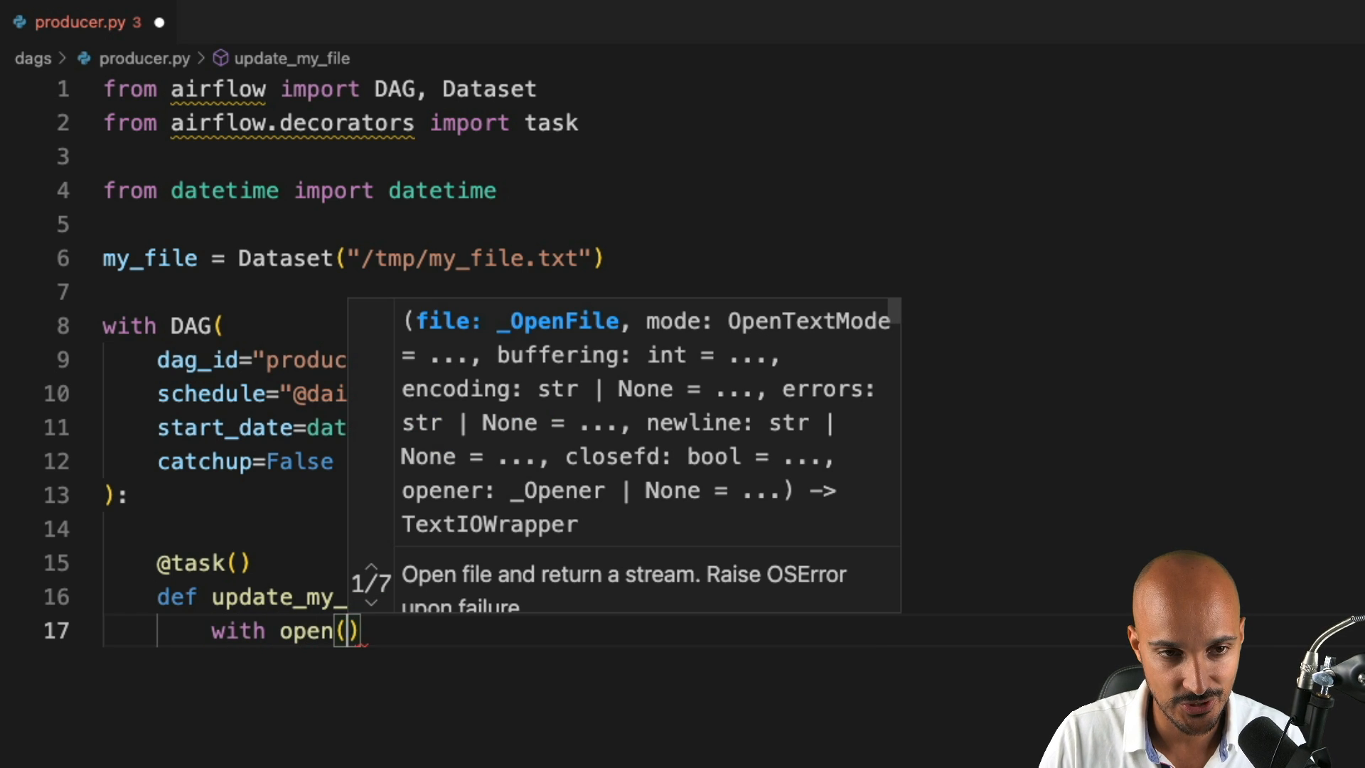
type("my_file")
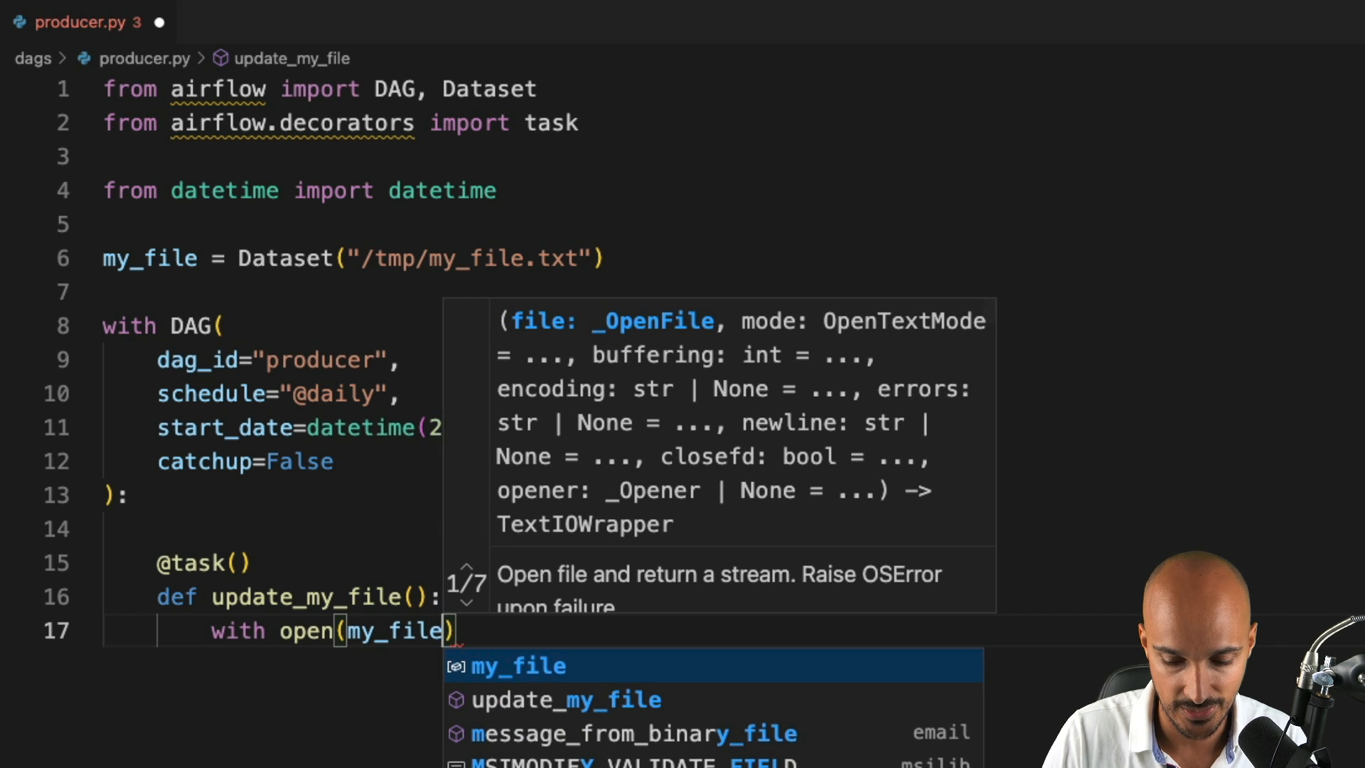
type(".uri")
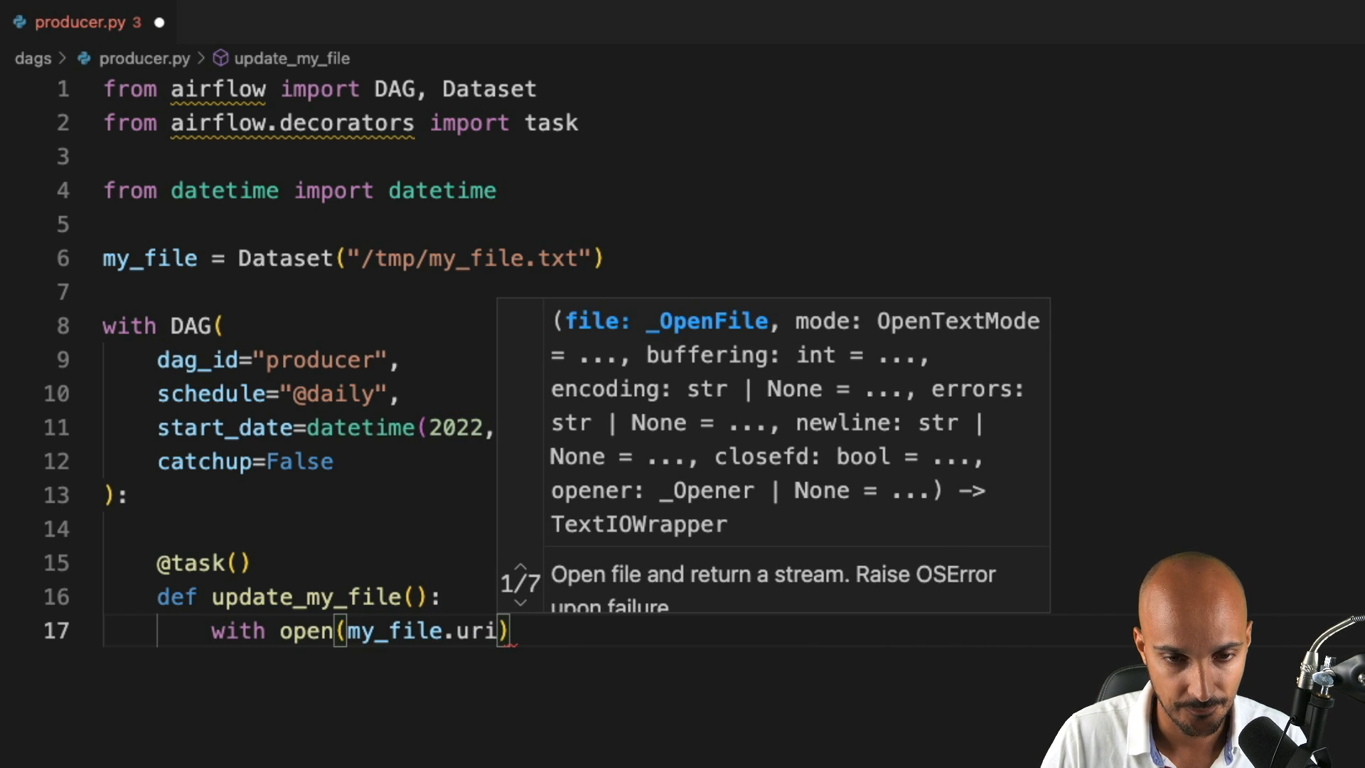
type(",")
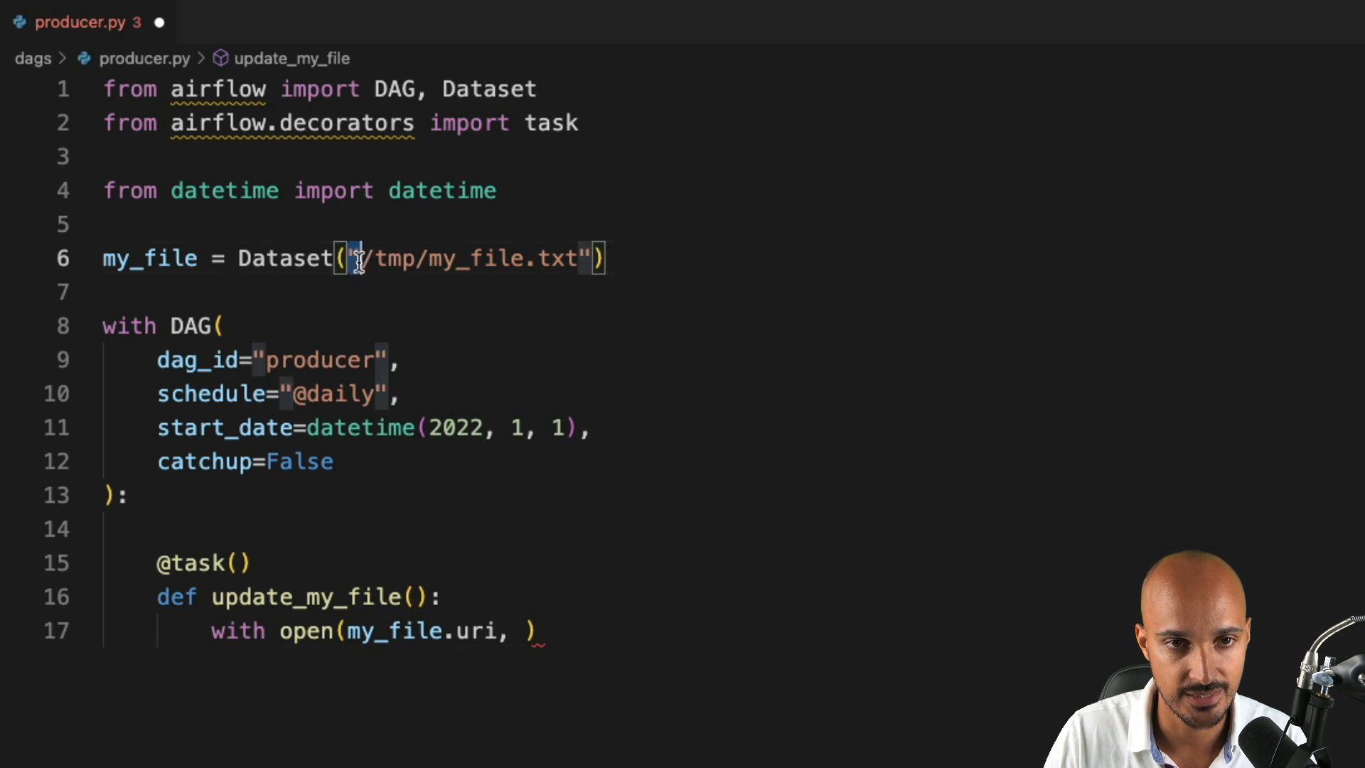
type("\"\"")
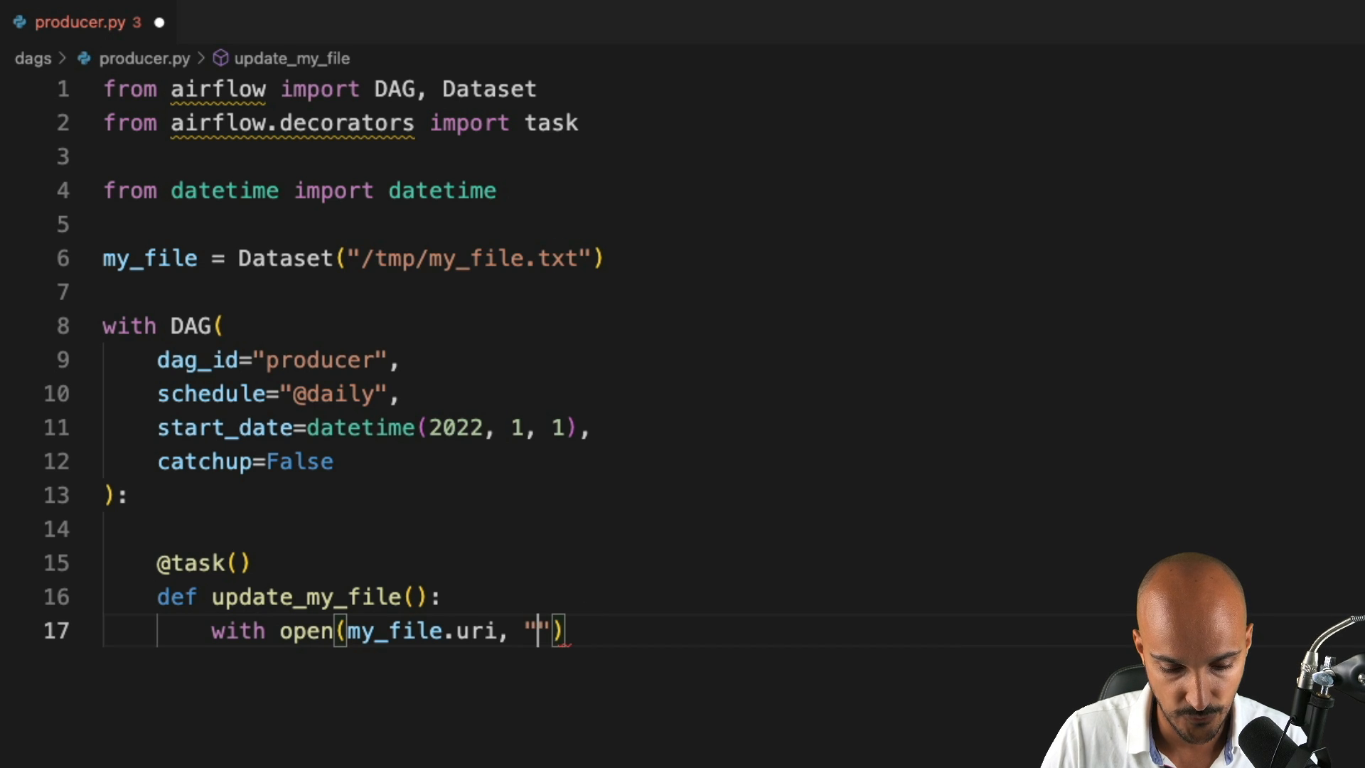
type("a+")
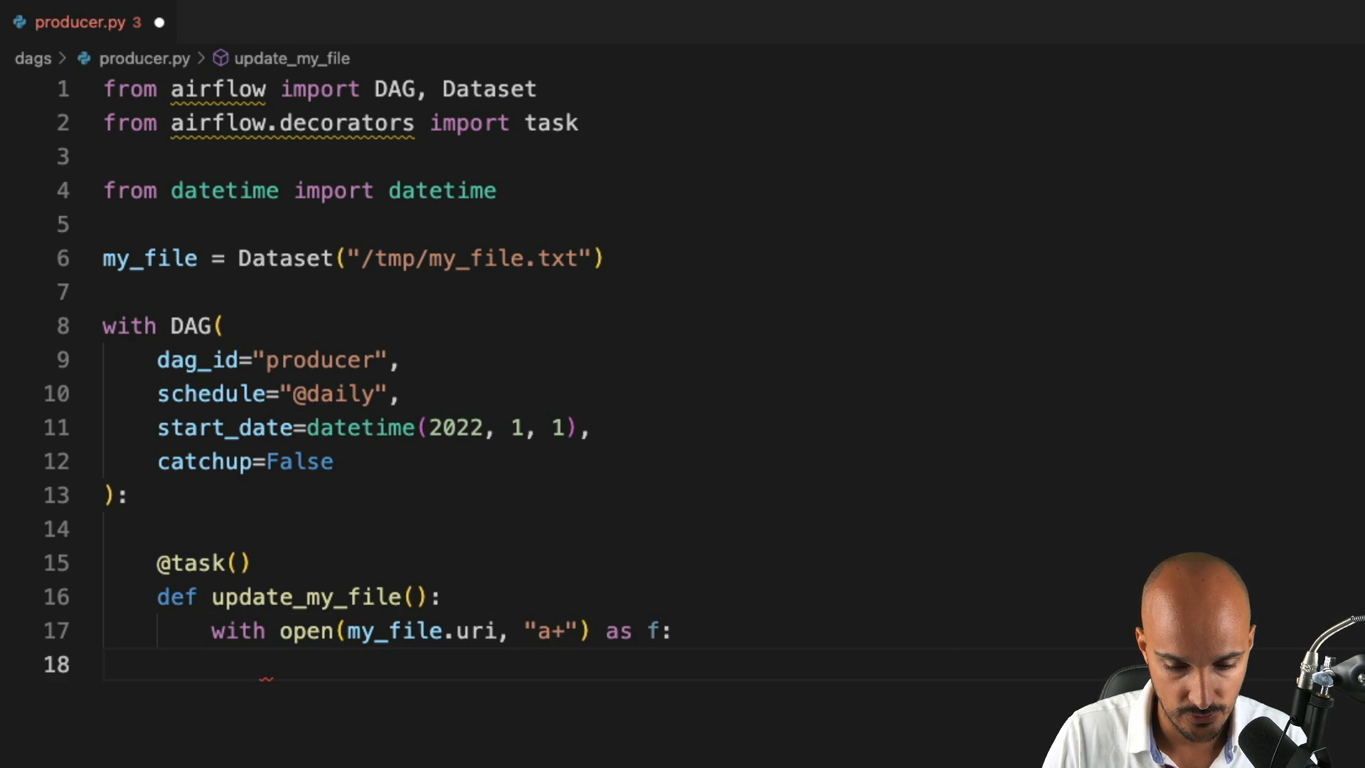
type("f.write(\"producer update")
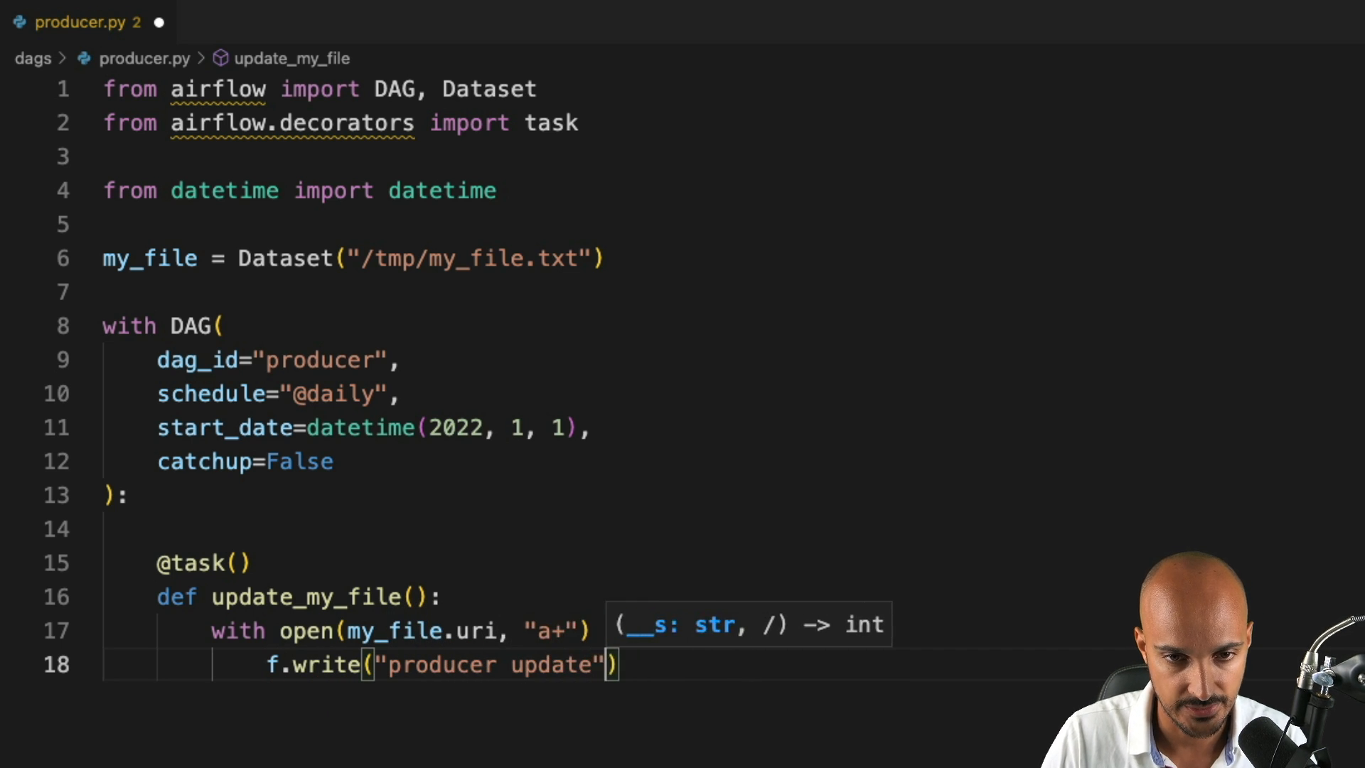
type("as f:")
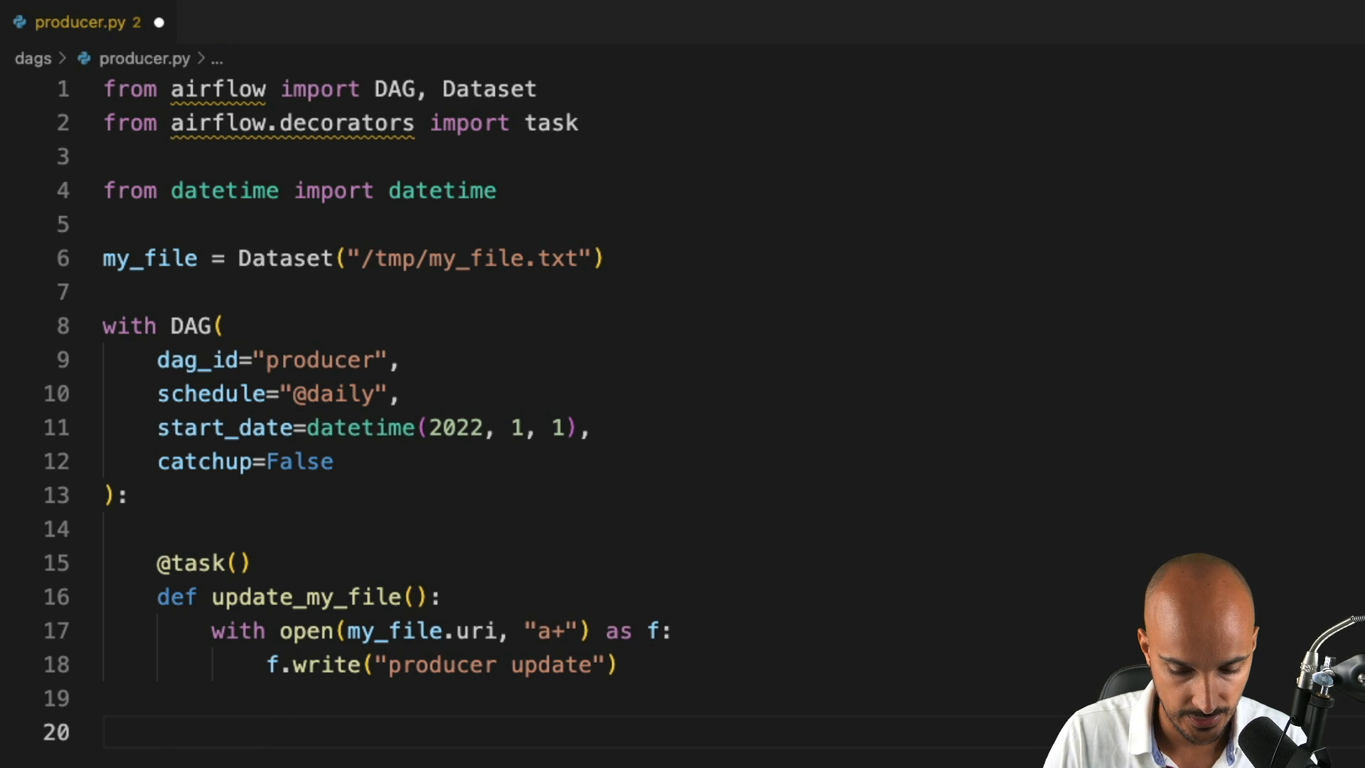
Step: Call update_my_file() inside the DAG block
type("update_my_file")
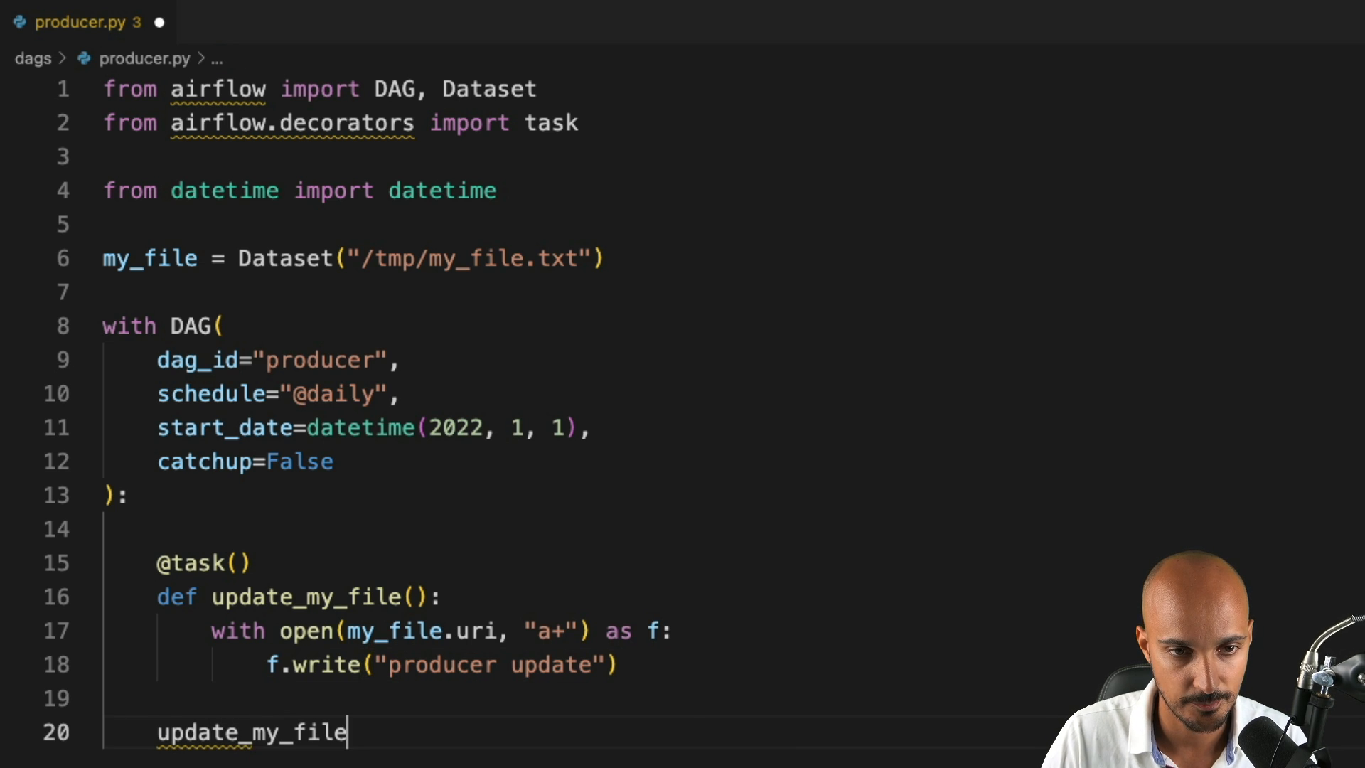
type("()")
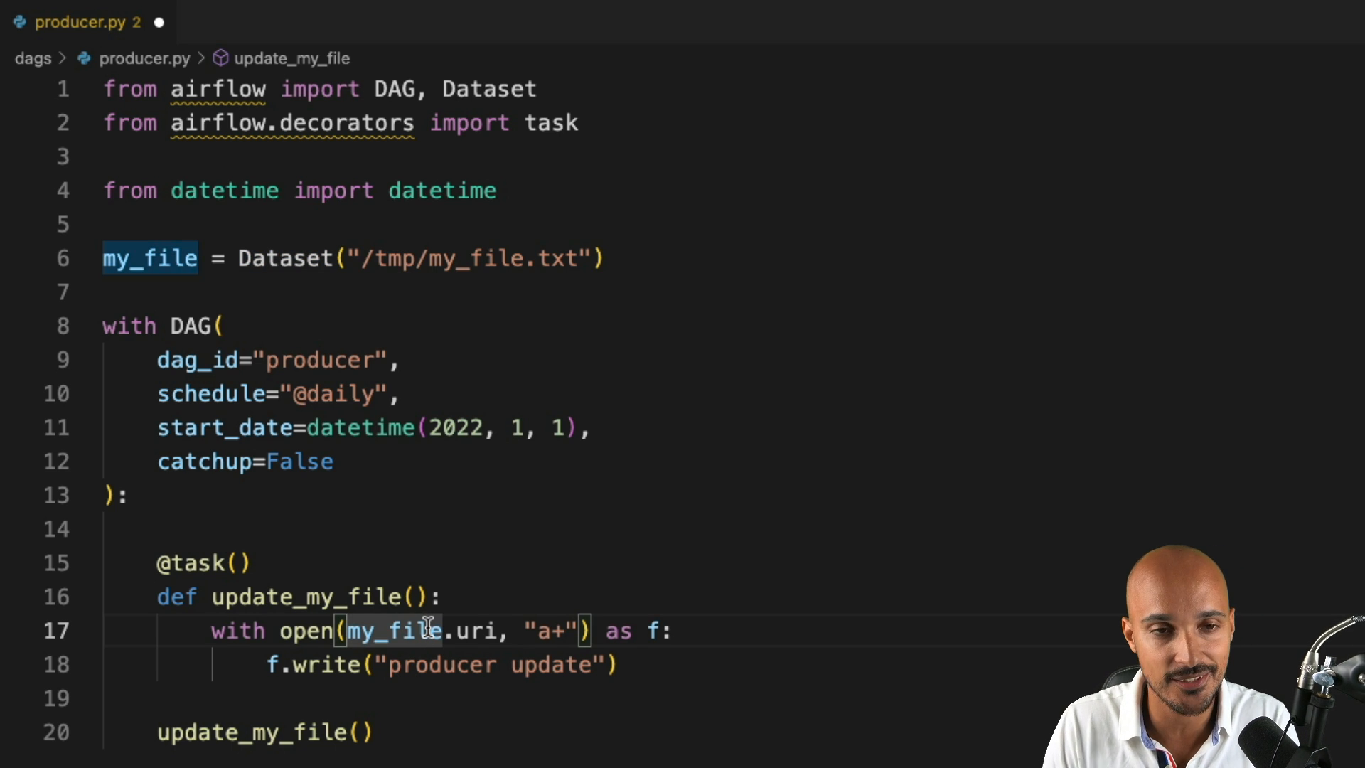
mouse_move(275, 575)
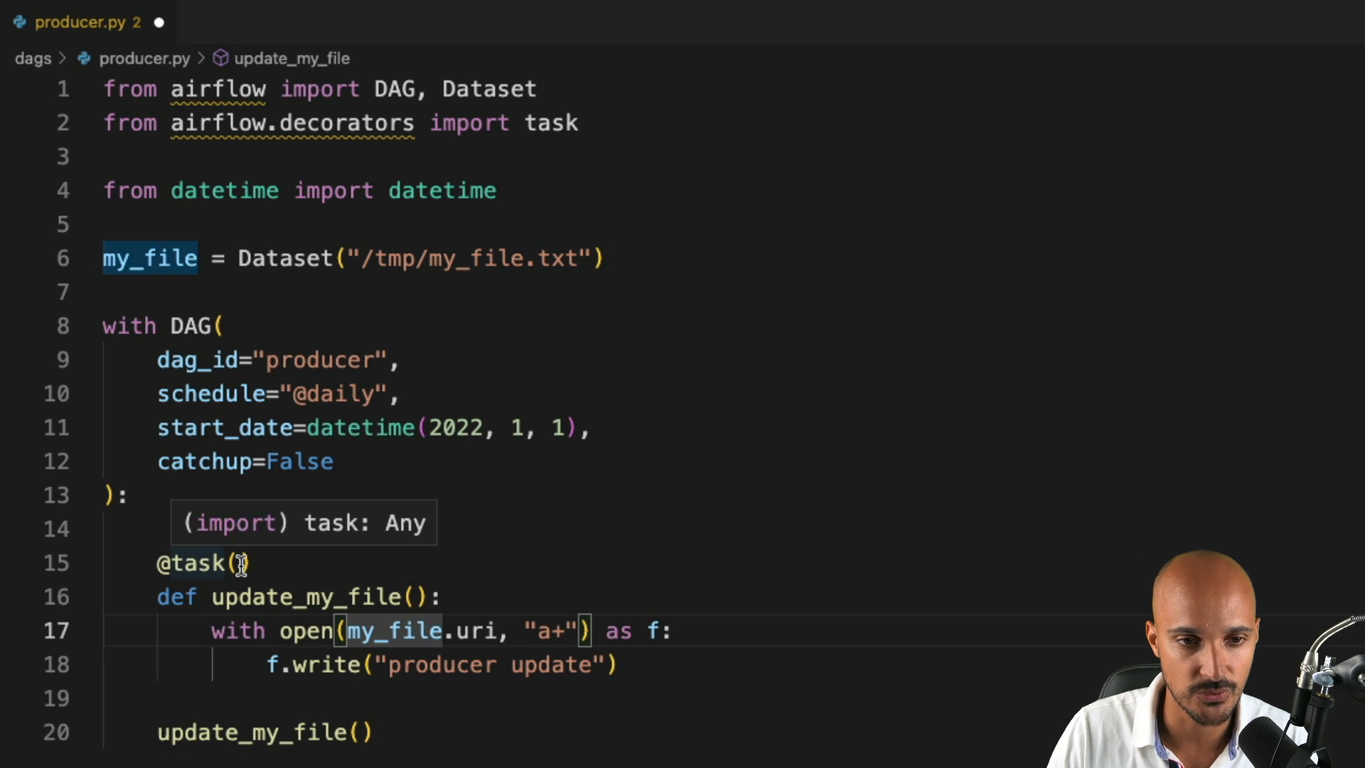
Step: Declare outlets=[my_file] on the update_my_file task decorator and save producer.py
type("outlets")
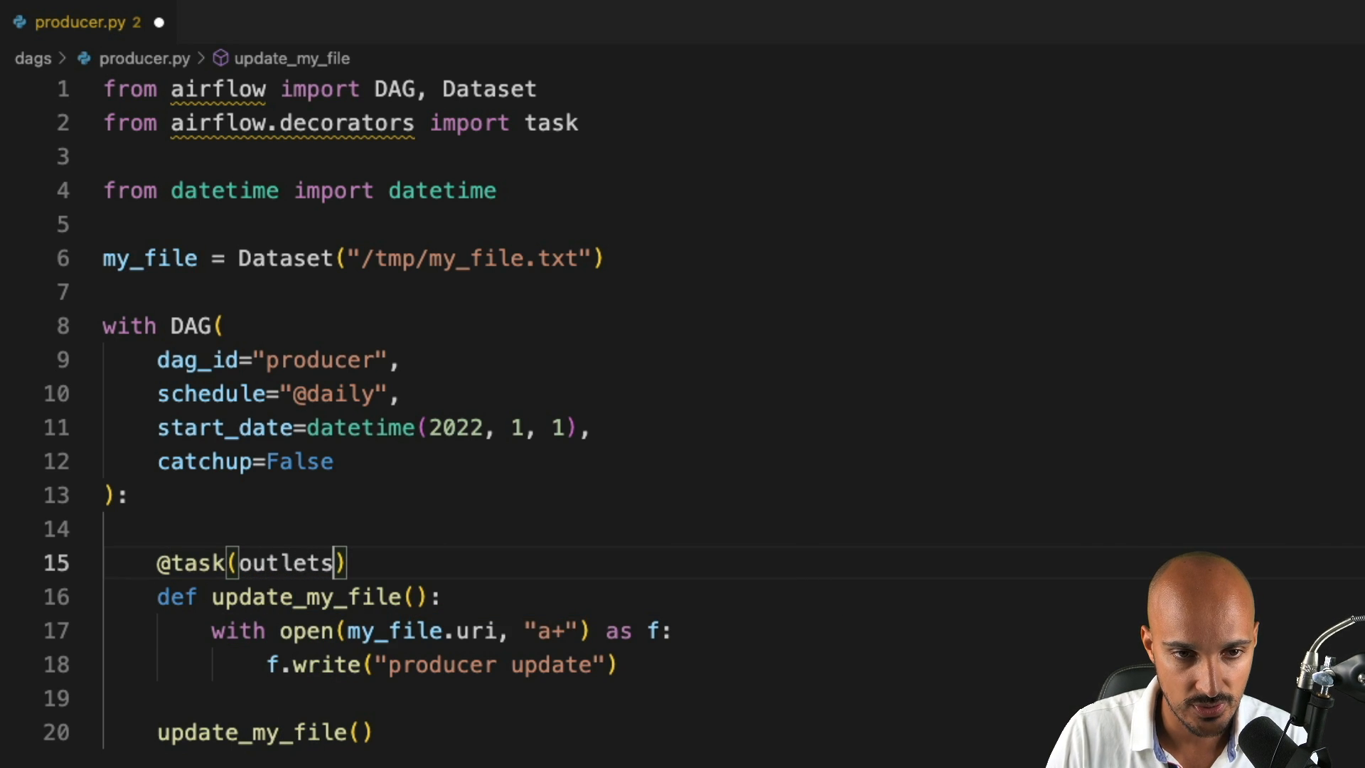
type("=")
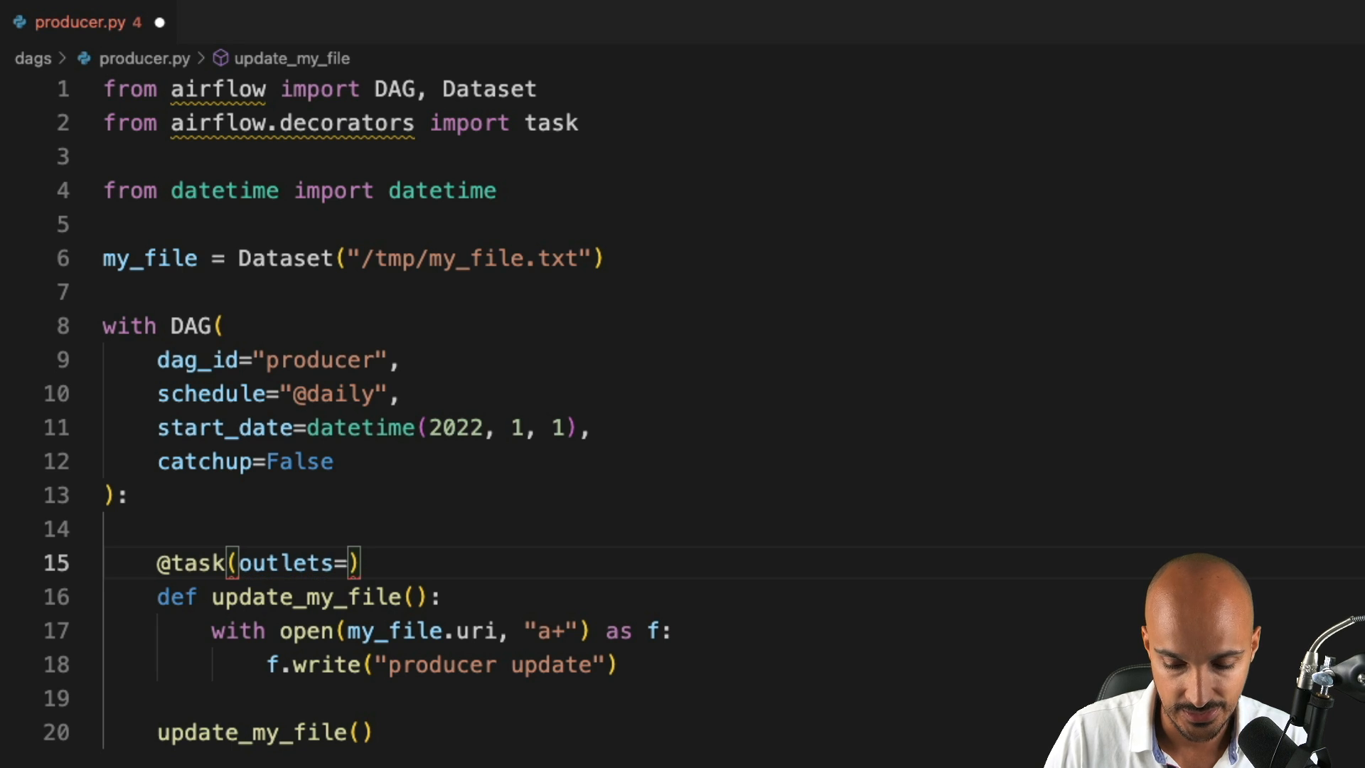
type("[")
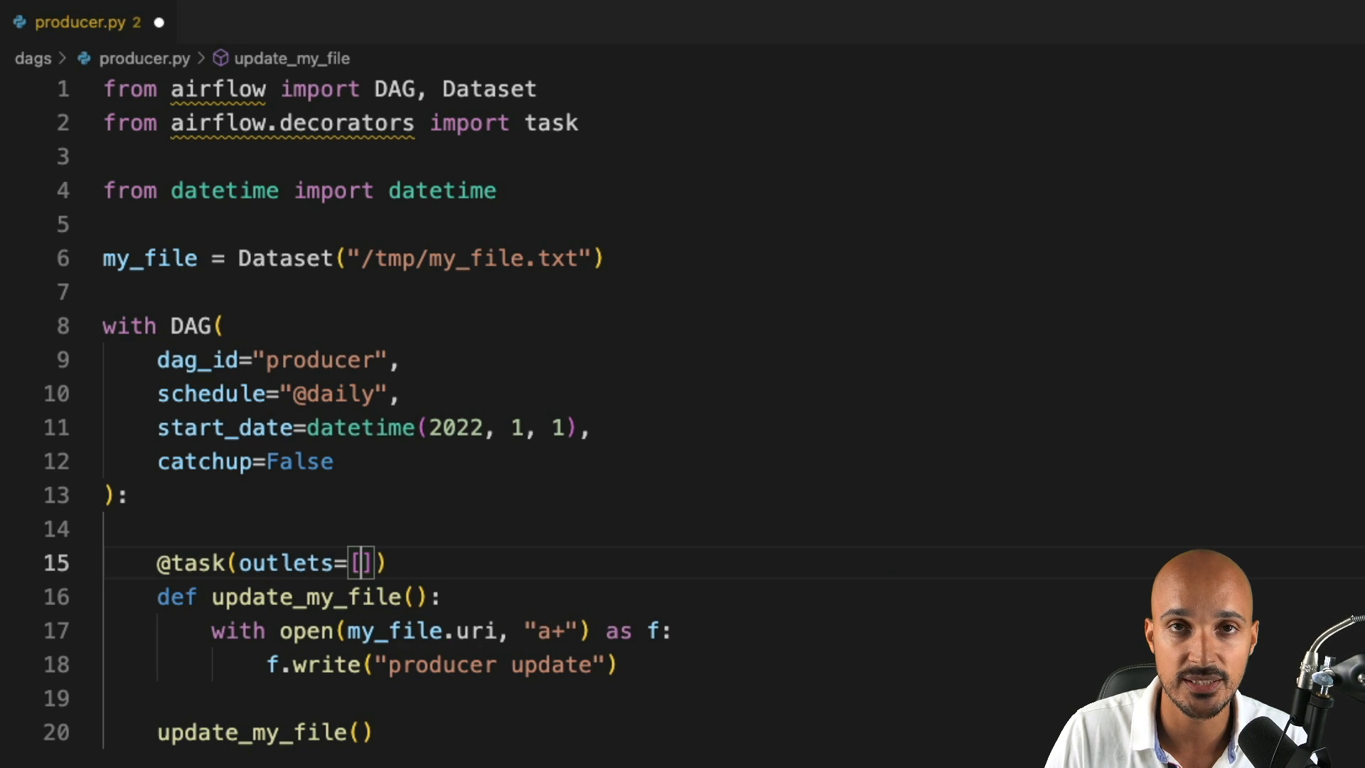
type("my_fi")
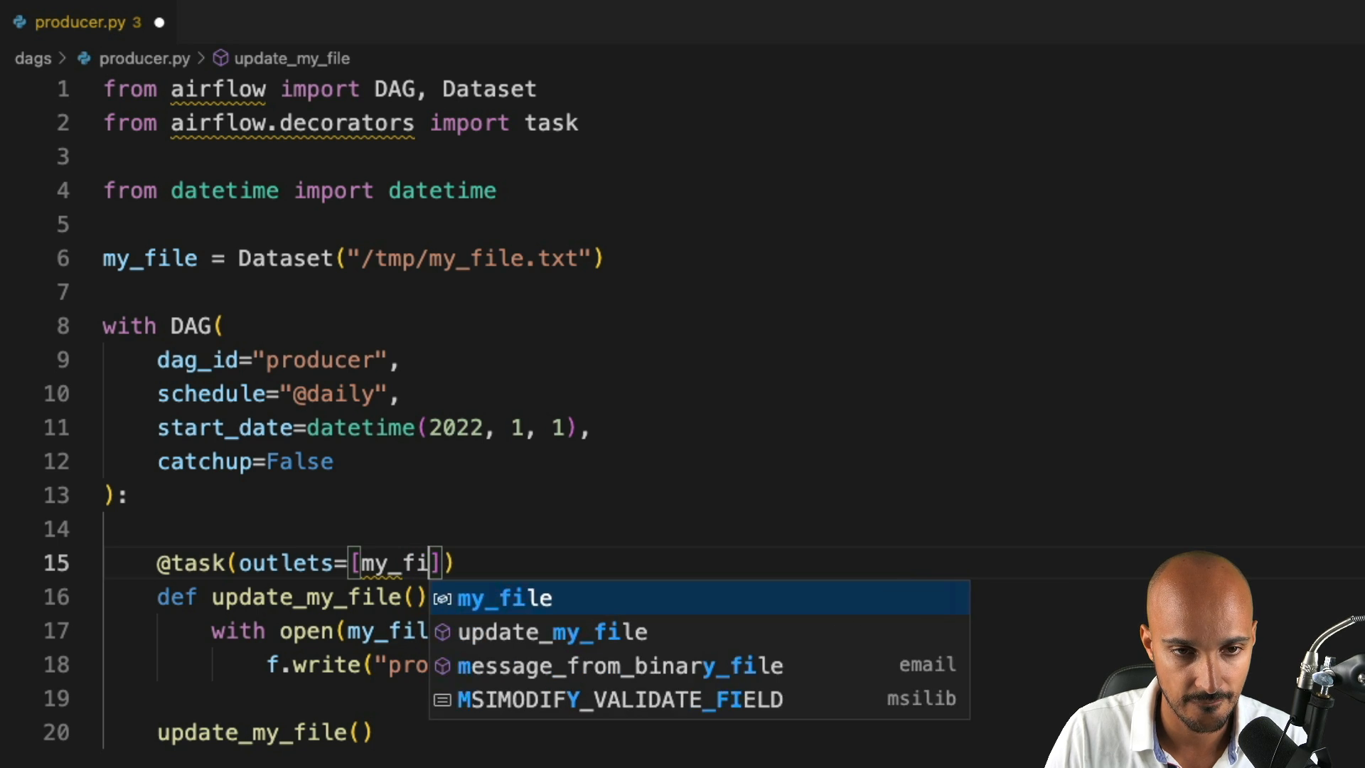
key("Tab")
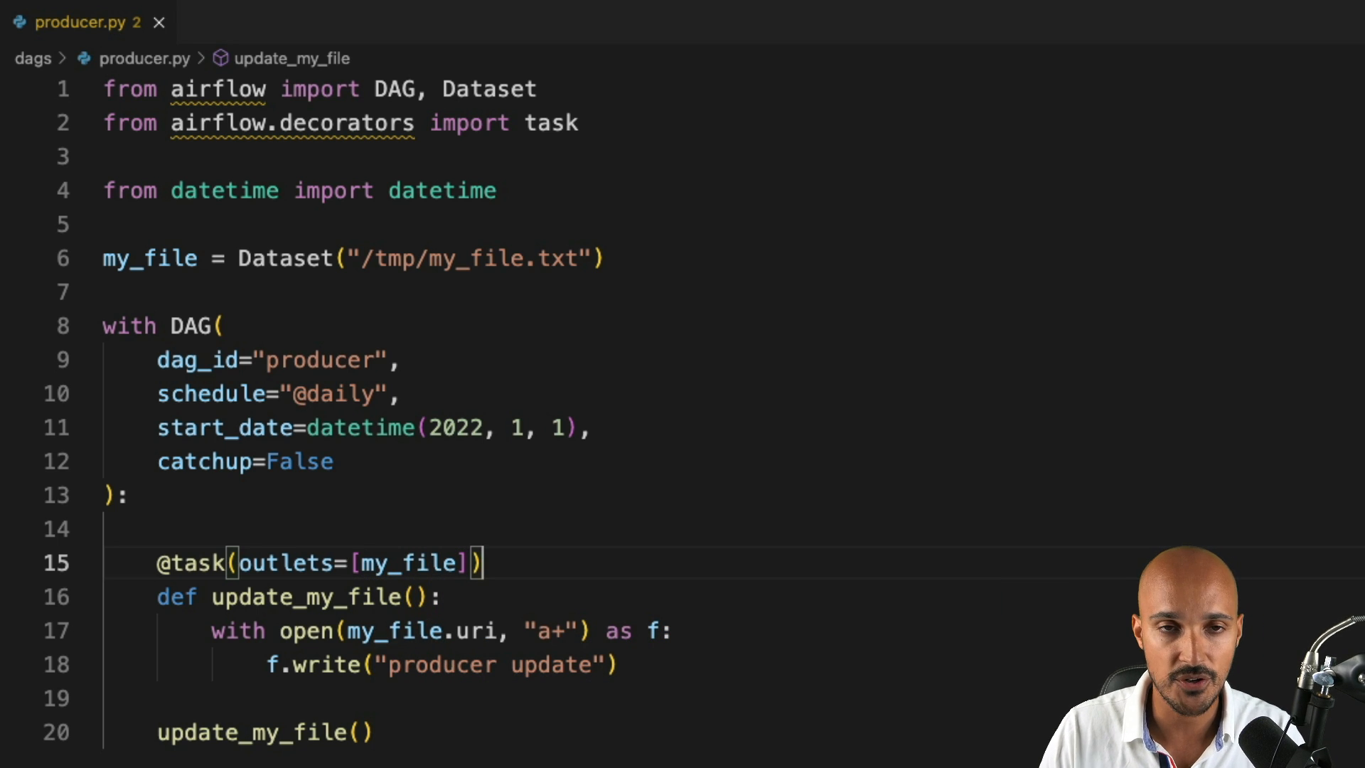
double_click(488, 88)
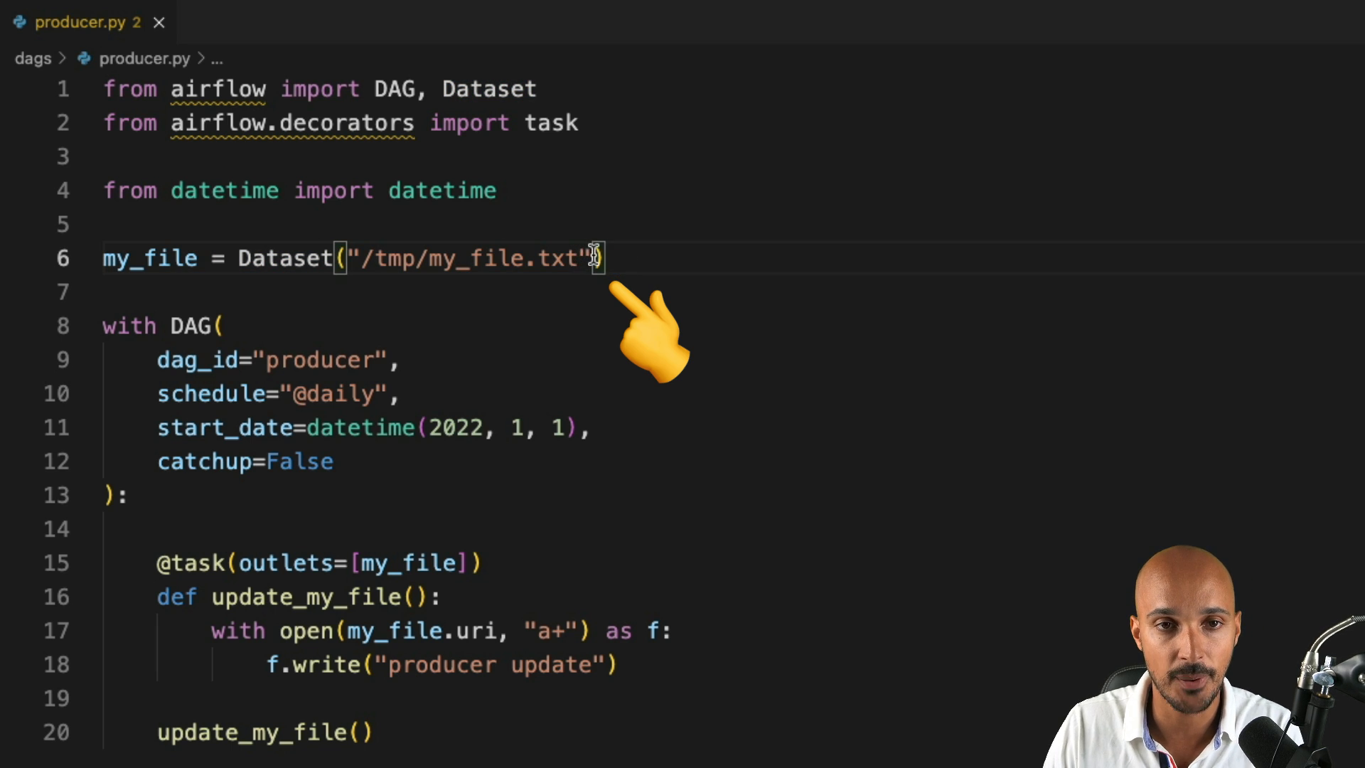
Step: Highlight the dataset path and update_my_file name, then show the project's file tree
left_click_drag(347, 258, 590, 258)
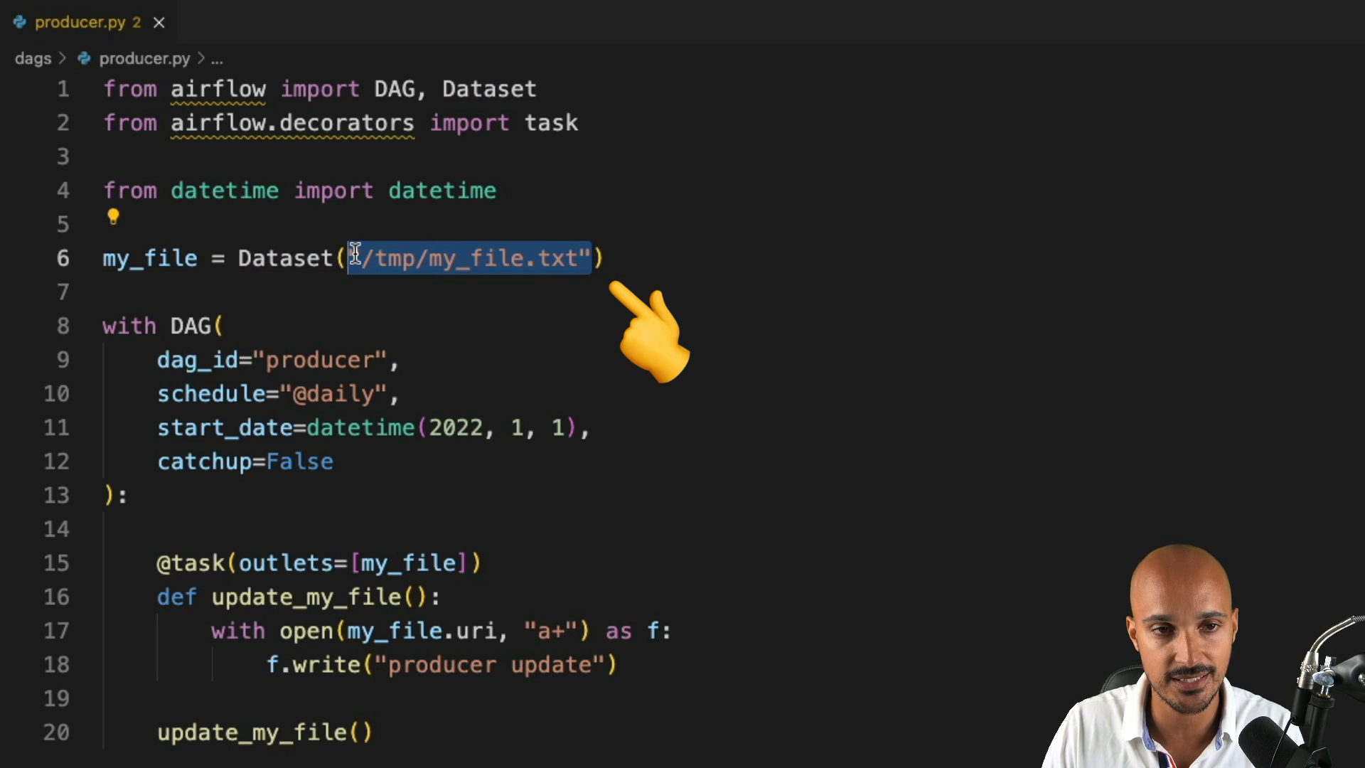
left_click(477, 563)
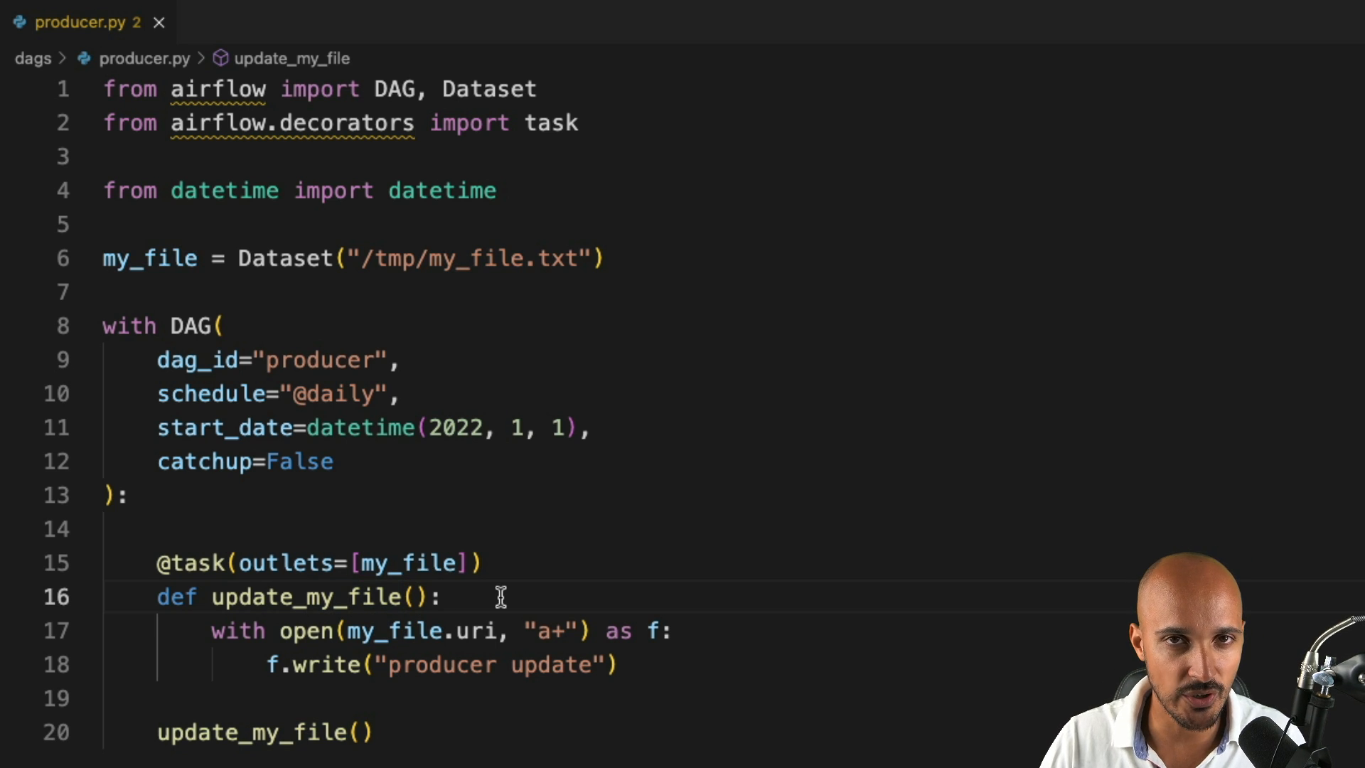
double_click(305, 596)
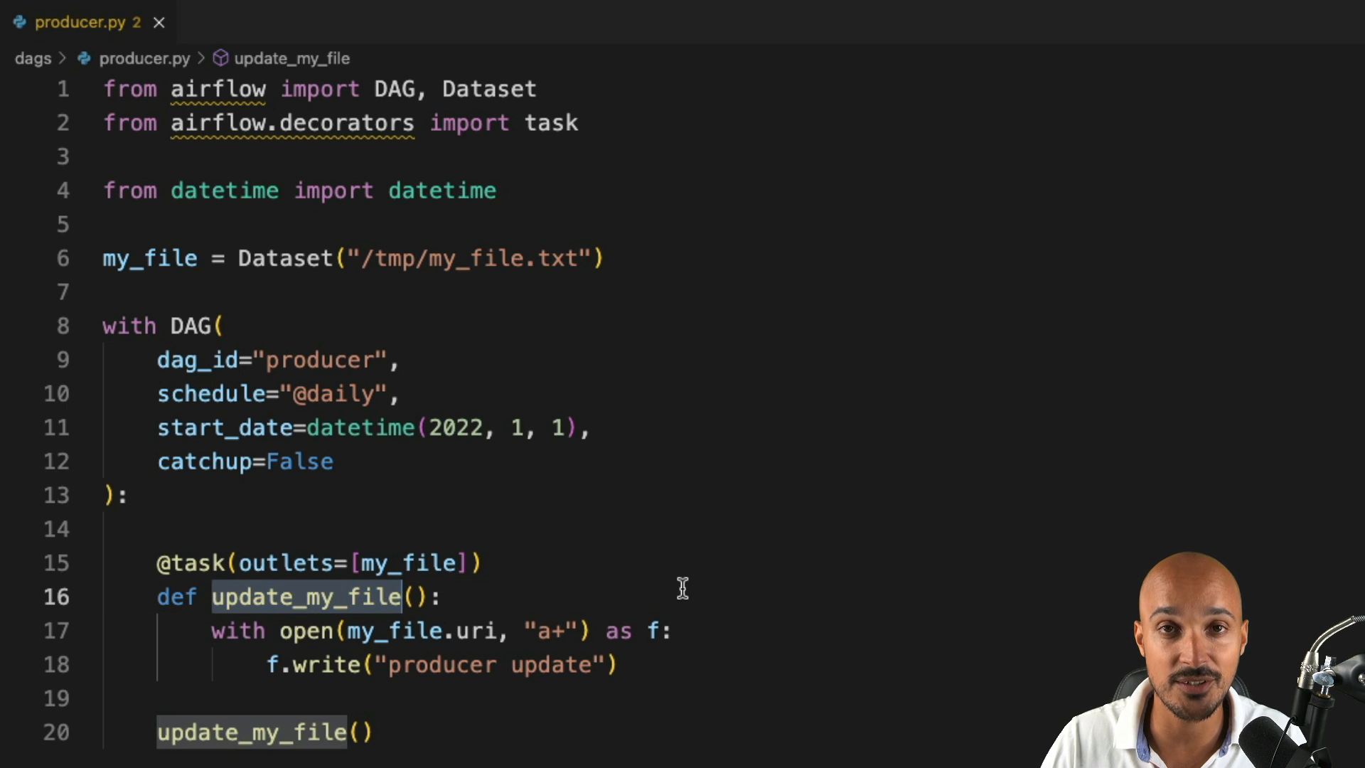
left_click(29, 28)
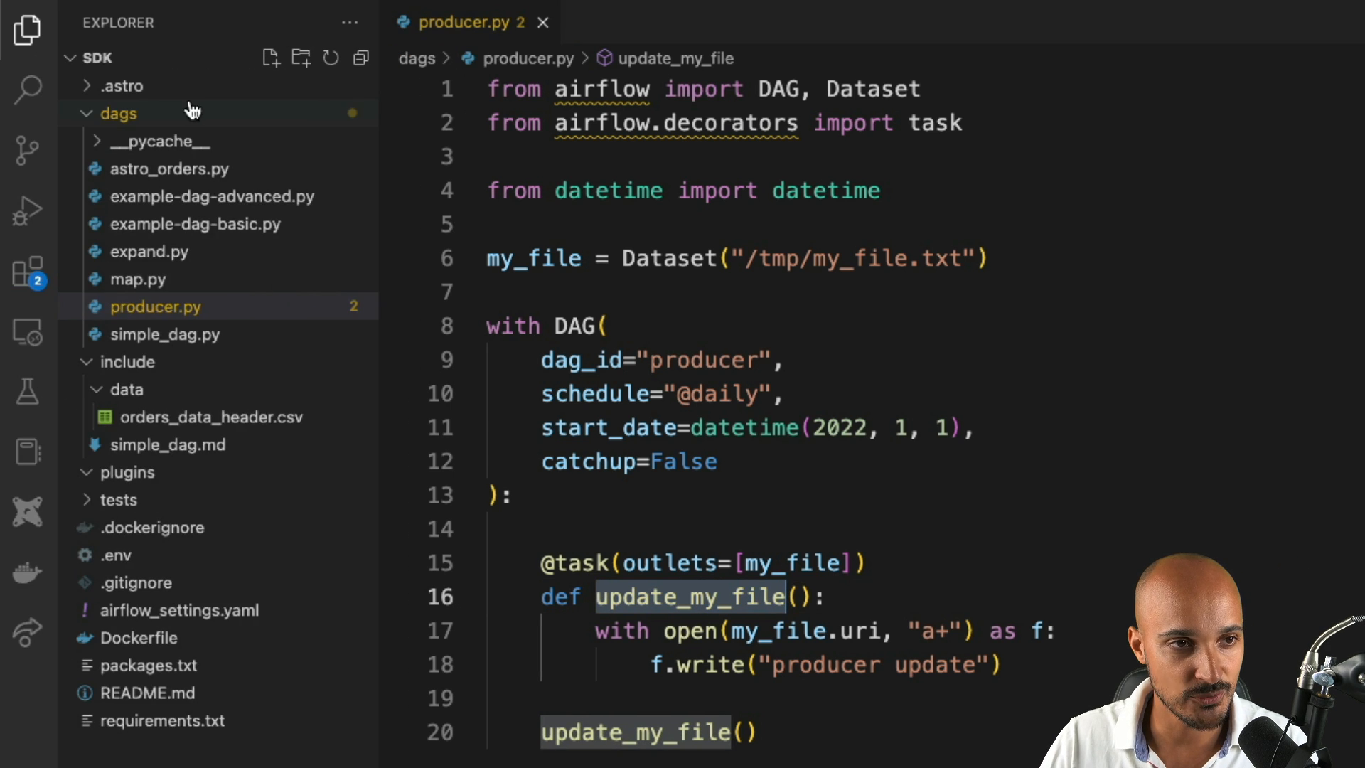
Step: Create consumer.py in dags importing DAG, Dataset, task and datetime
right_click(114, 114)
type("from air")
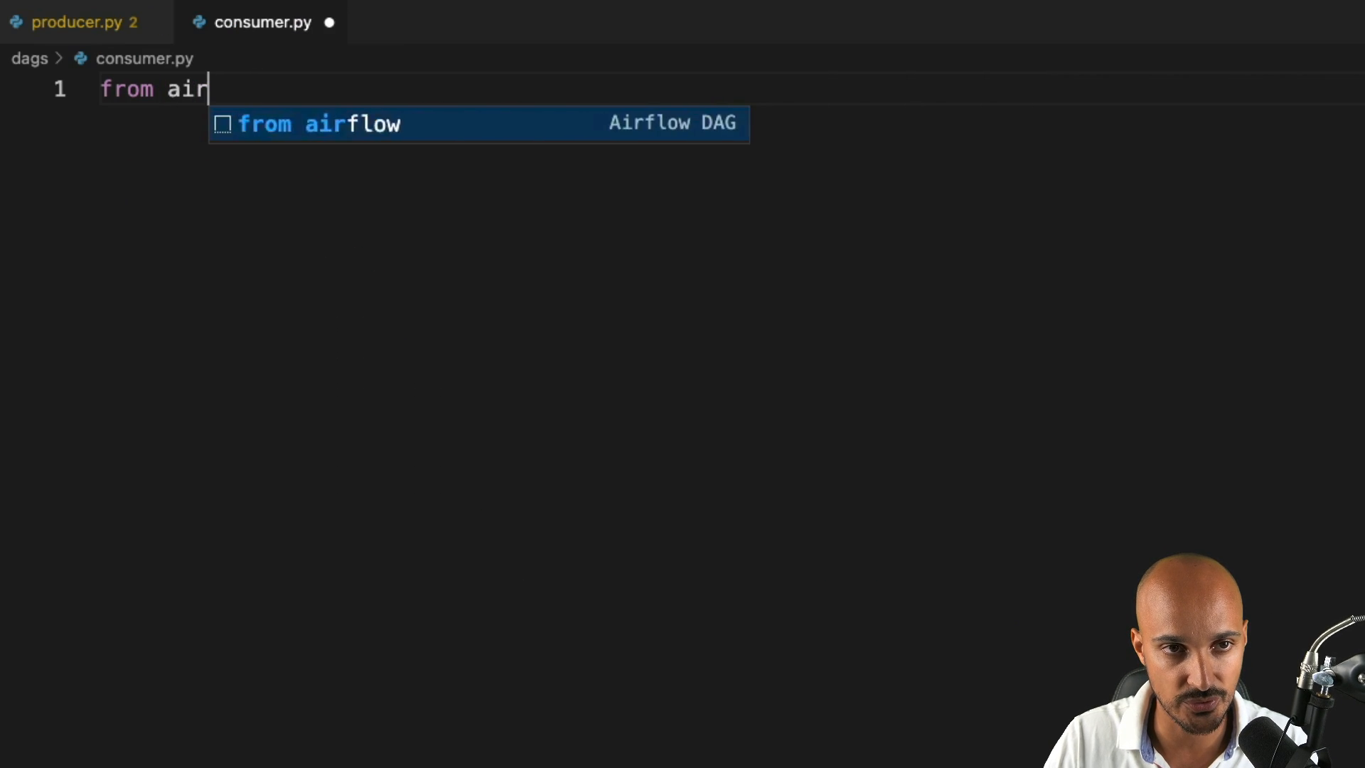
type("flow import DA")
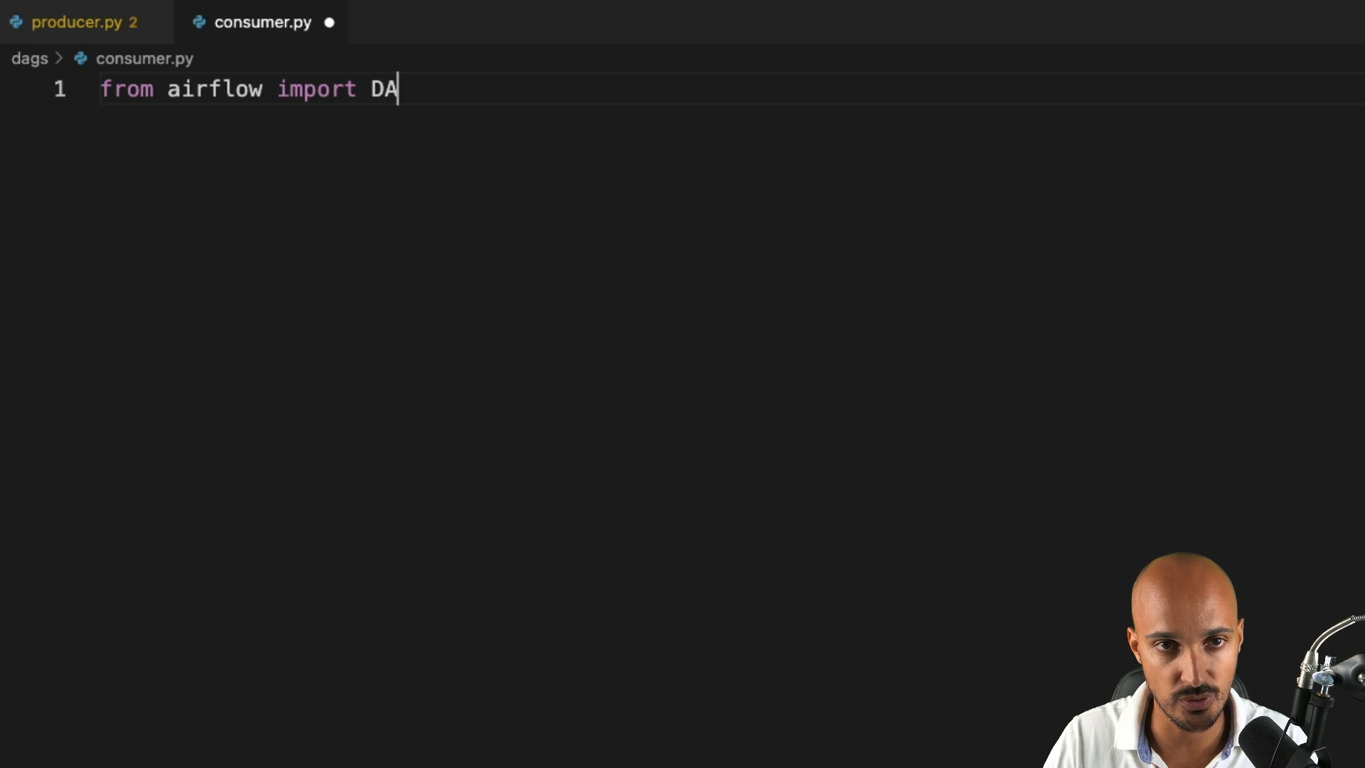
type("G, Dataset")
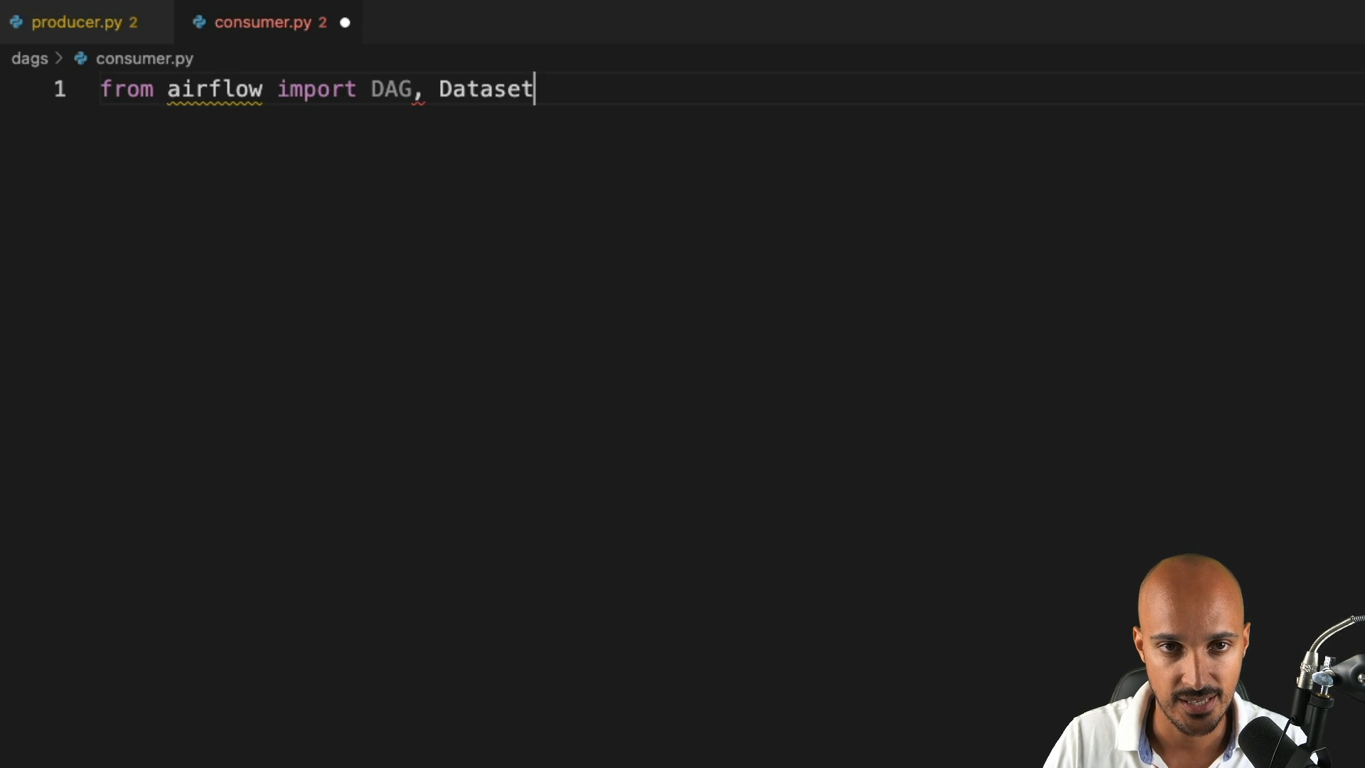
type("from airflow.decorators import task")
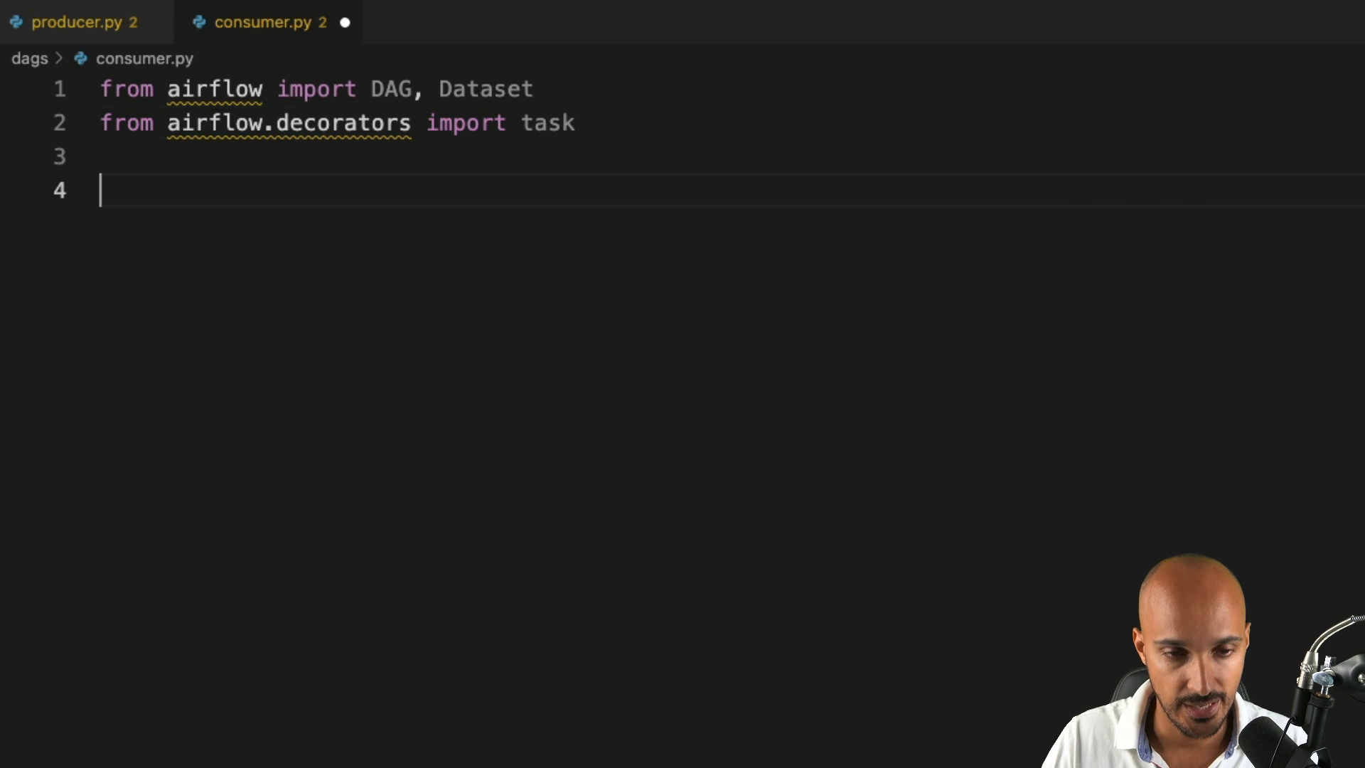
type("from datetime import datetime")
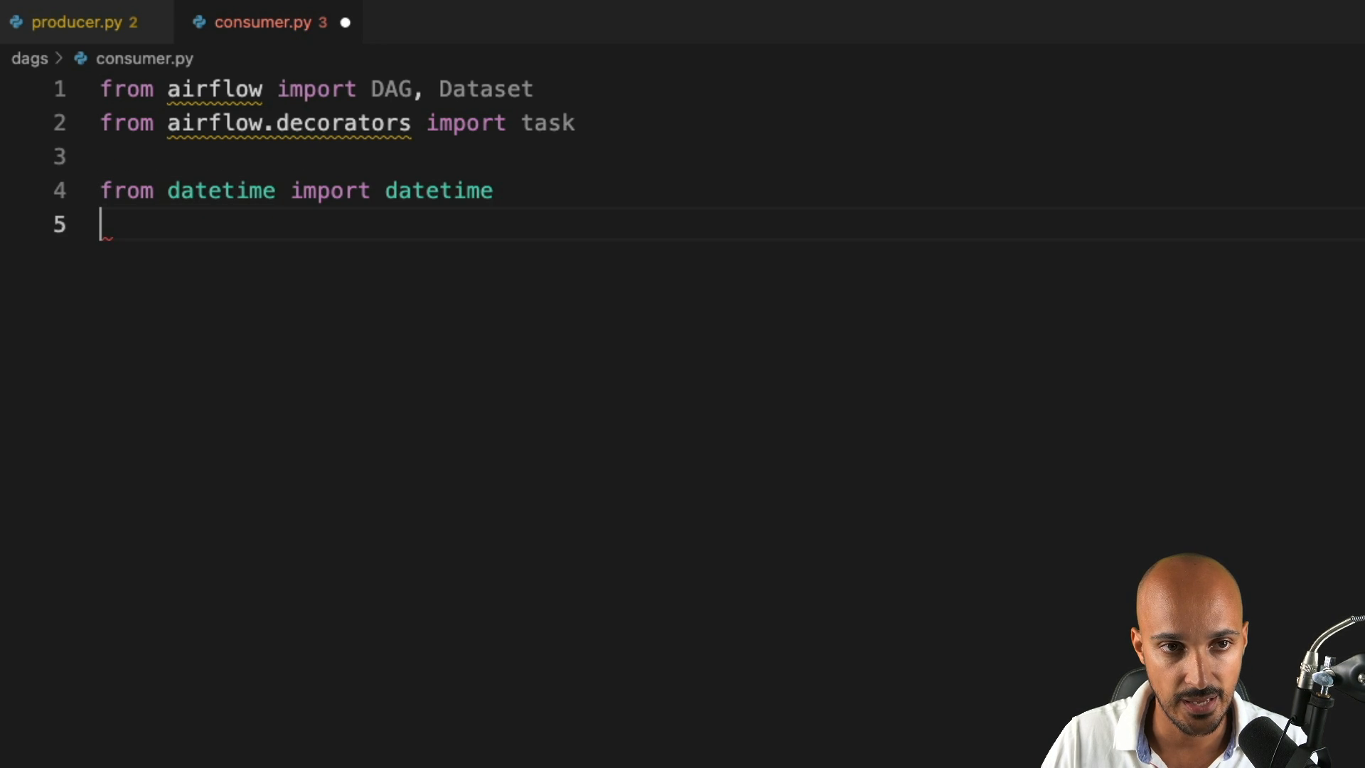
key("enter")
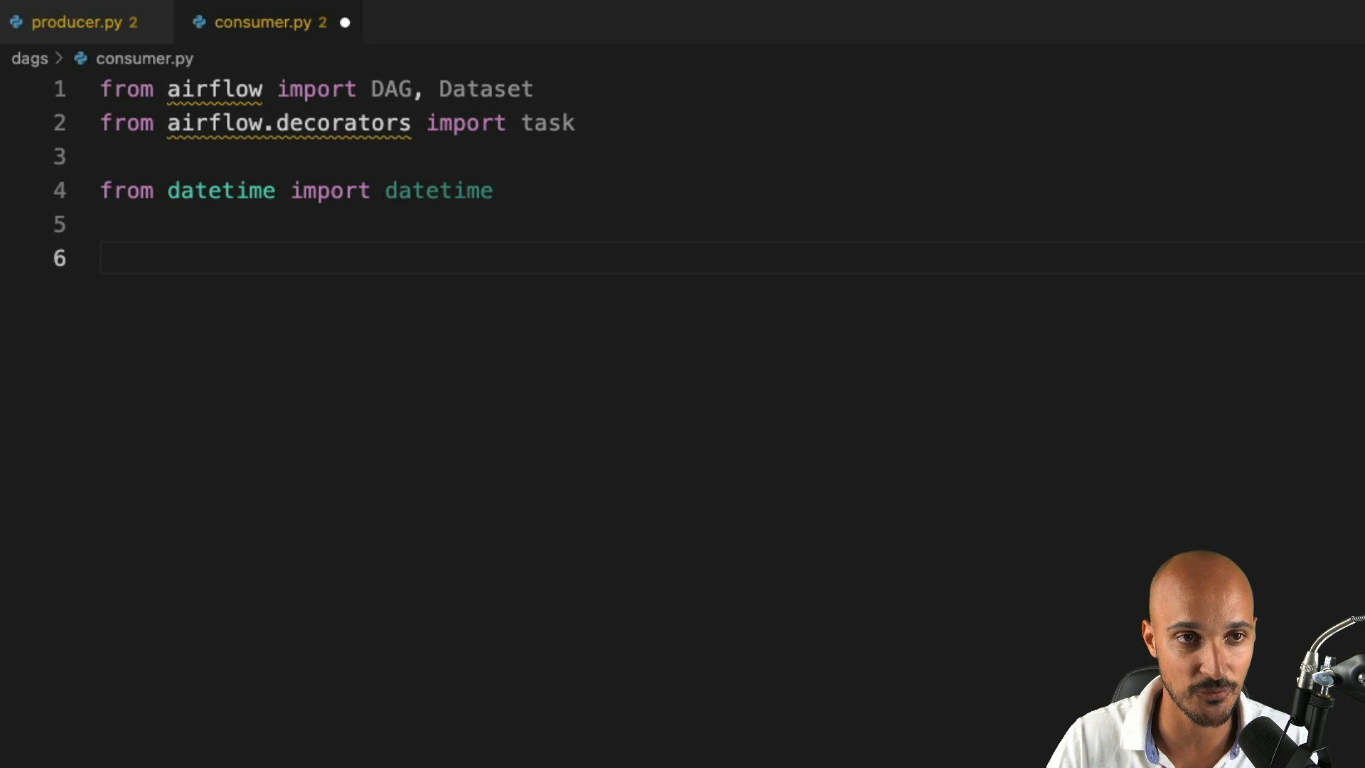
left_click(79, 21)
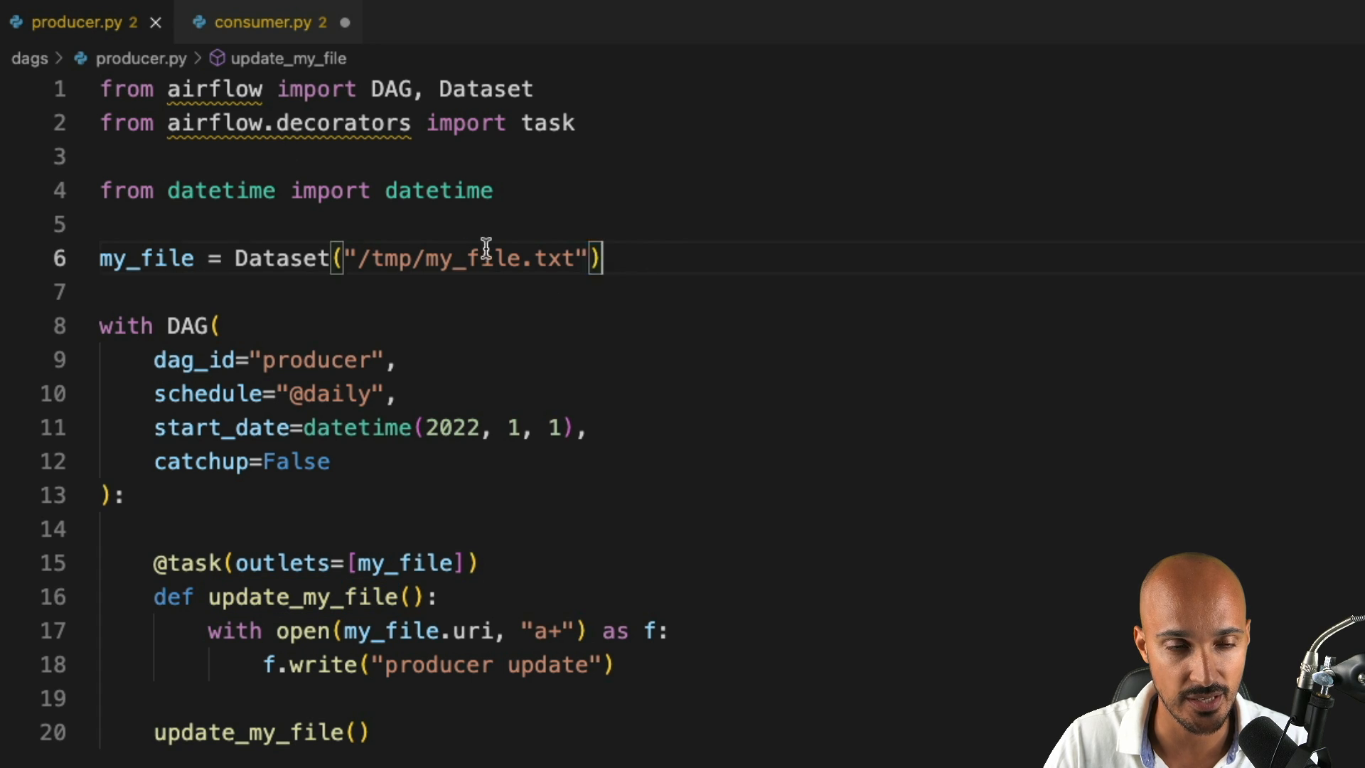
Step: Define my_file Dataset and a "consumer" DAG with schedule=[my_file], a start_date and catchup=False
left_click(269, 22)
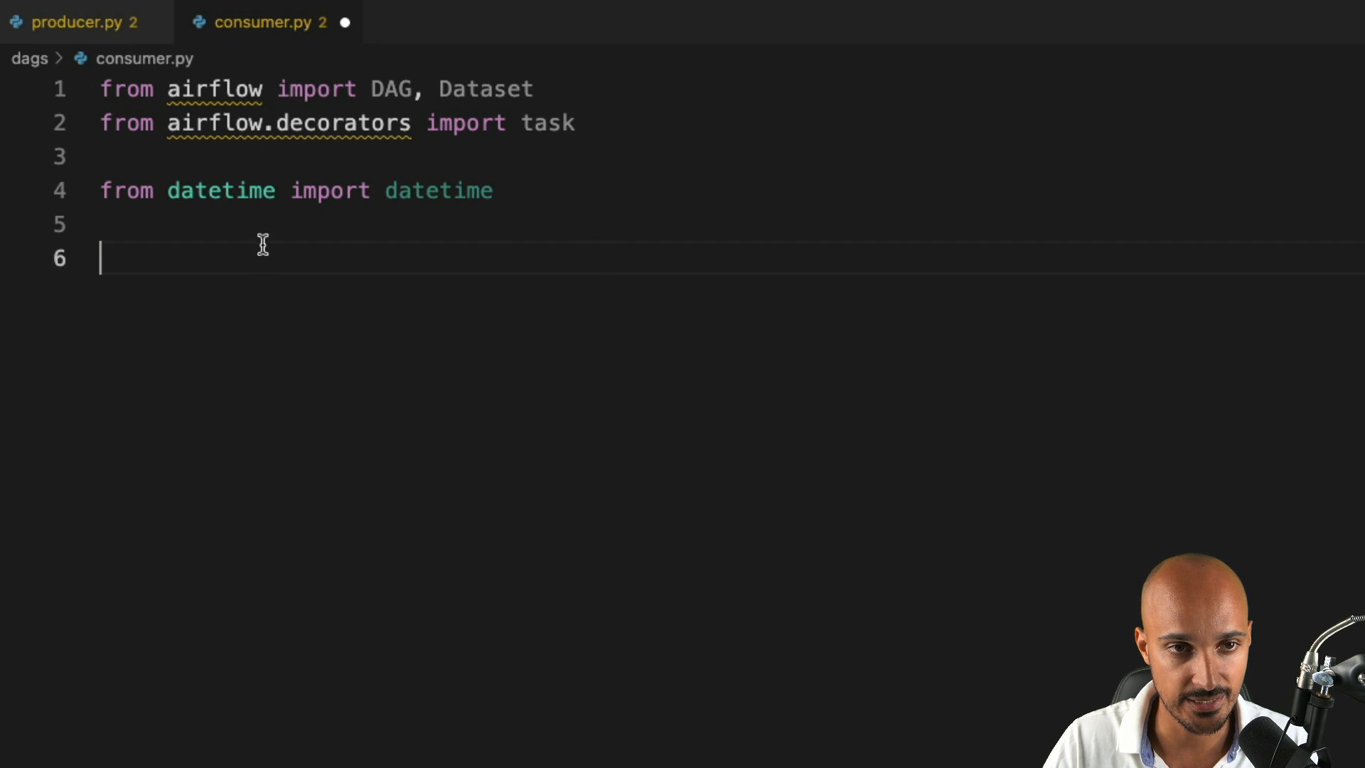
type("my_file = Dataset(\"/tmp/my_file.txt\")")
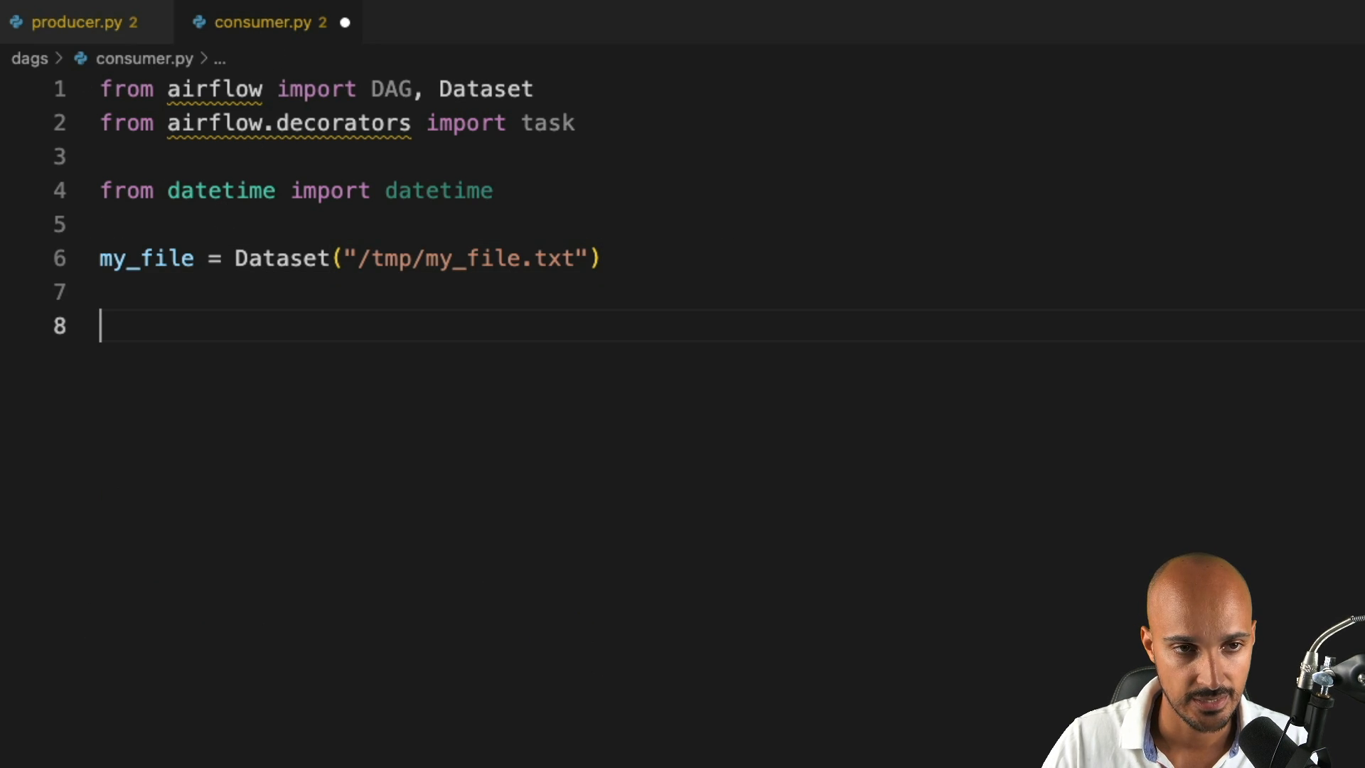
type("with DAG(")
type("dag_id")
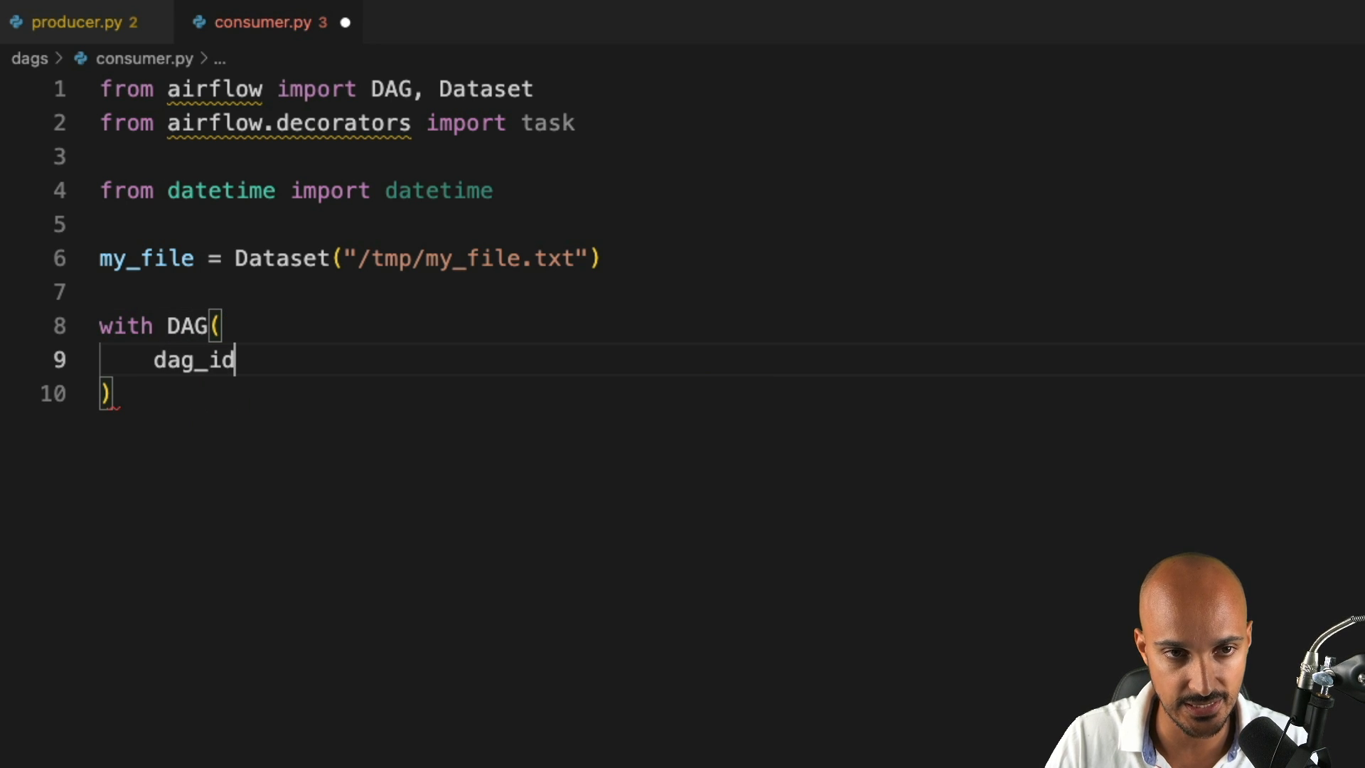
type("=\"consumer\",")
type("schedule=")
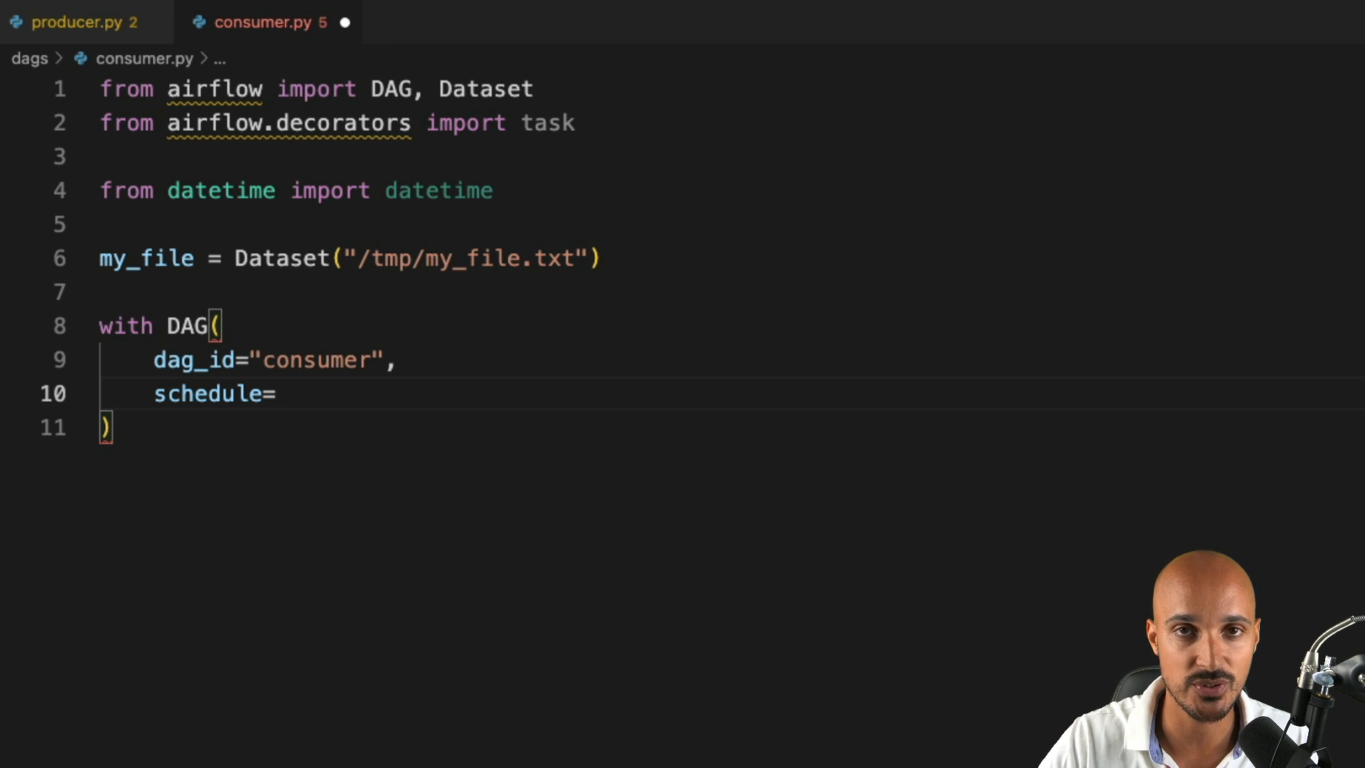
type("[]")
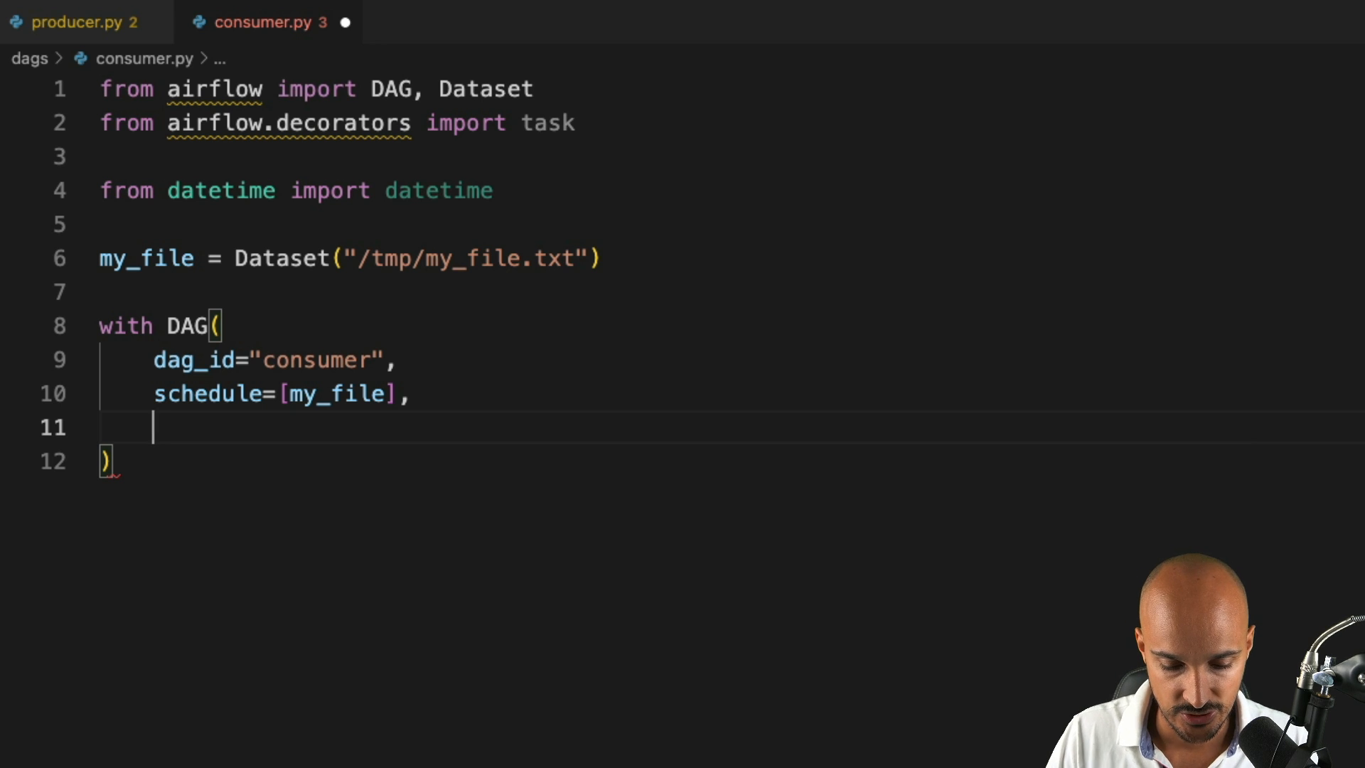
type("start_date=")
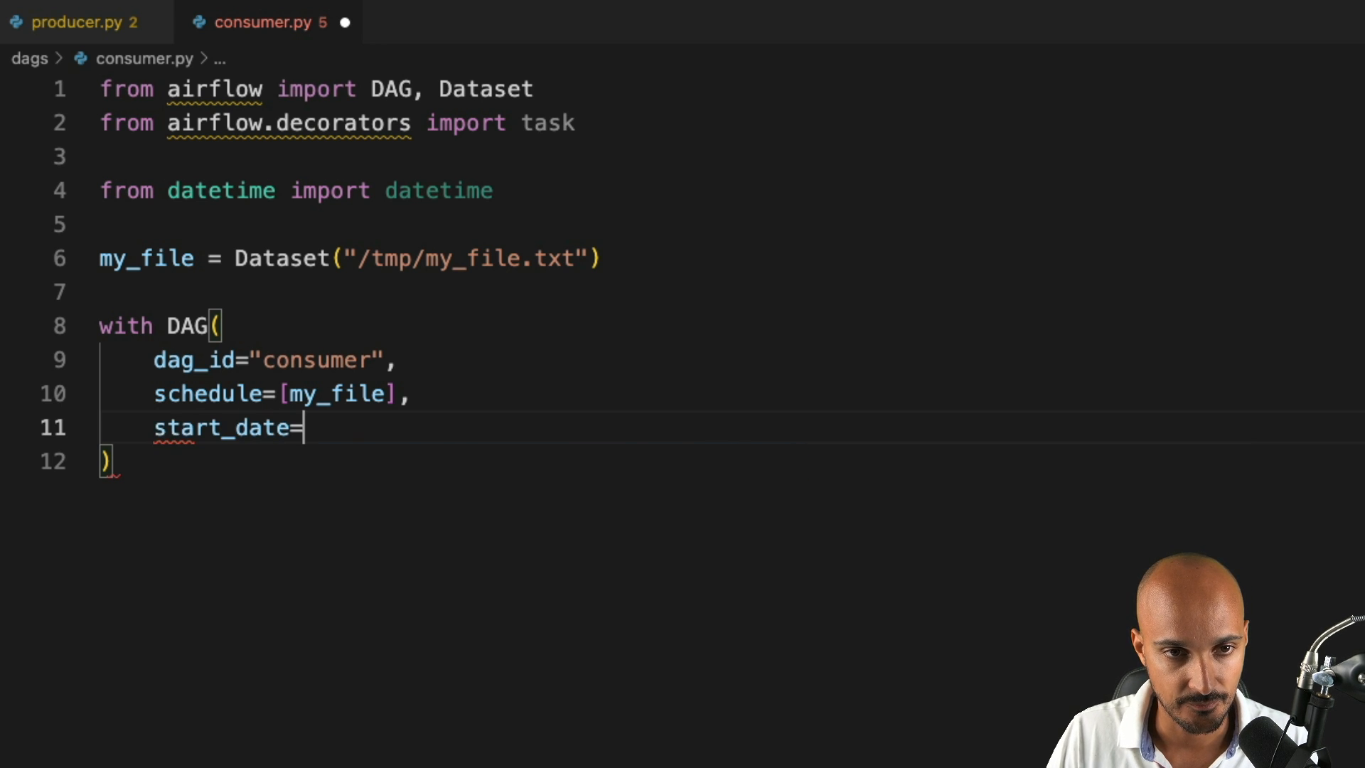
type("datetime(2022, 1, 1),")
type("catchup")
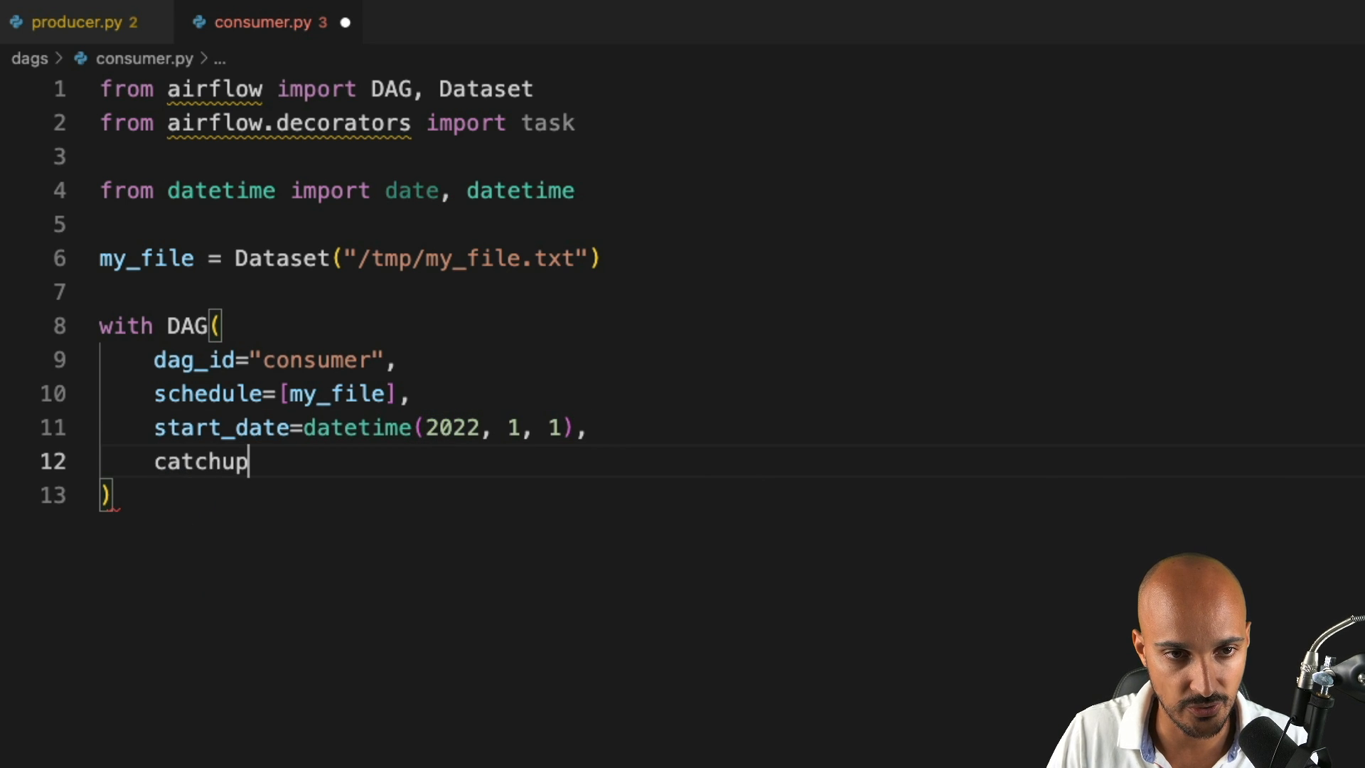
type("=False")
type("def read_")
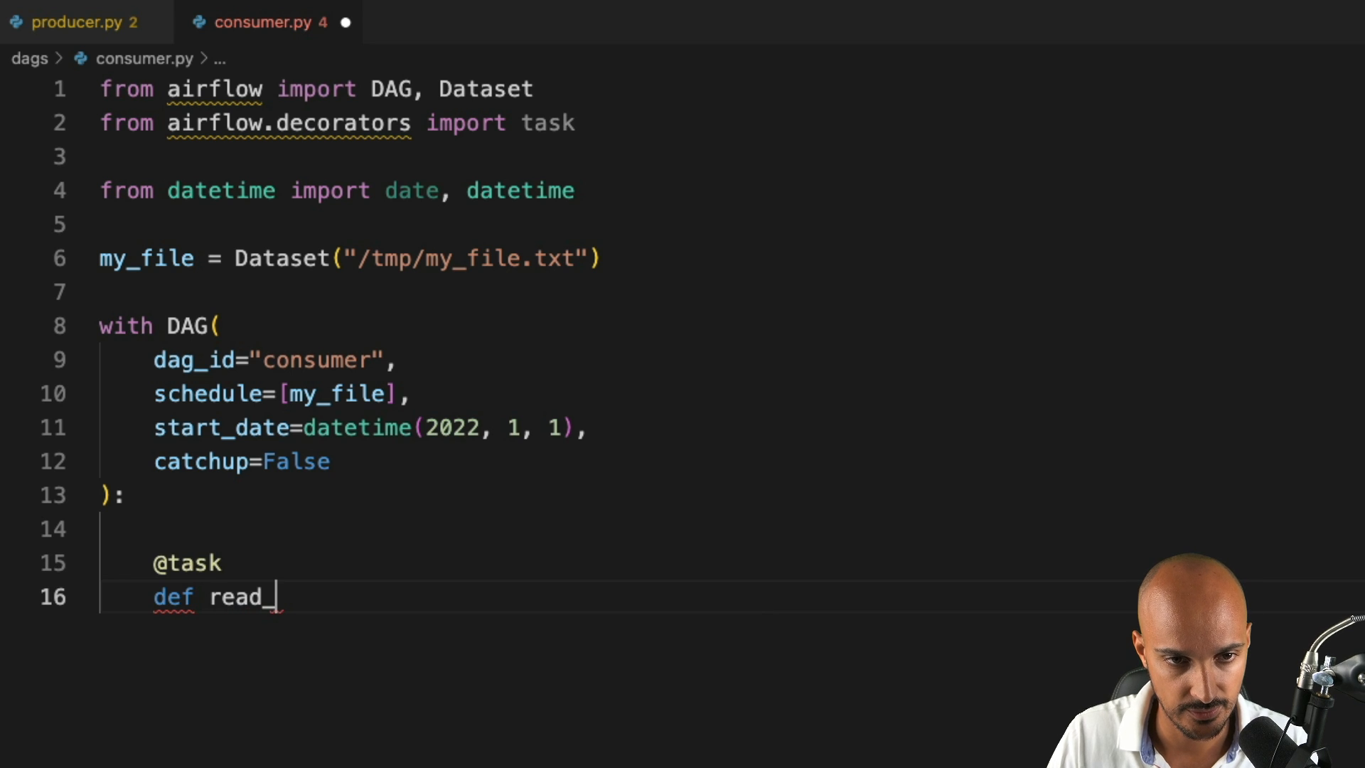
Step: Add a read_my_file task that opens my_file.uri for reading and prints f.read()
type("my_fil")
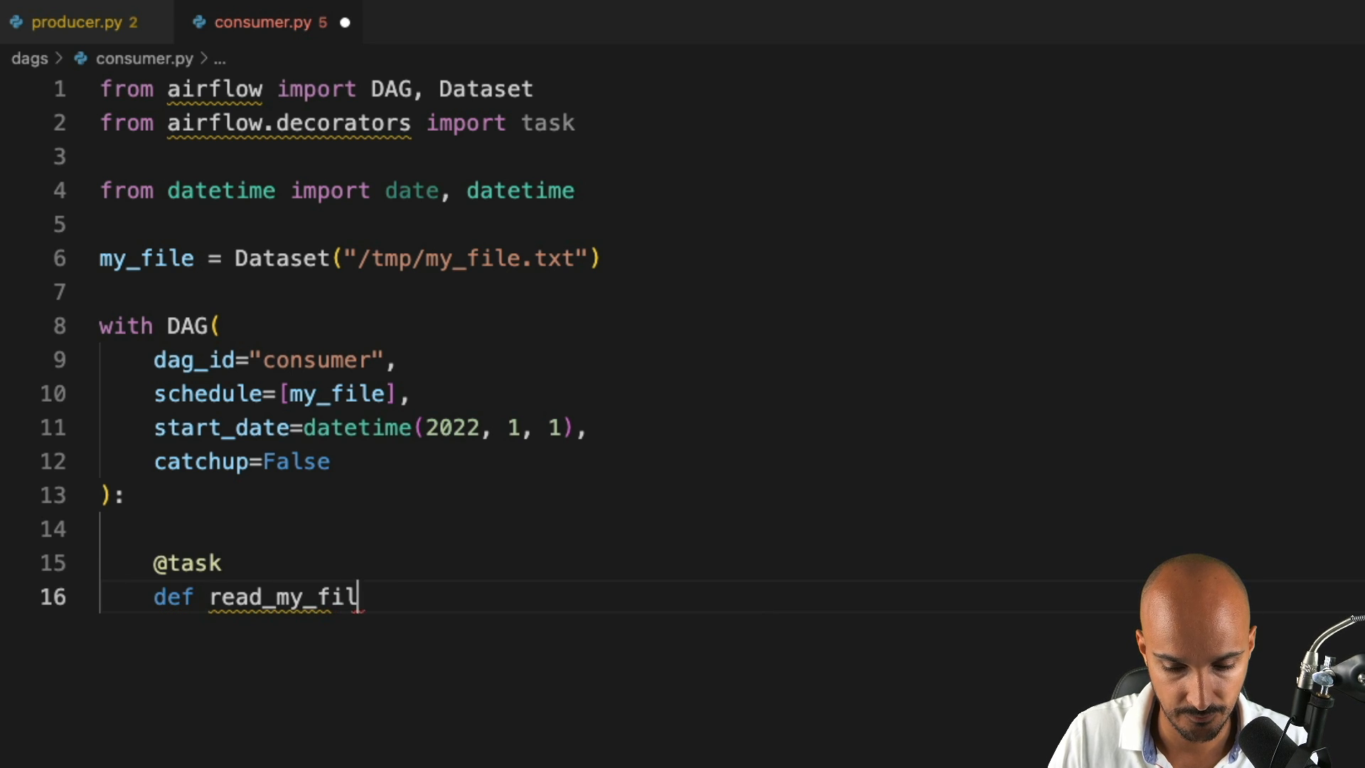
type("e():")
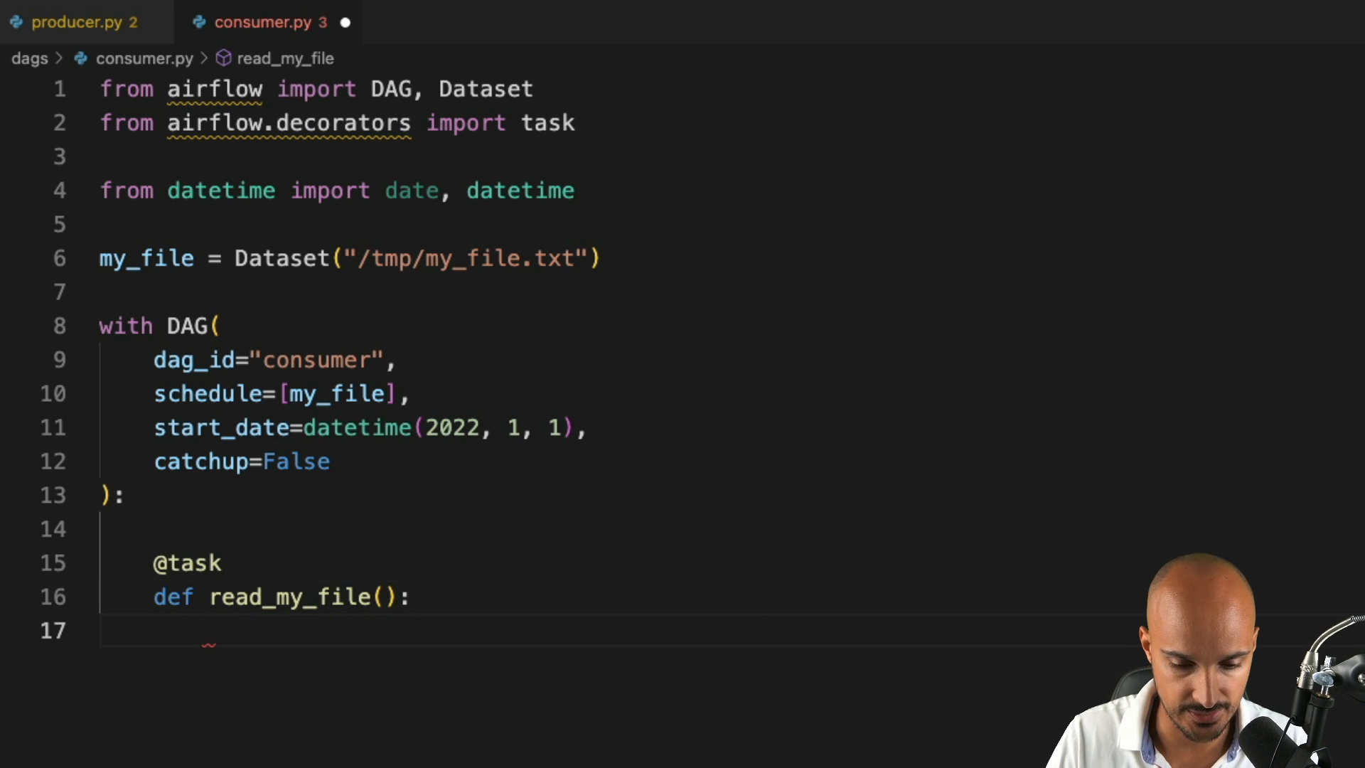
type("with open(")
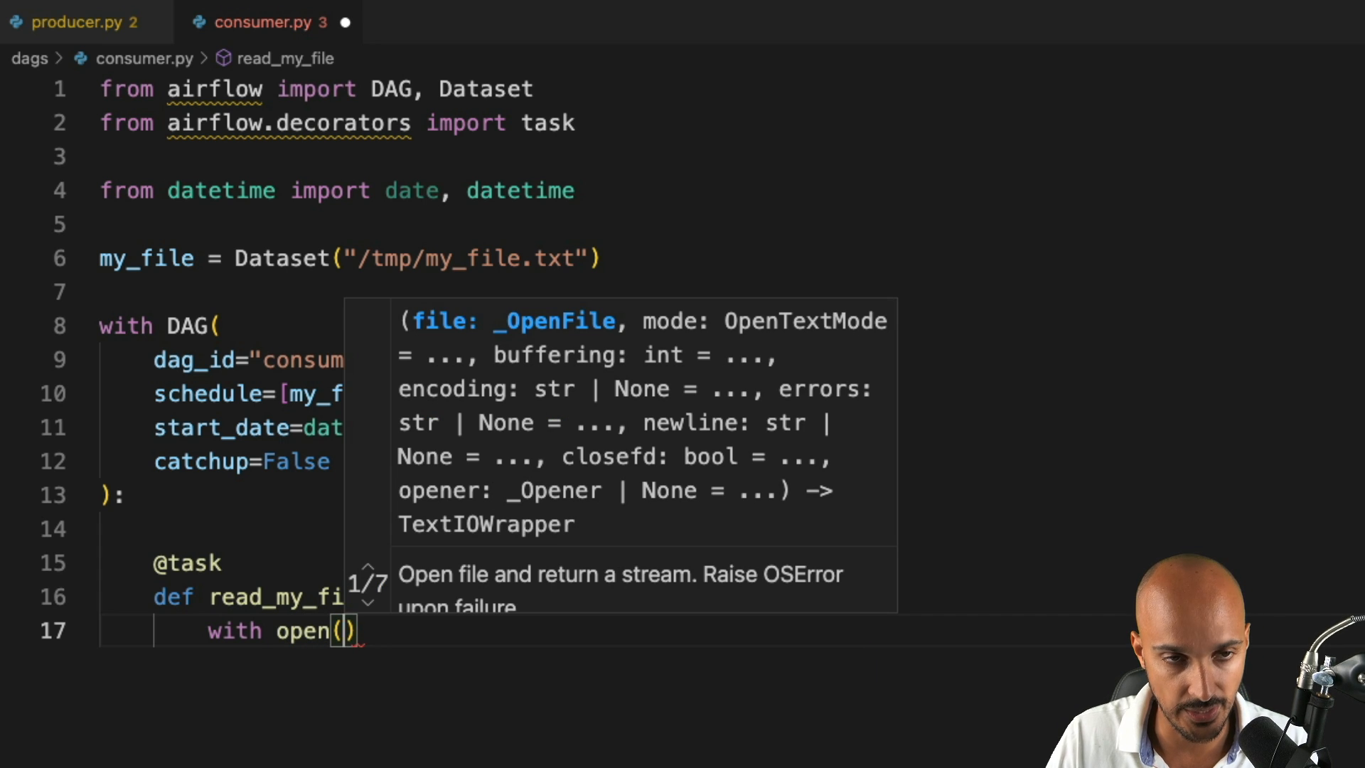
type("my_file.uri, \"")
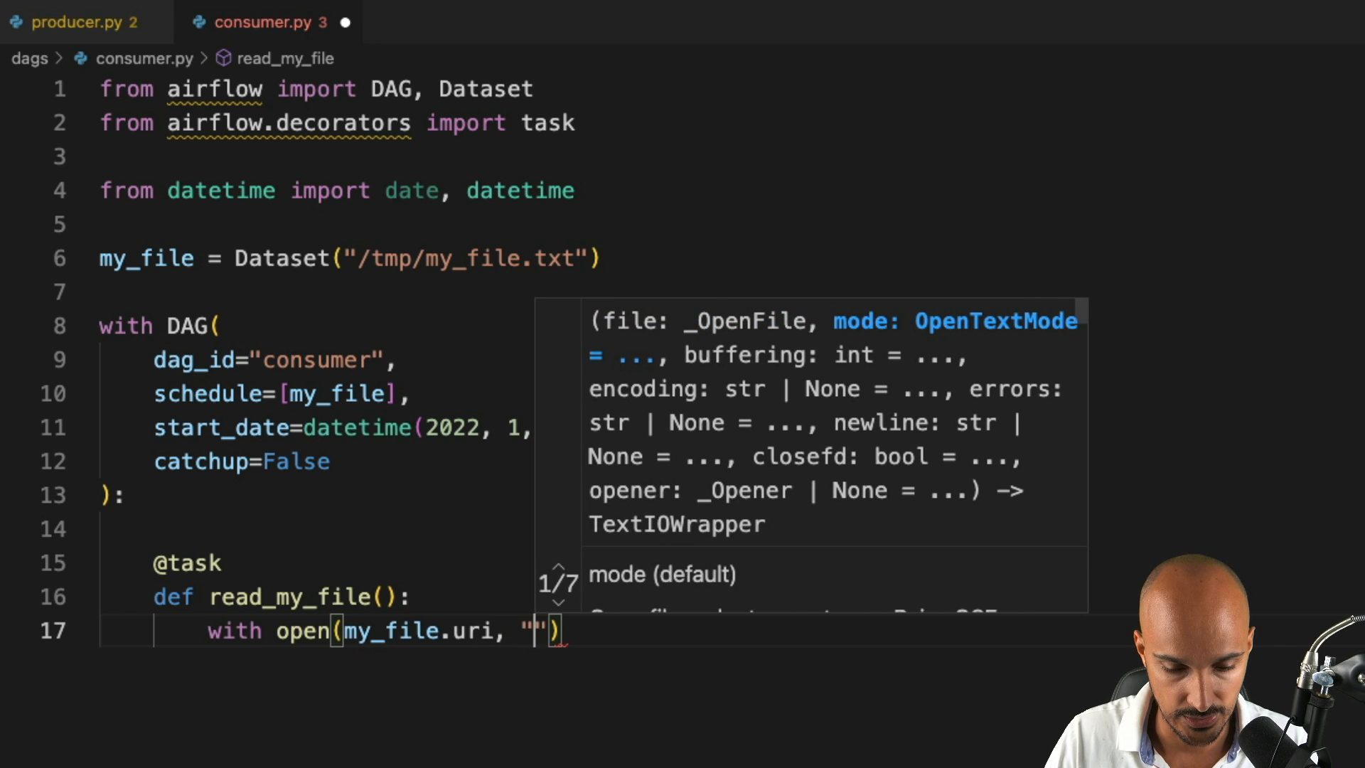
type("r")
type("pr")
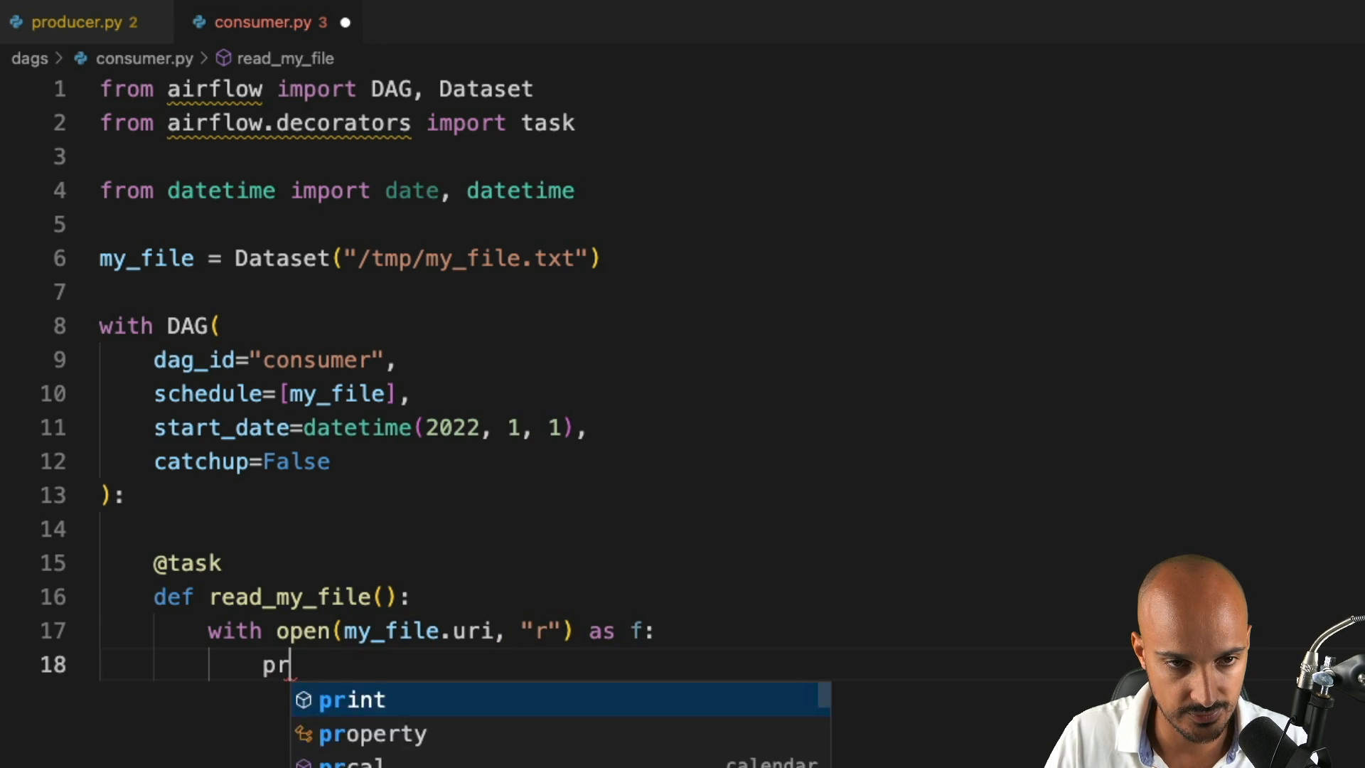
type("int(f.r")
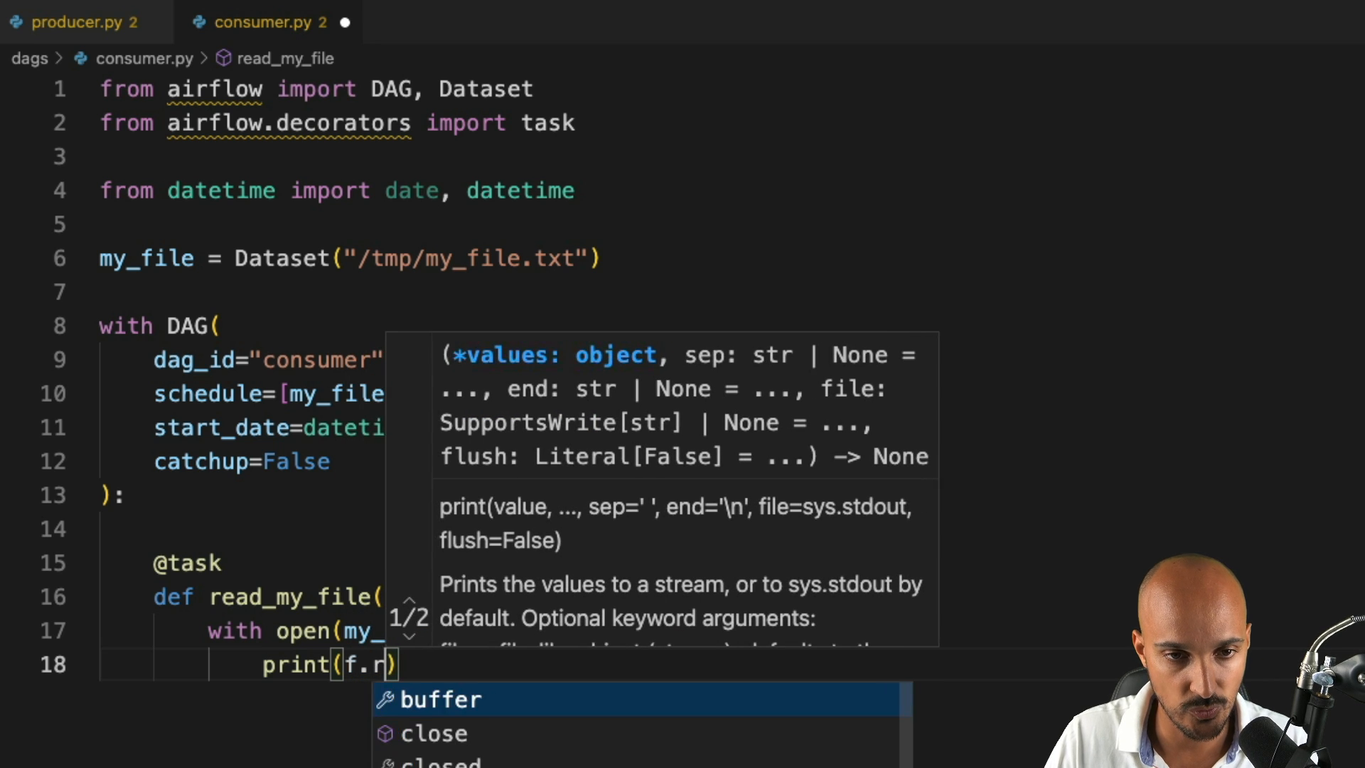
type("ead(")
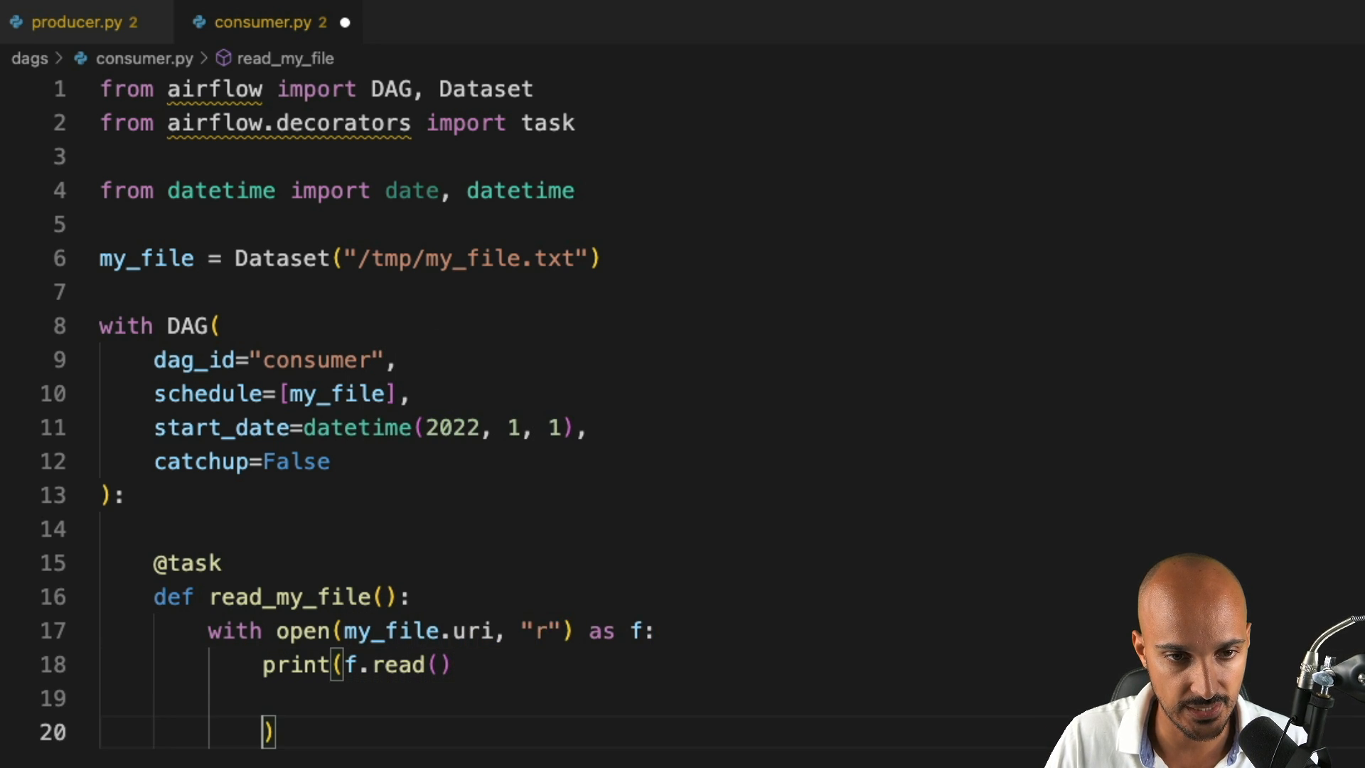
type("read_my_file(")
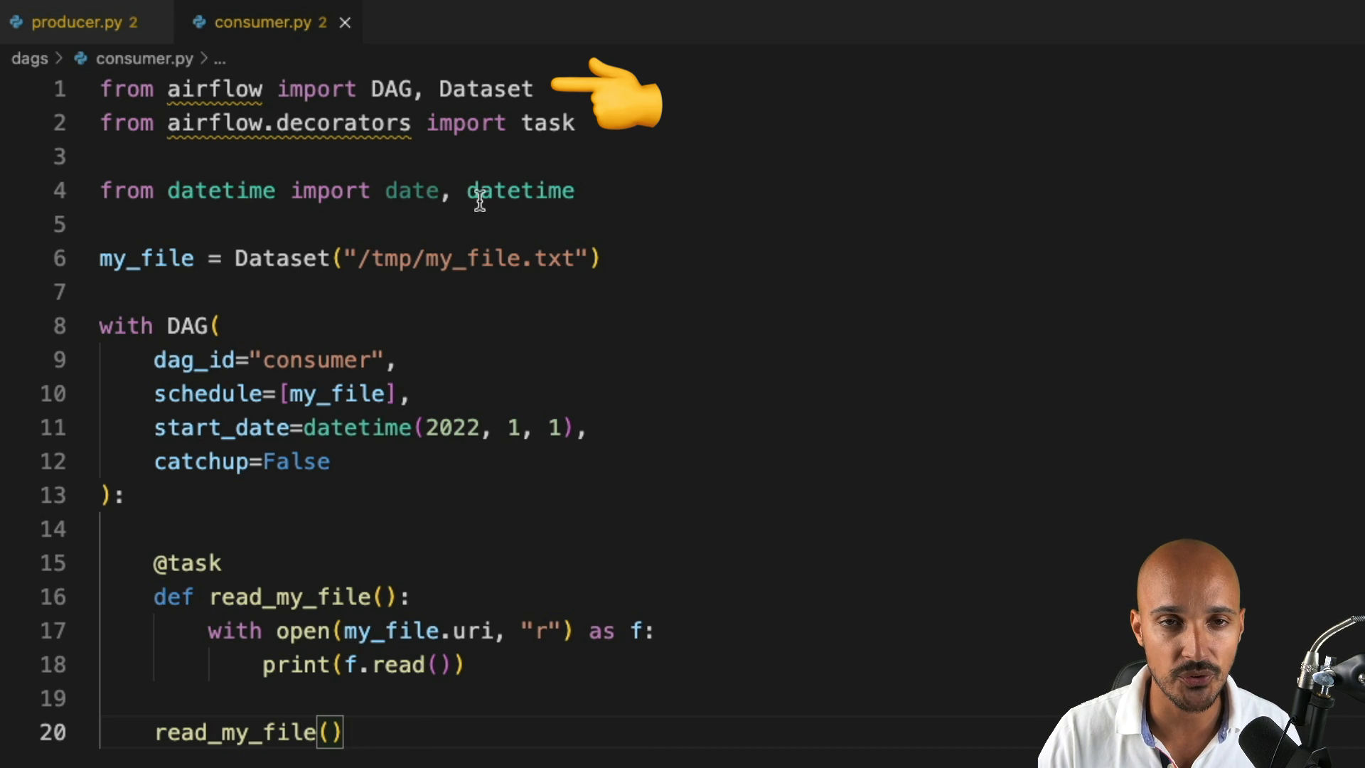
double_click(486, 88)
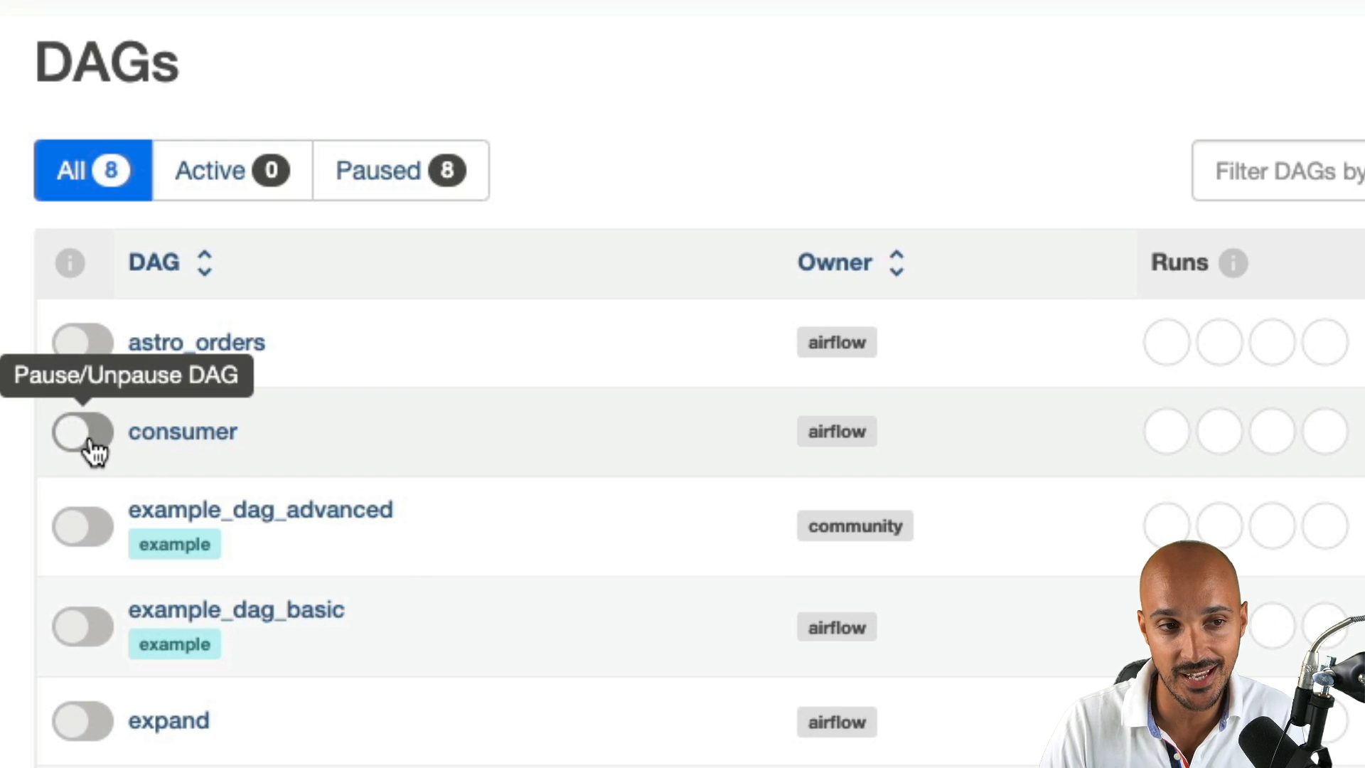
Step: Unpause the consumer and producer DAGs in the DAGs list
left_click(83, 433)
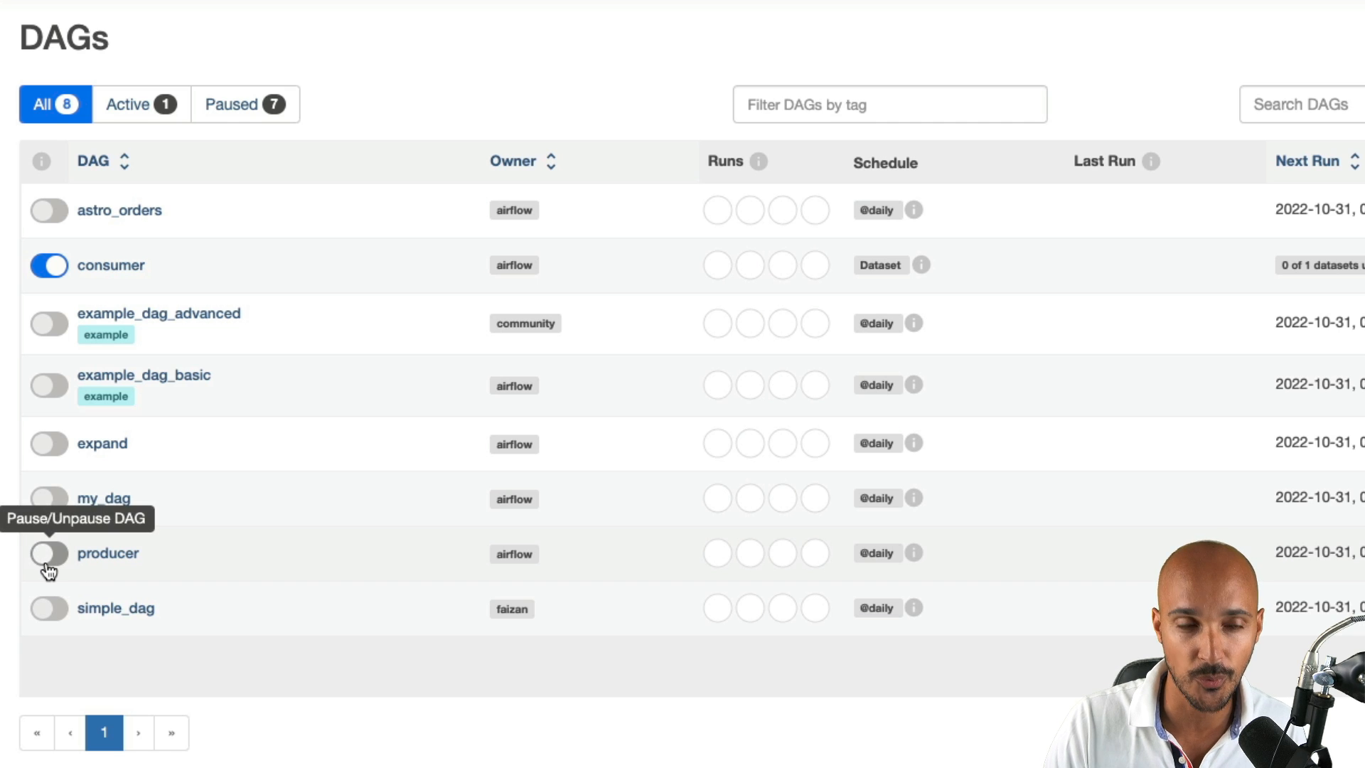
left_click(49, 553)
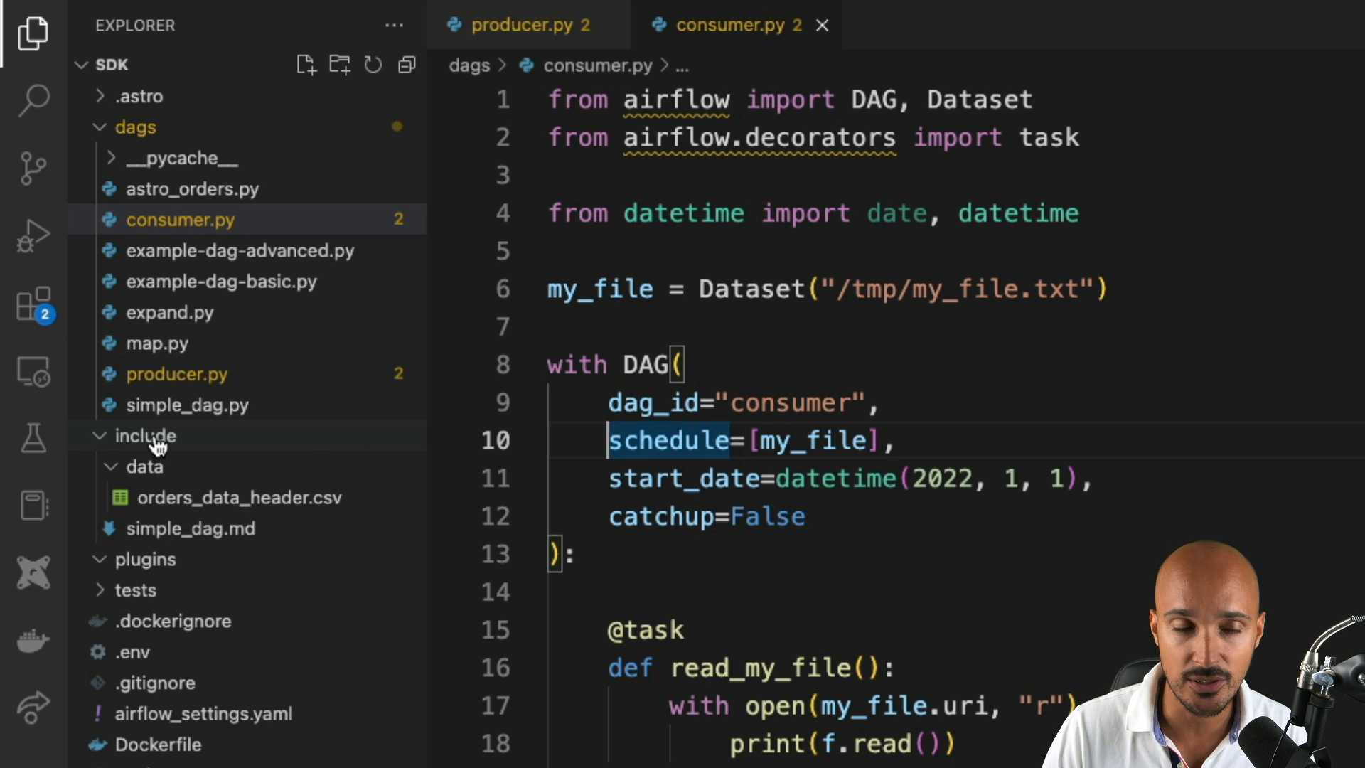
mouse_move(145, 435)
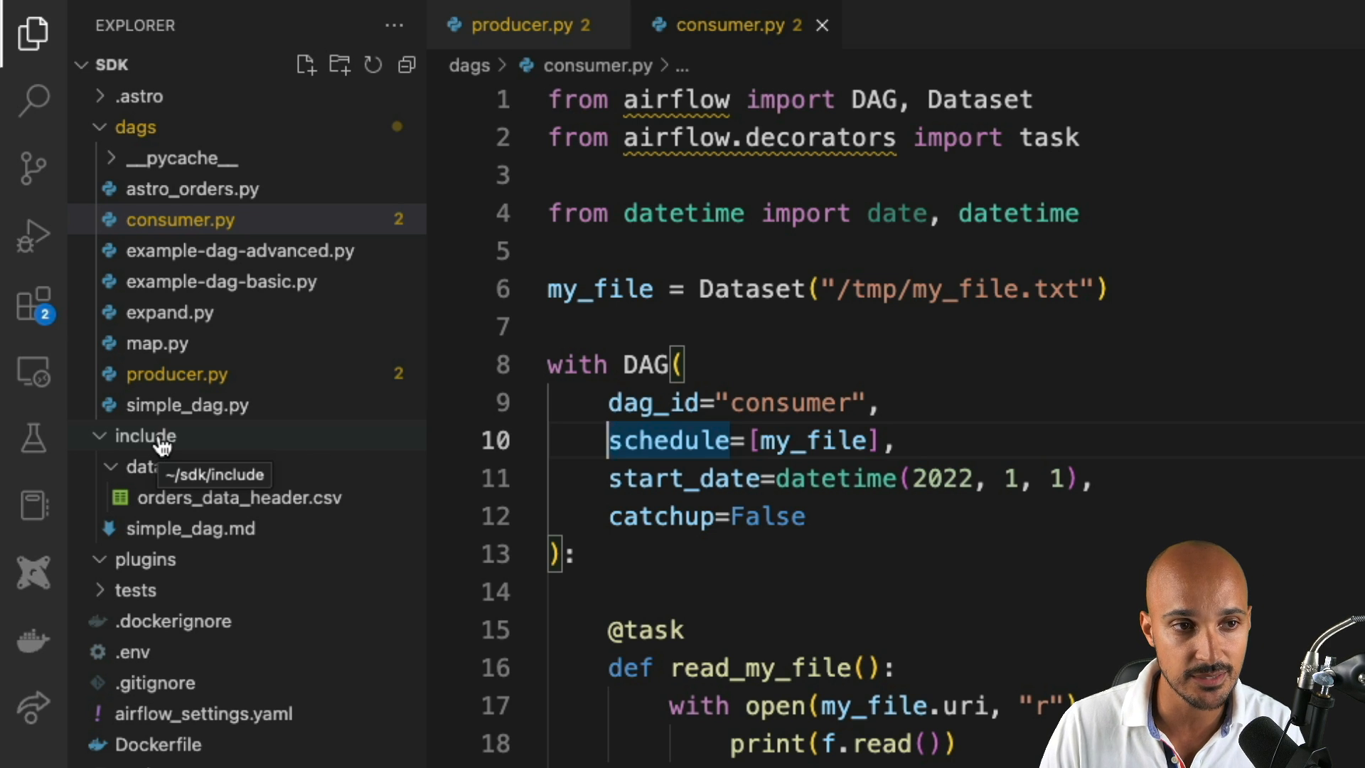
mouse_move(160, 443)
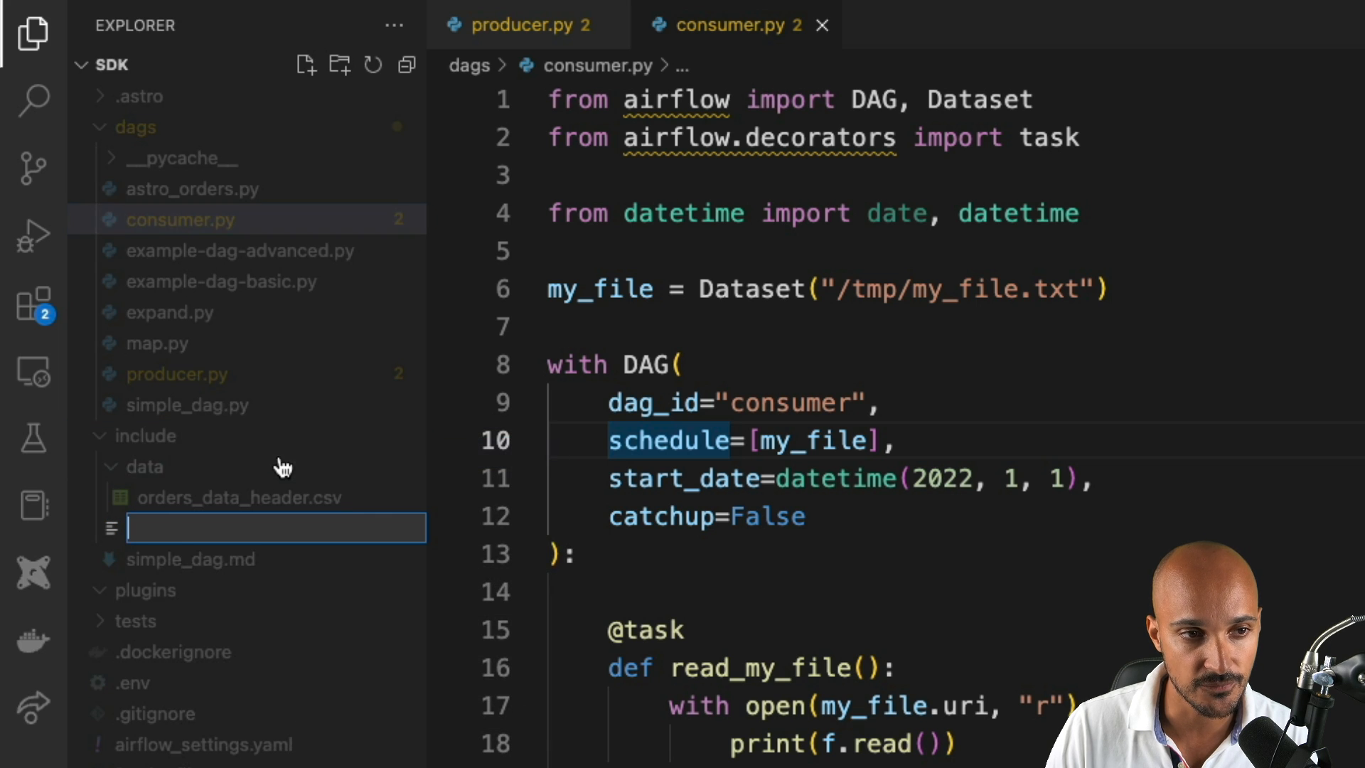
Step: Create datasets.py under include with 'from airflow import Dataset'
type("dataset")
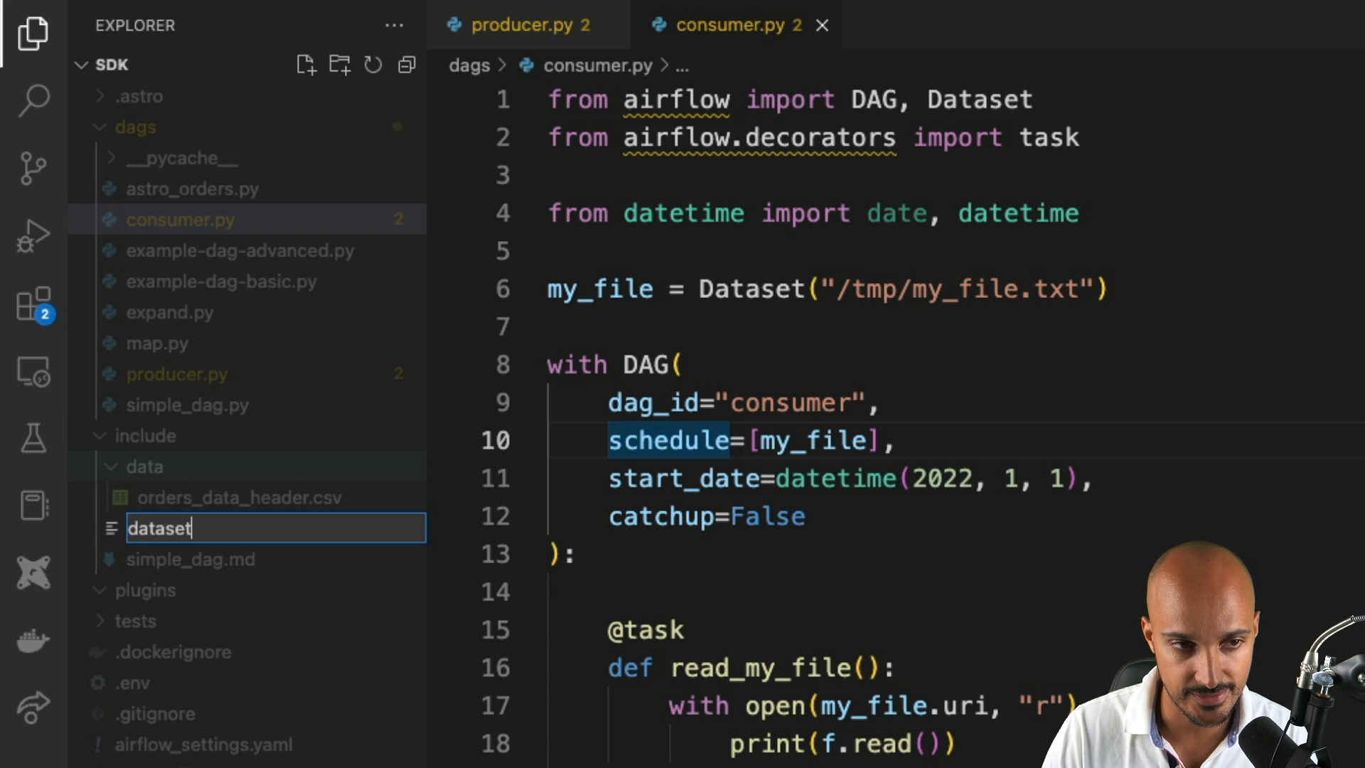
key("Enter")
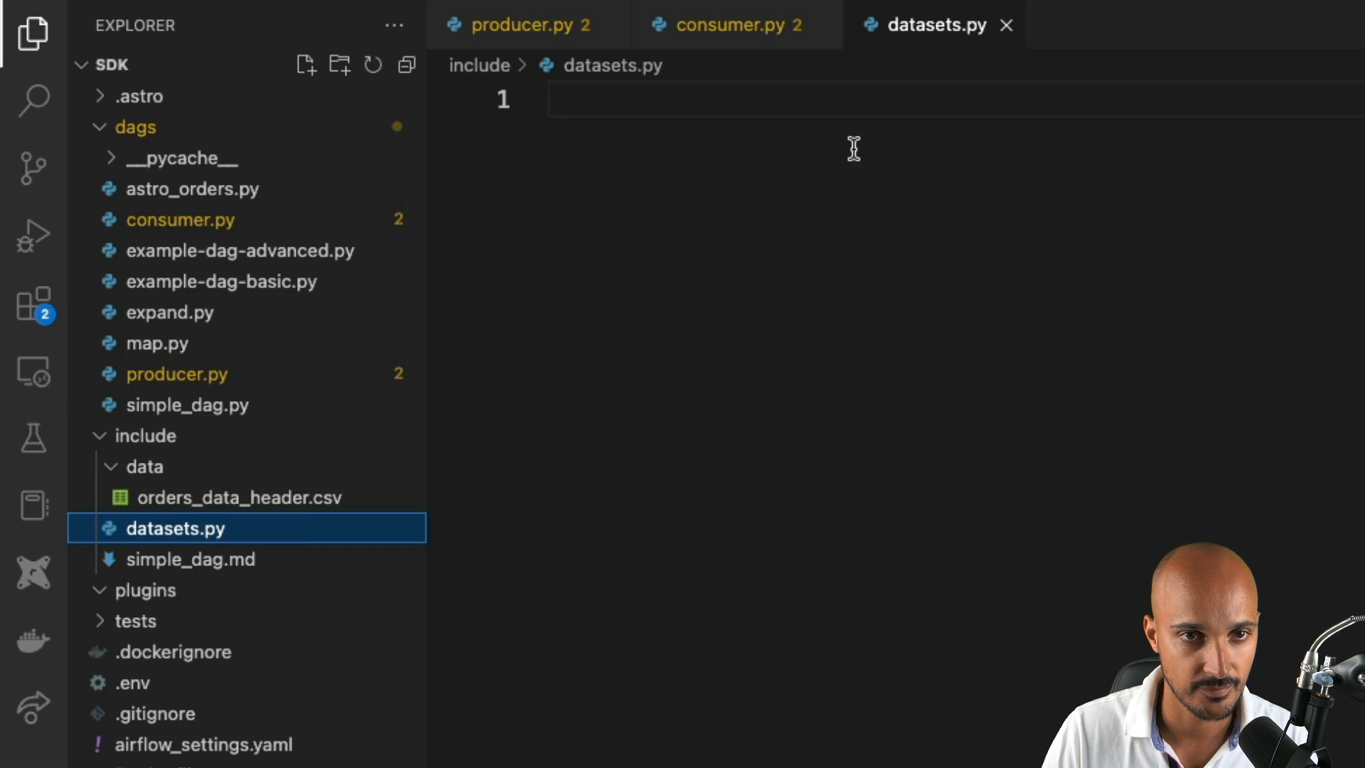
type("from airflow import, Dataset")
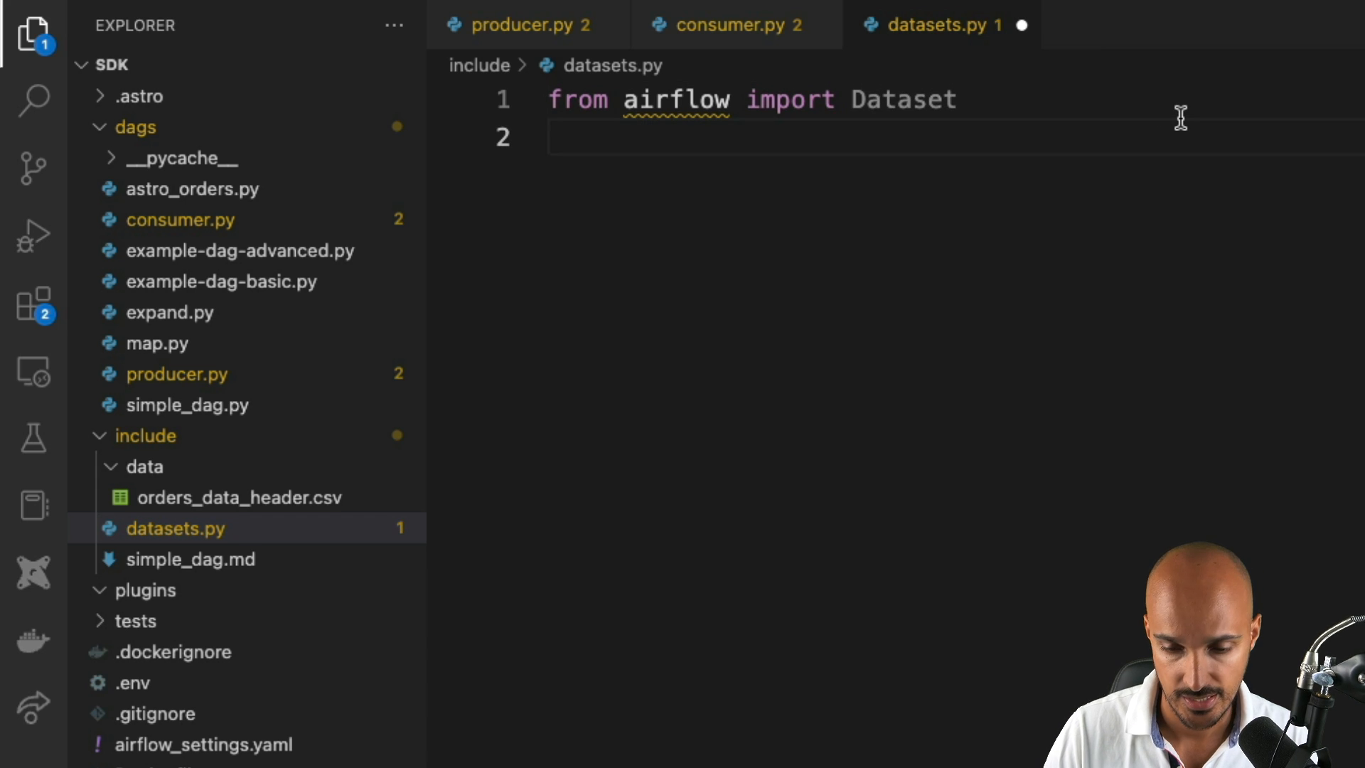
key("enter")
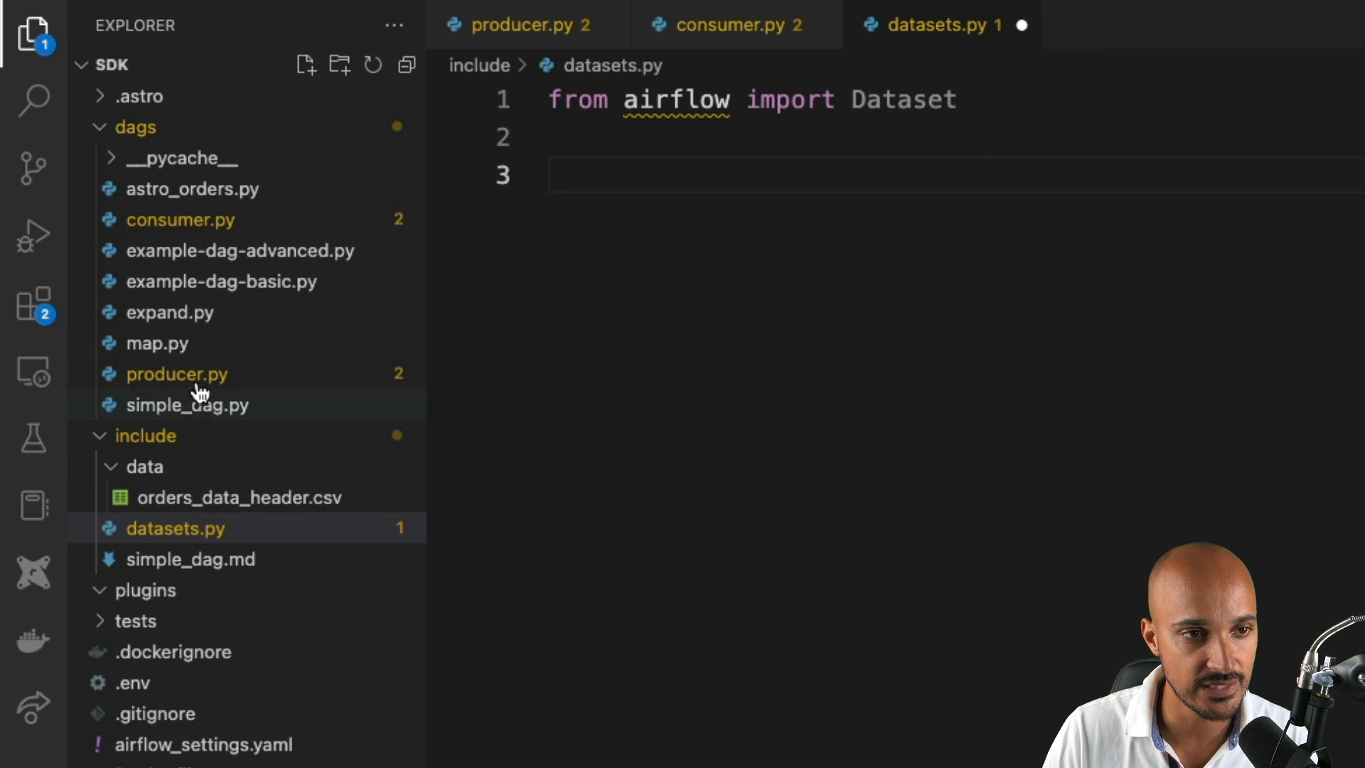
Step: Switch to producer.py and select the my_file Dataset definition line
left_click(165, 374)
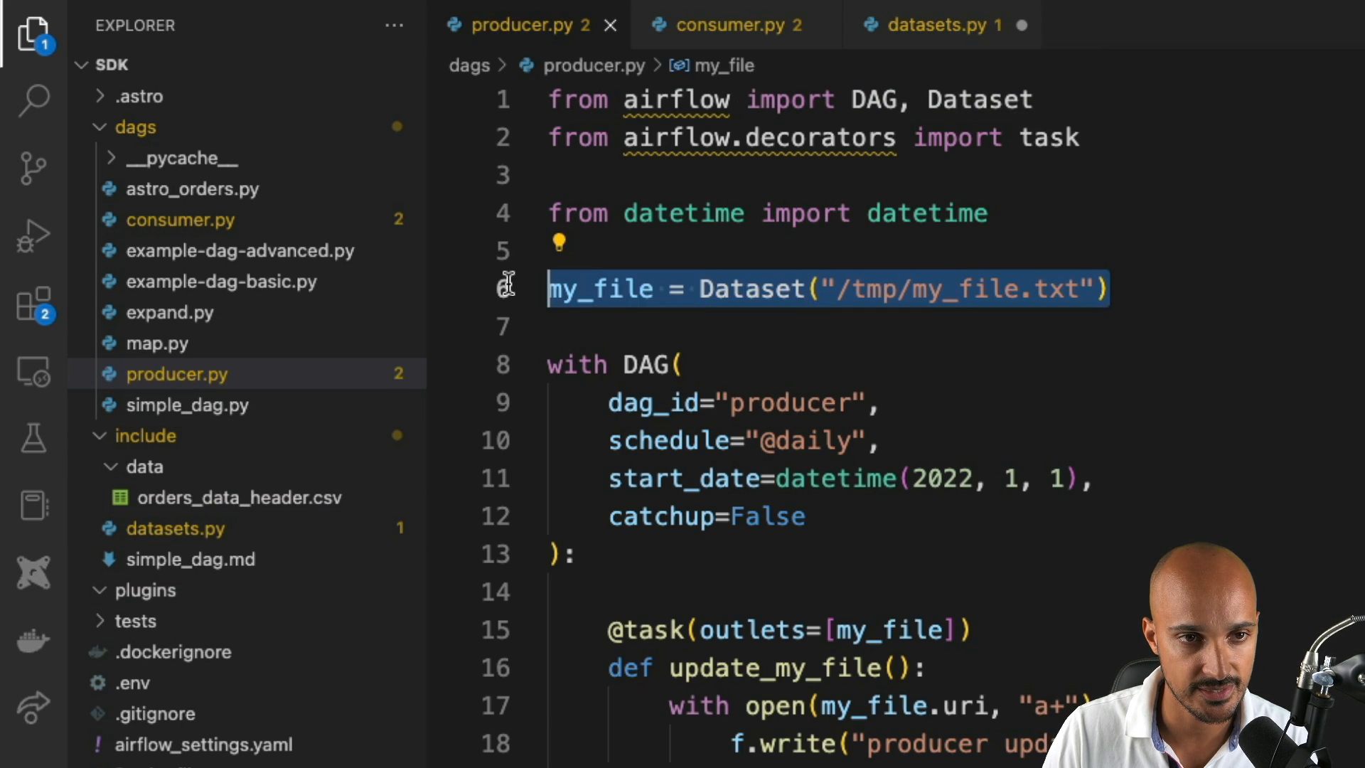
left_click(730, 24)
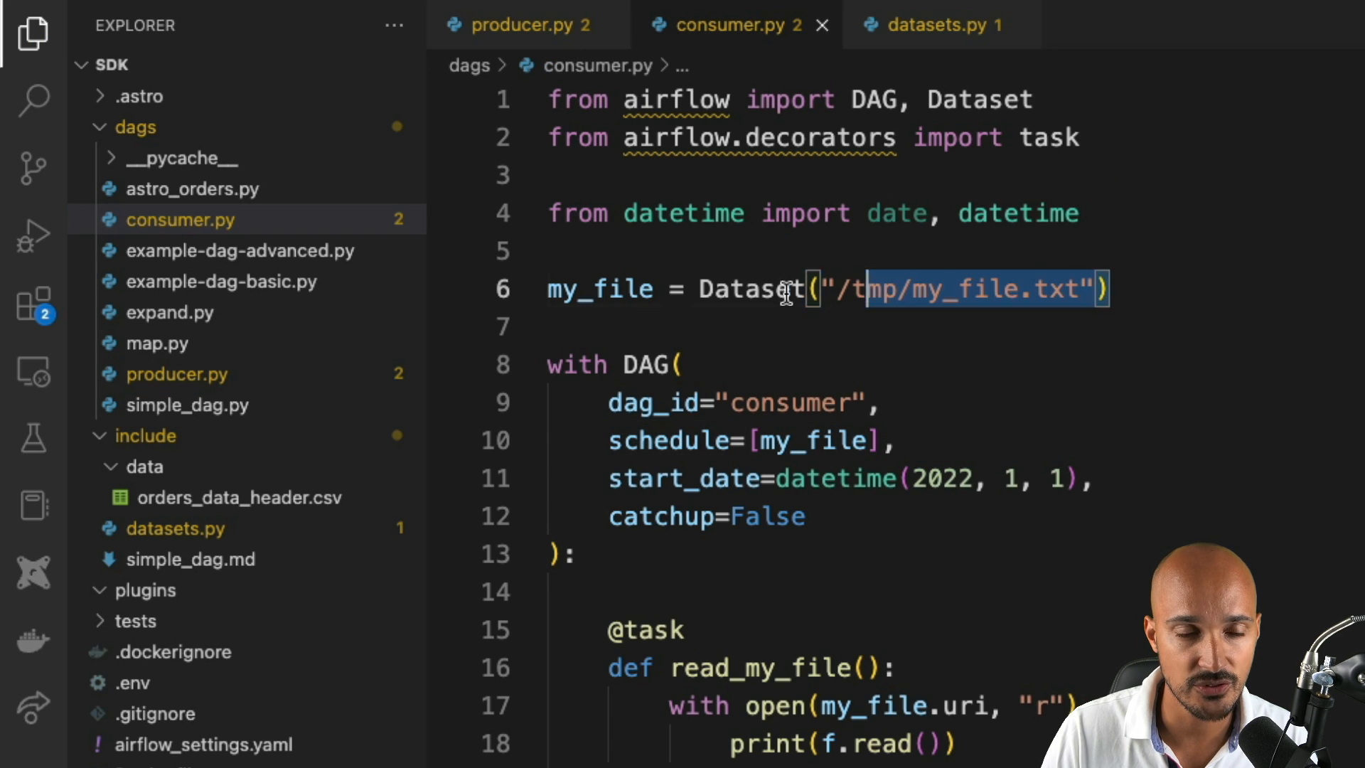
Step: Replace consumer.py's local Dataset with 'from include.datasets import MY_FILE'
key("Delete")
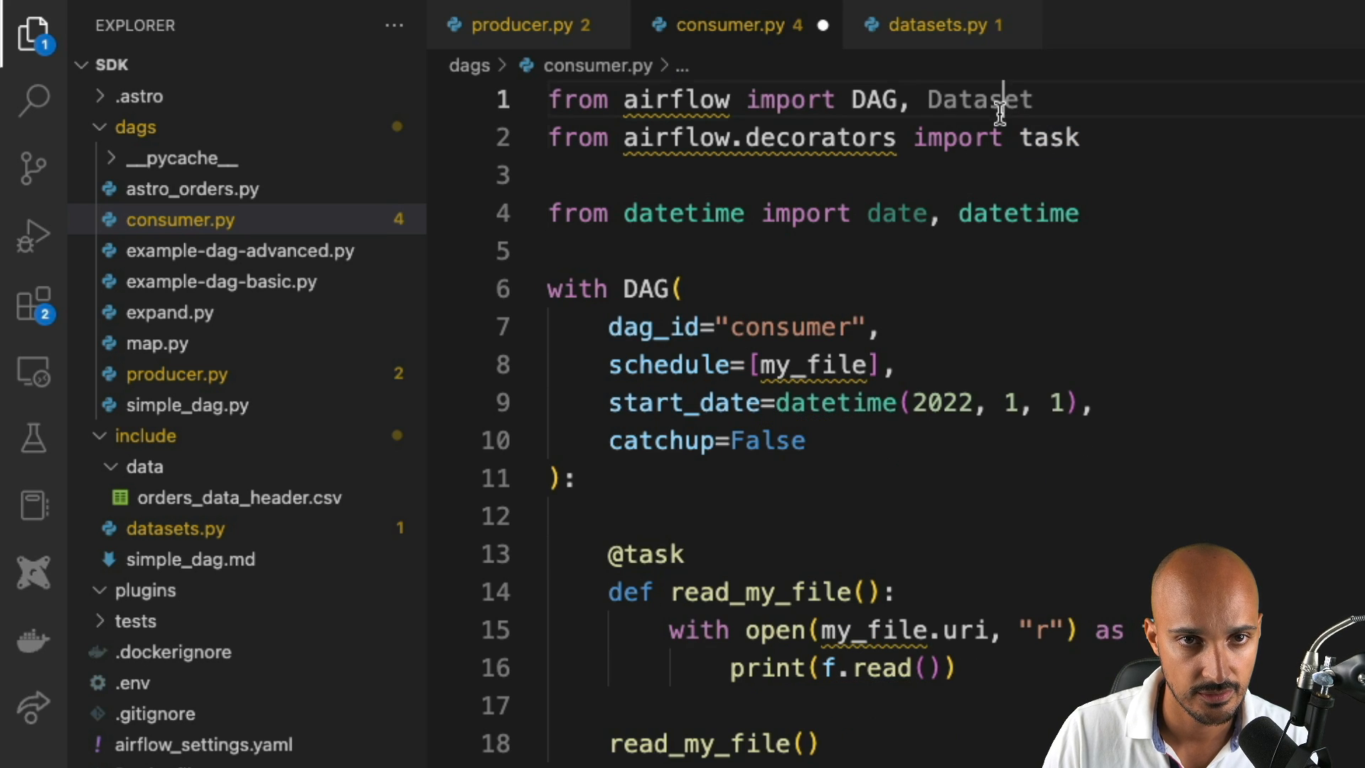
key("Backspace")
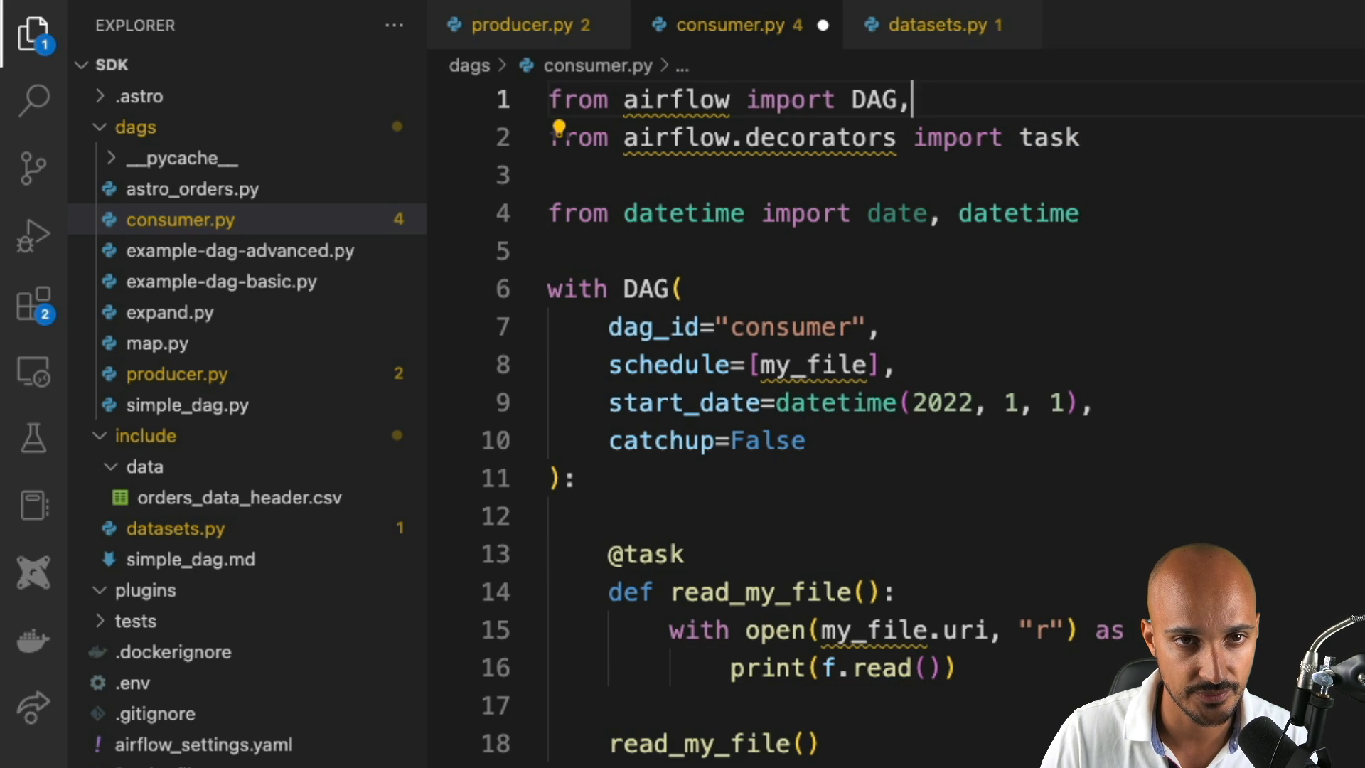
type("from includ")
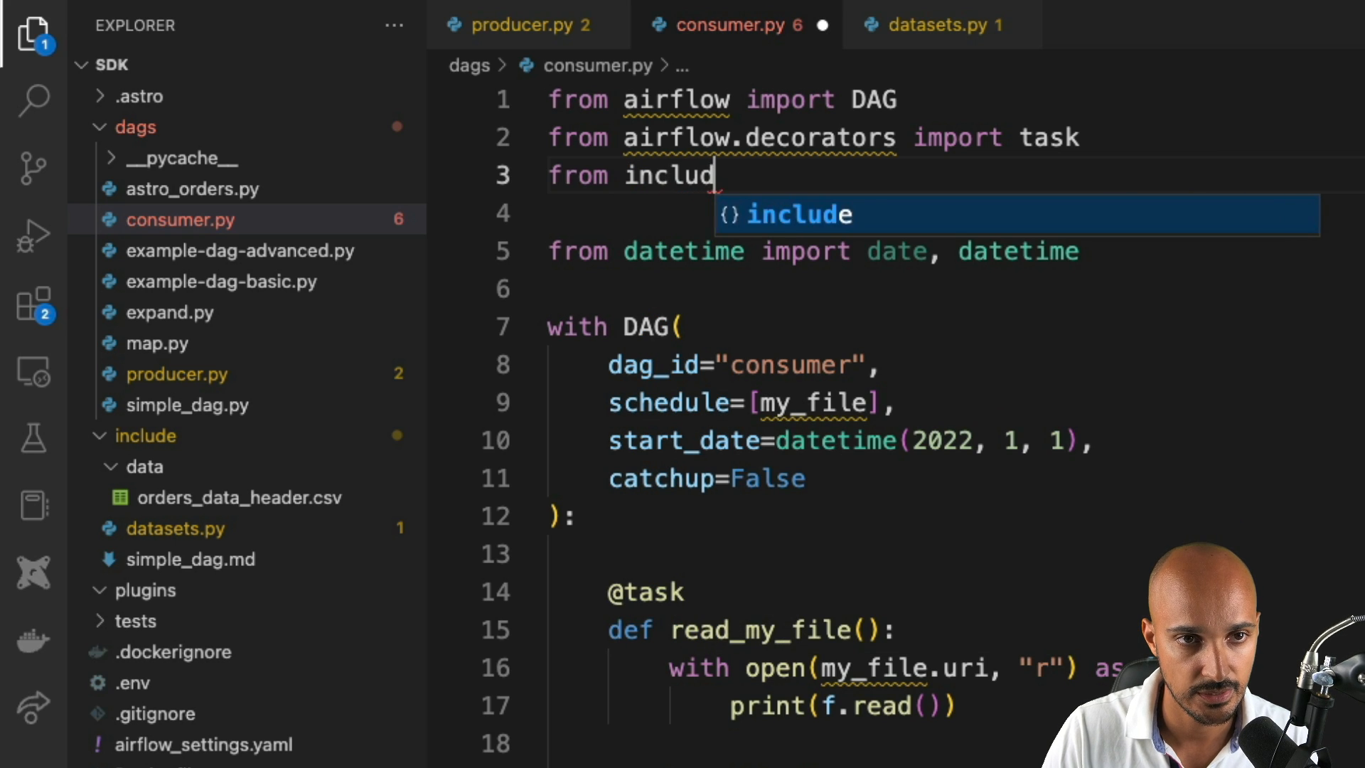
type("e.datasets")
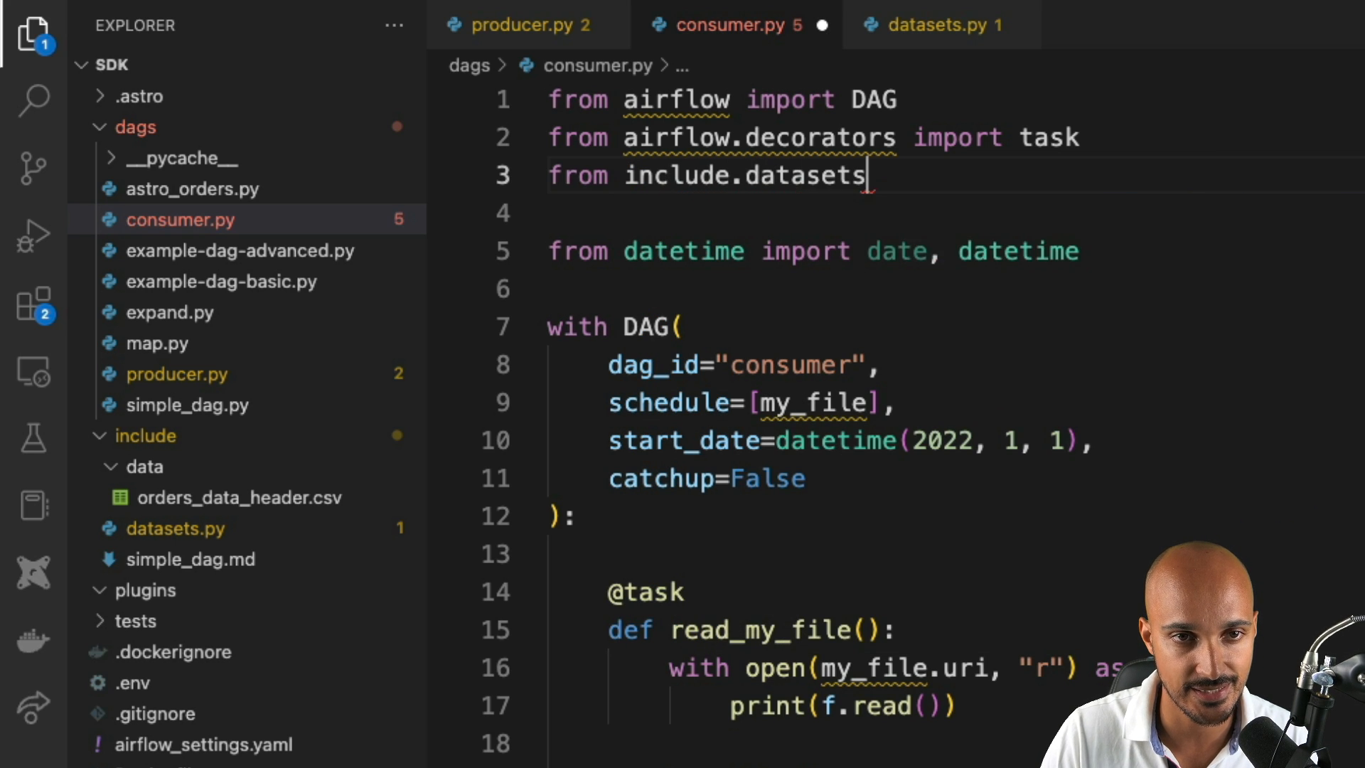
type("import MY")
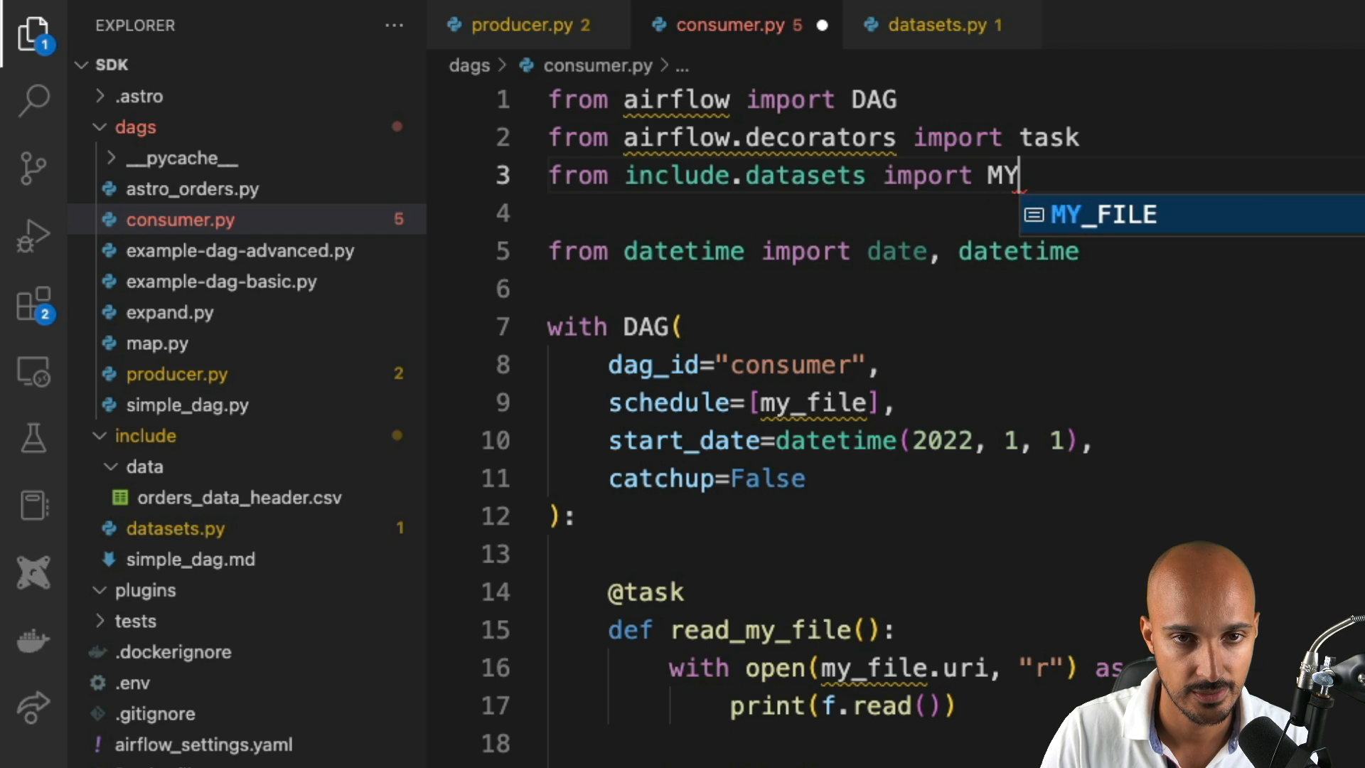
key("Tab")
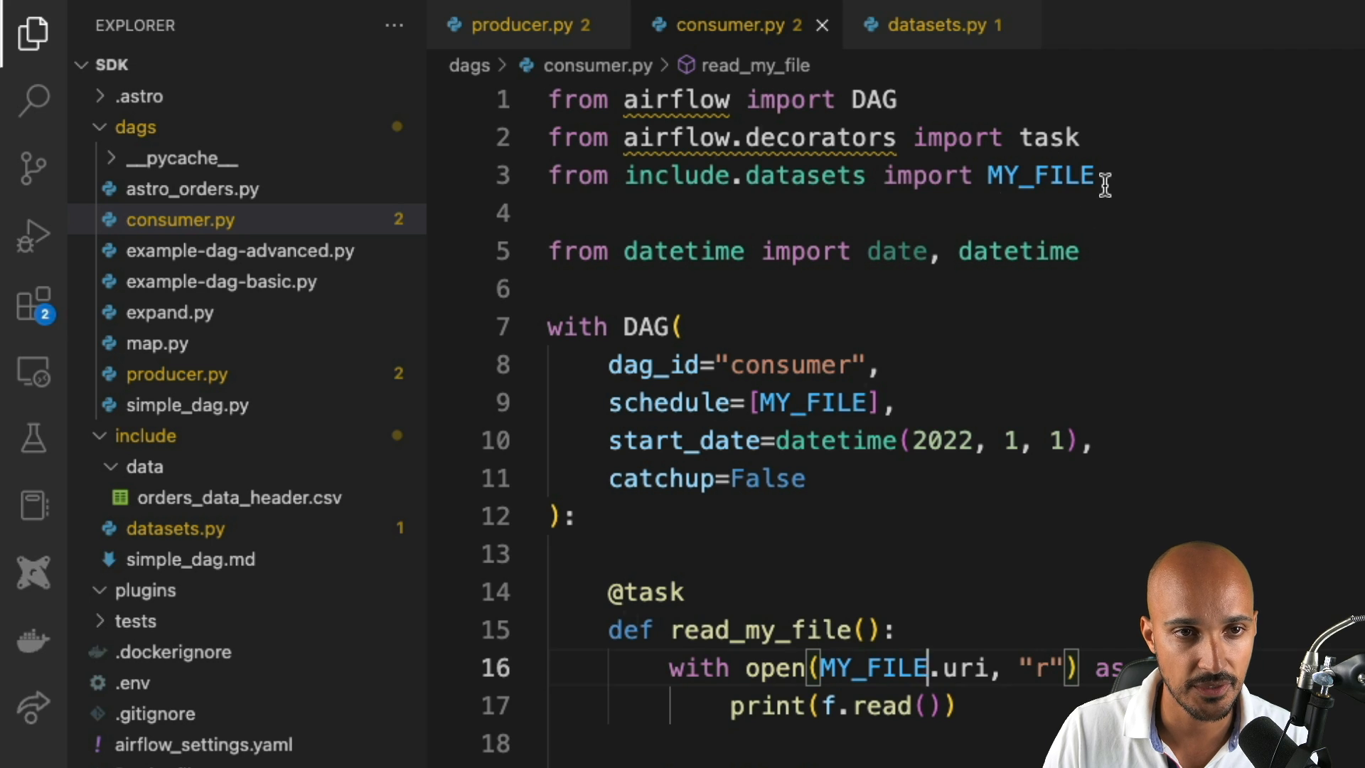
left_click(515, 24)
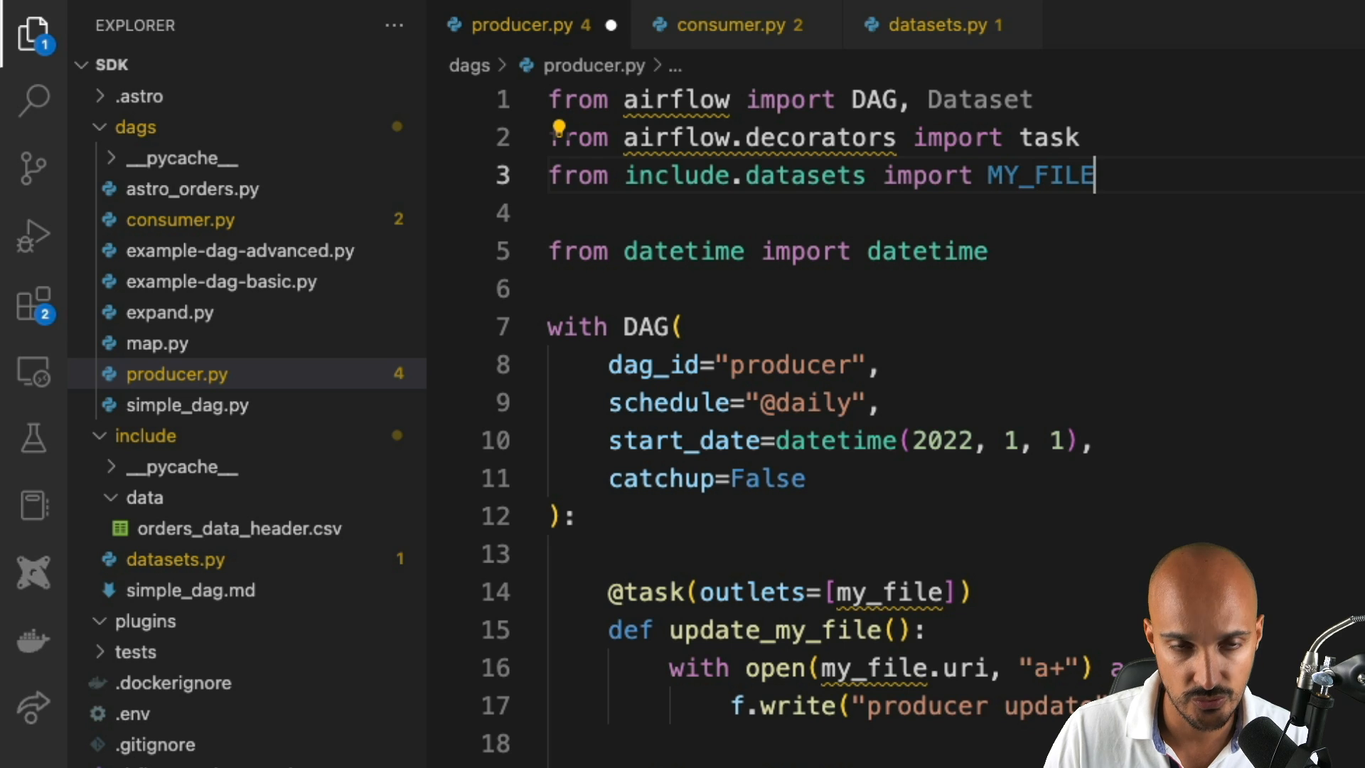
Step: Select my_file in the producer task outlets to replace it with MY_FILE
double_click(1039, 175)
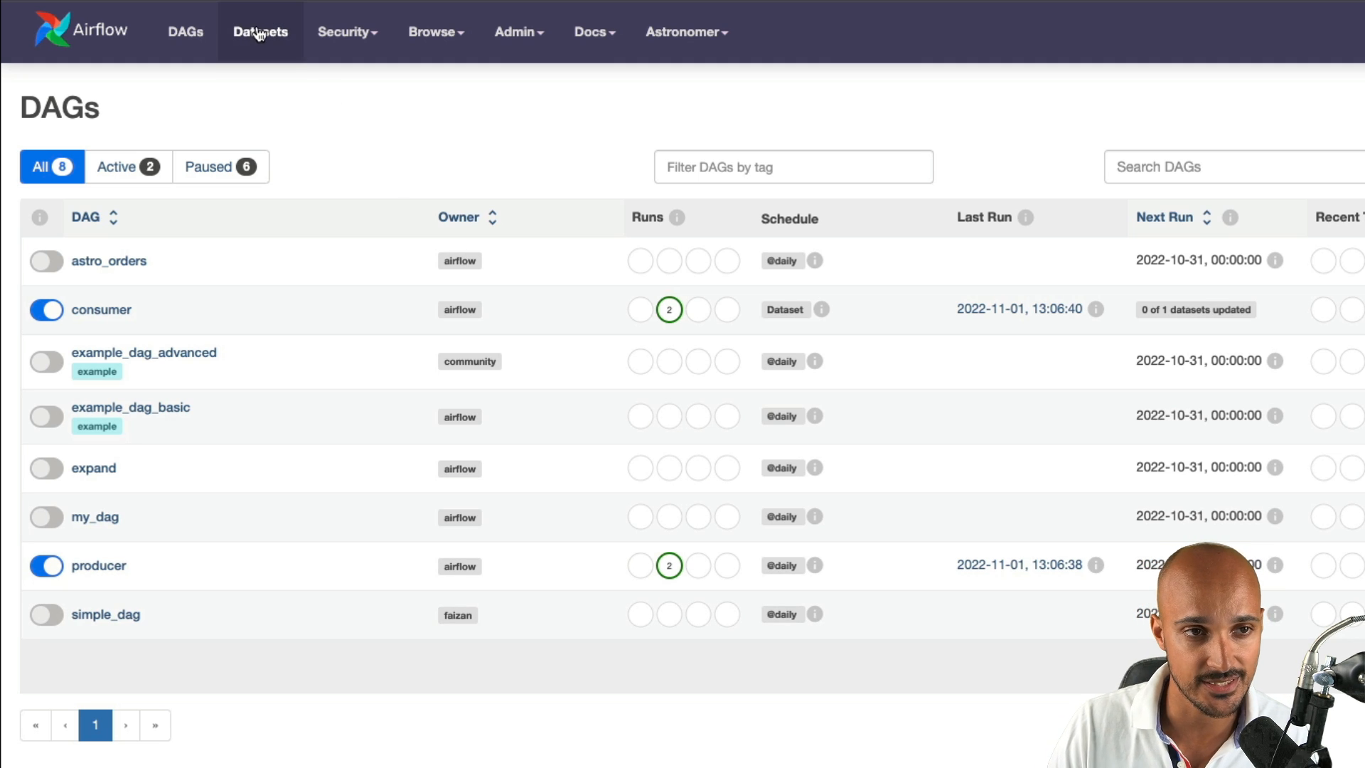
Step: Show the /tmp/my_file.txt dataset linking producer to consumer in the Datasets view
left_click(259, 31)
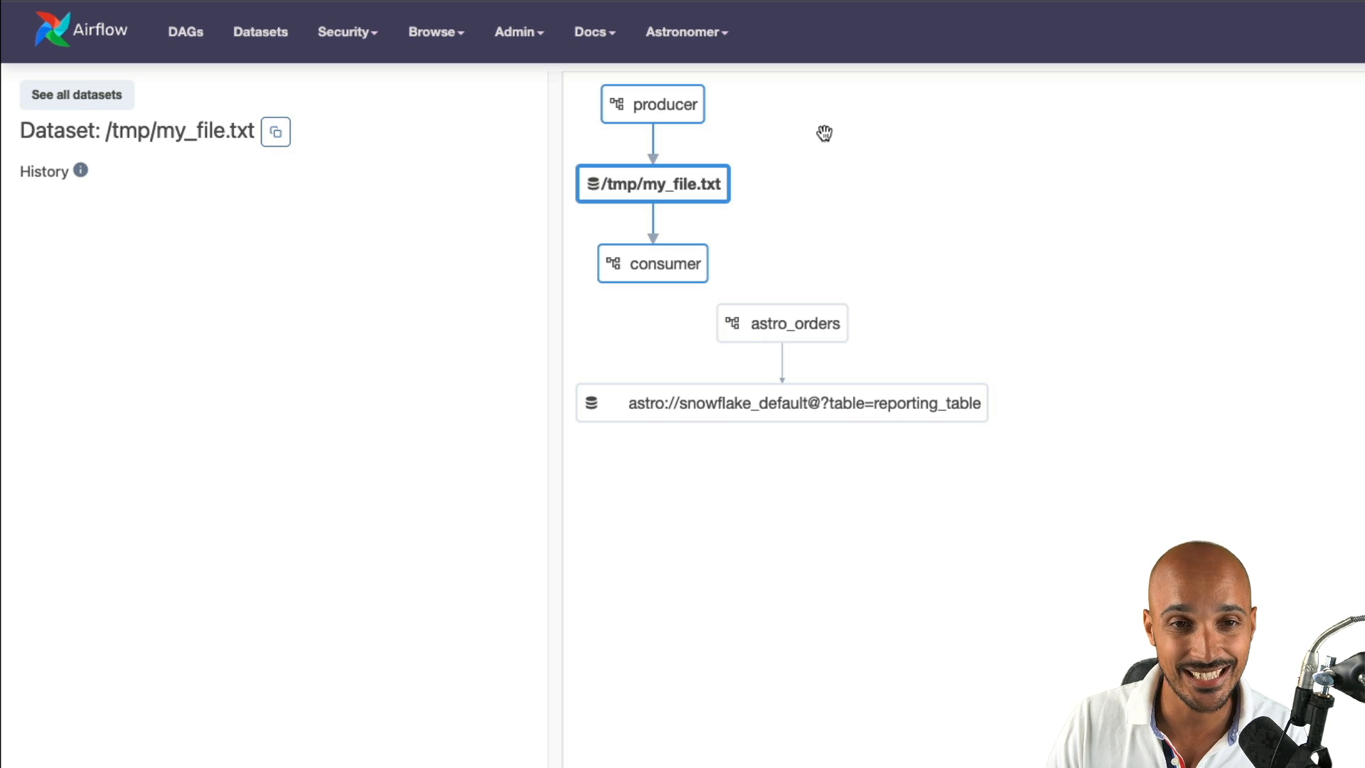
mouse_move(682, 118)
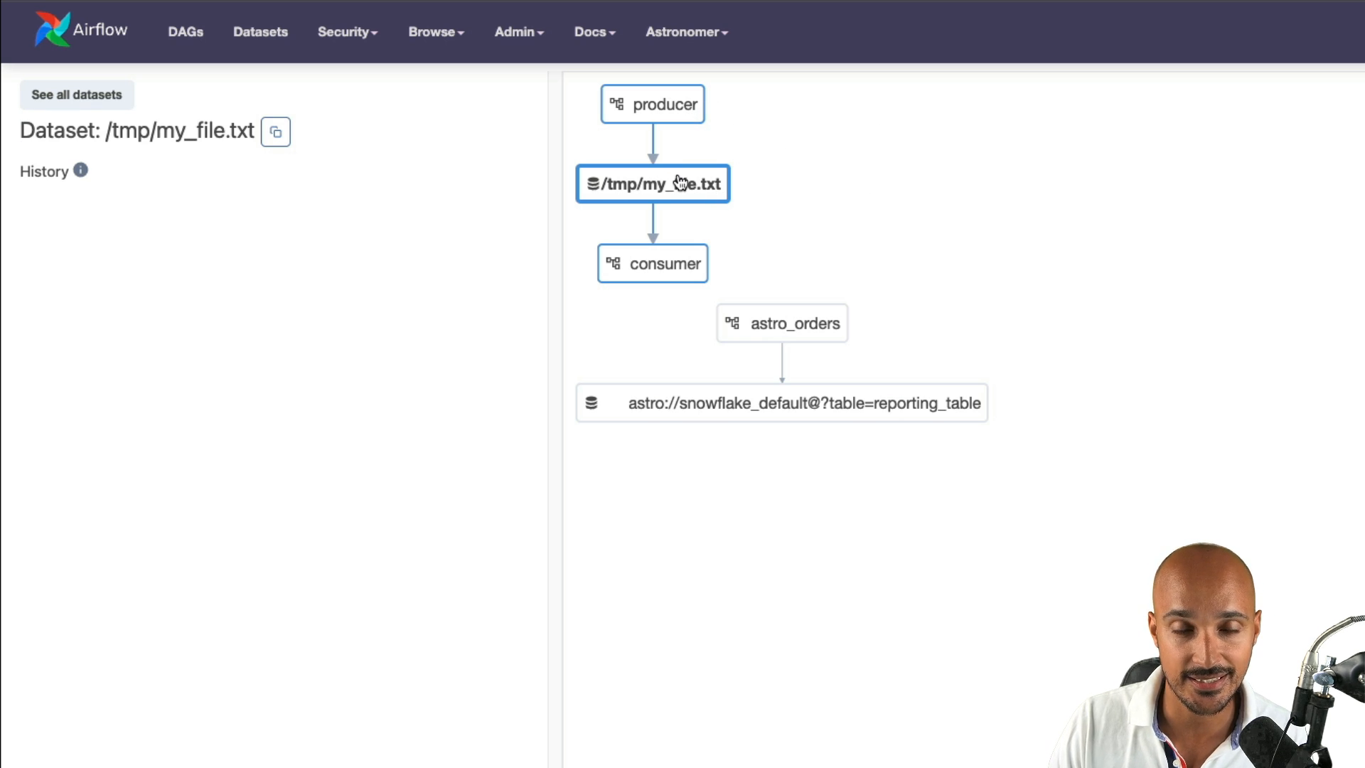
mouse_move(684, 266)
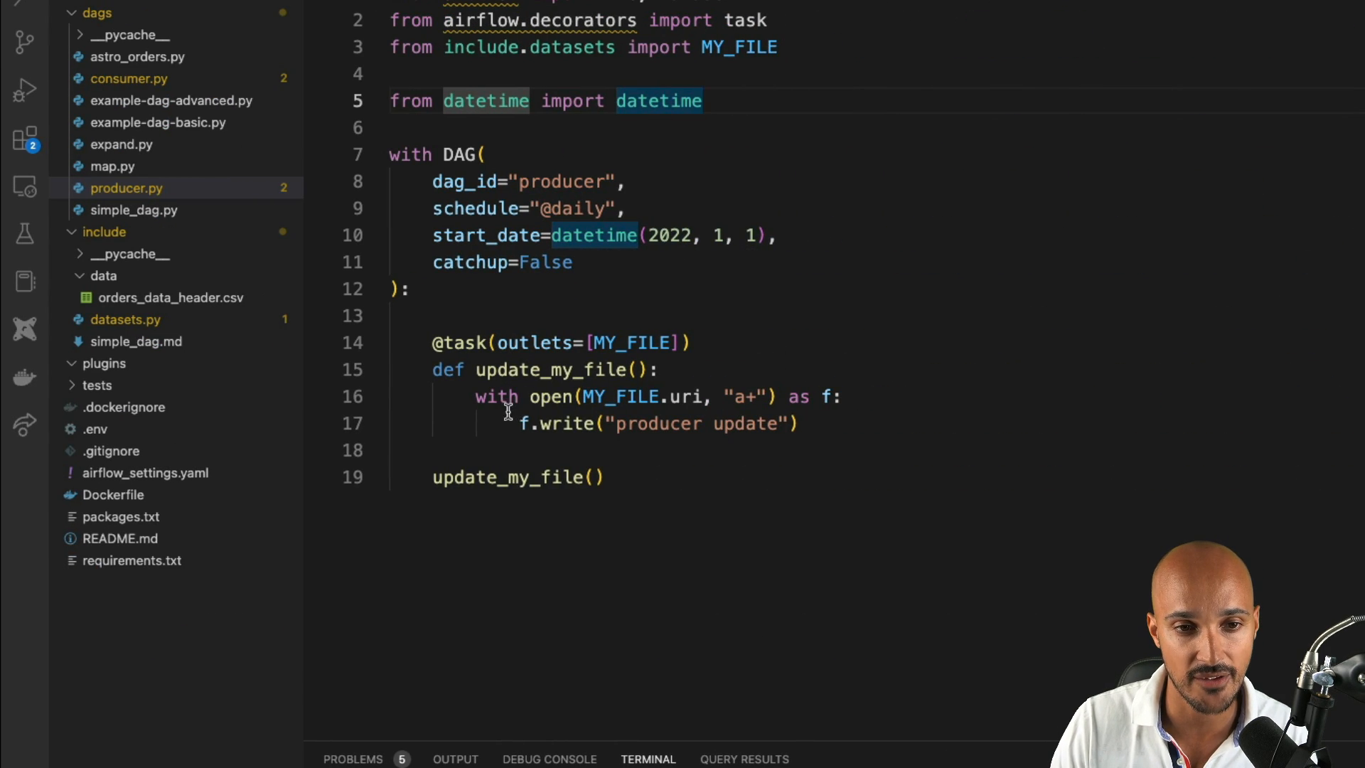
Step: Replace the update_my_file task's with-open/f.write body in producer.py with None
left_click_drag(475, 396, 799, 423)
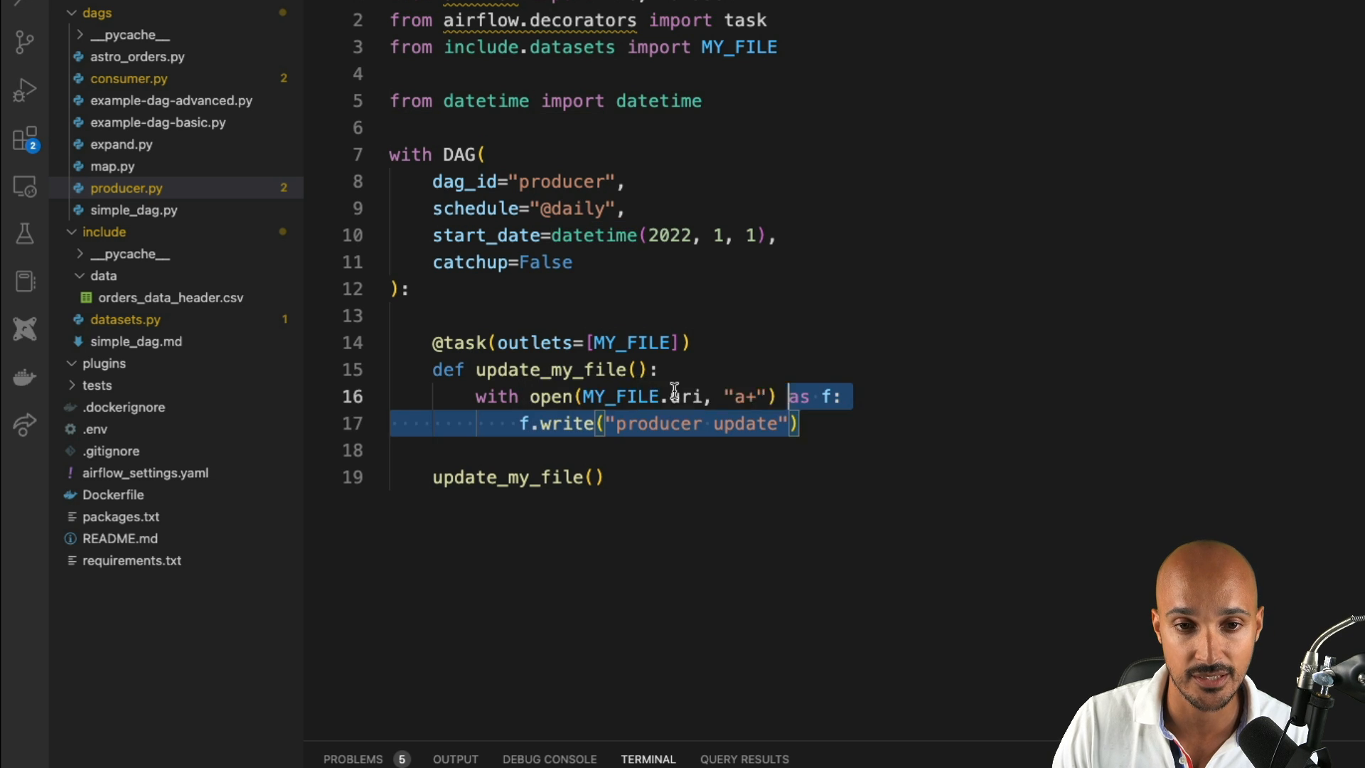
type("None")
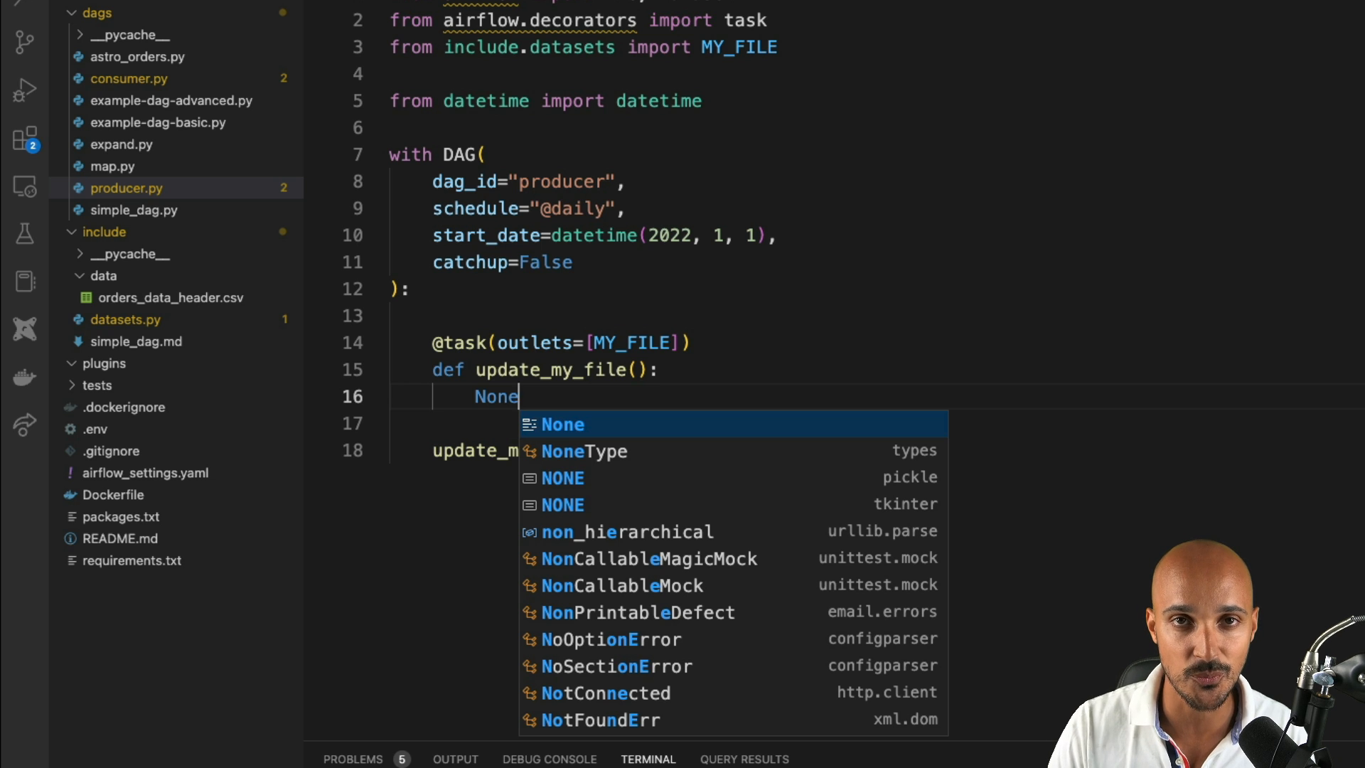
key("Escape")
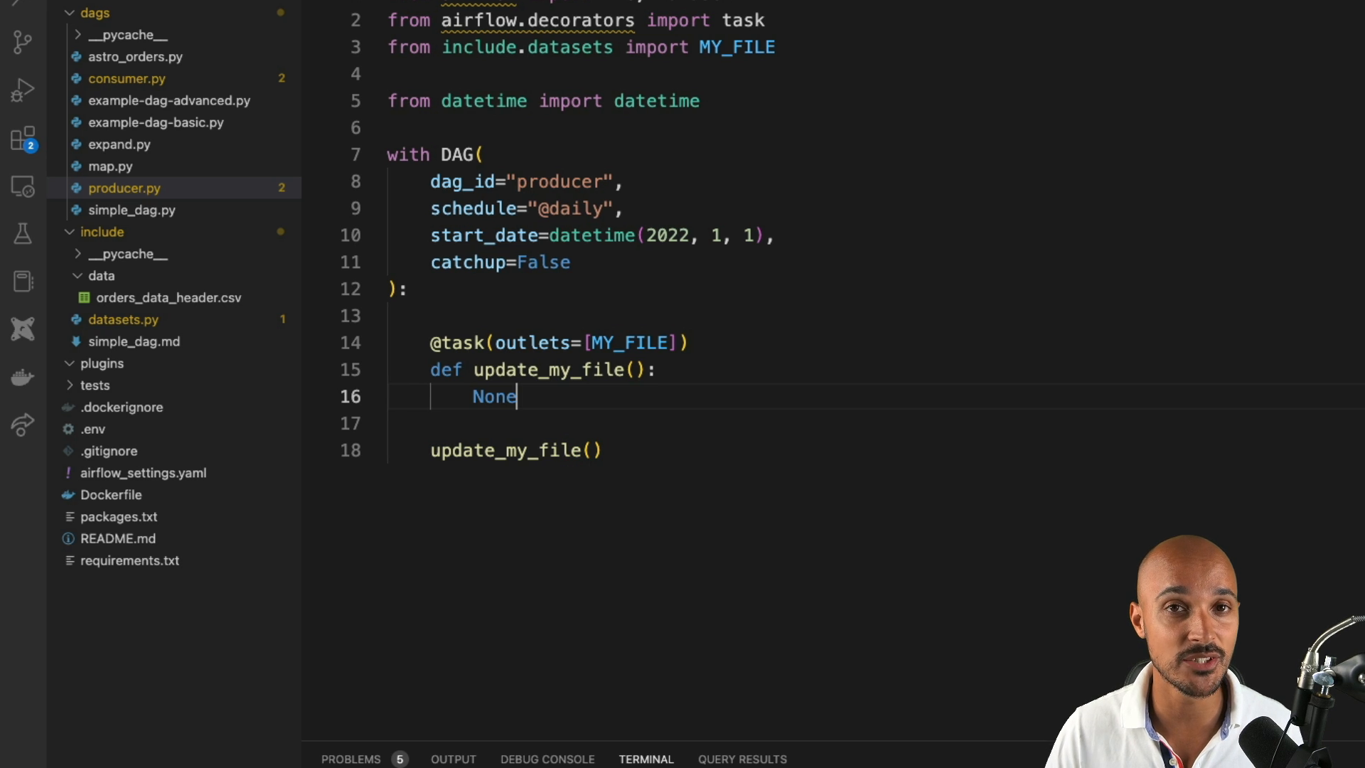